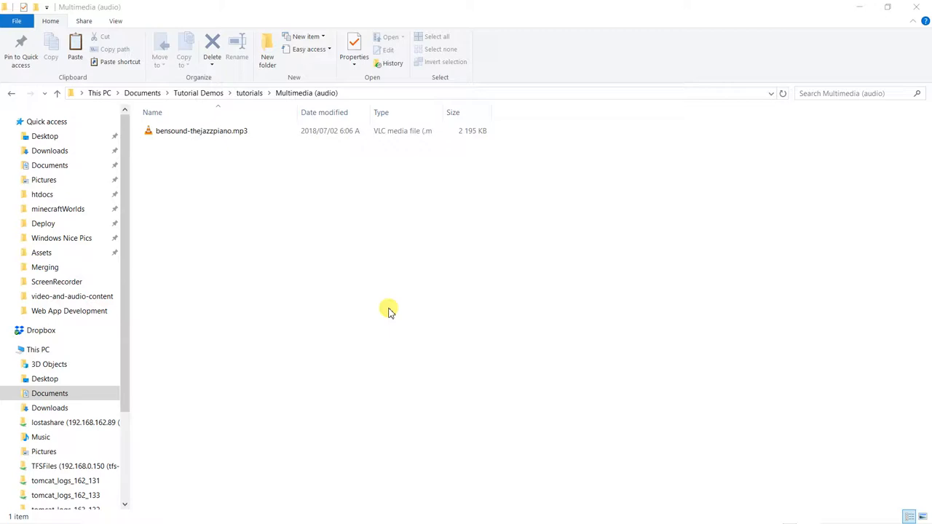
- Browse the folder's New item options and dismiss them without creating anything
right_click(389, 309)
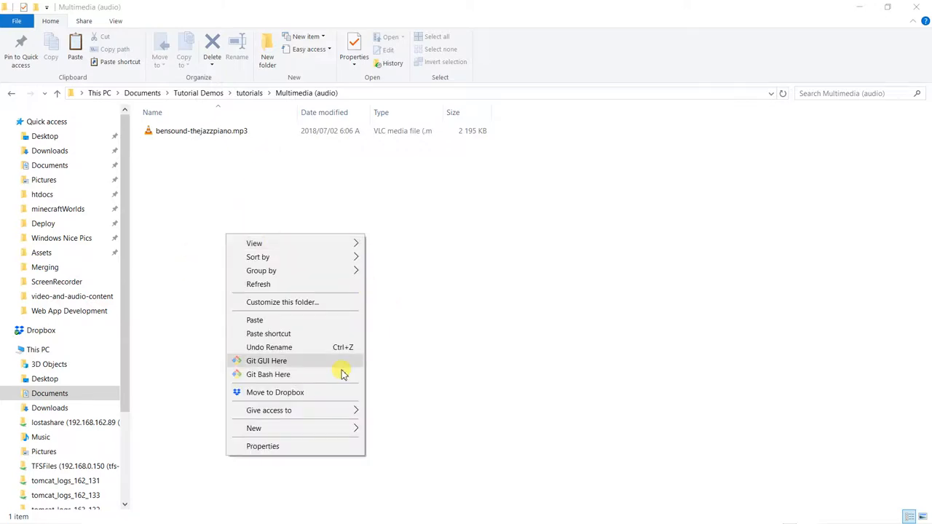
left_click(253, 428)
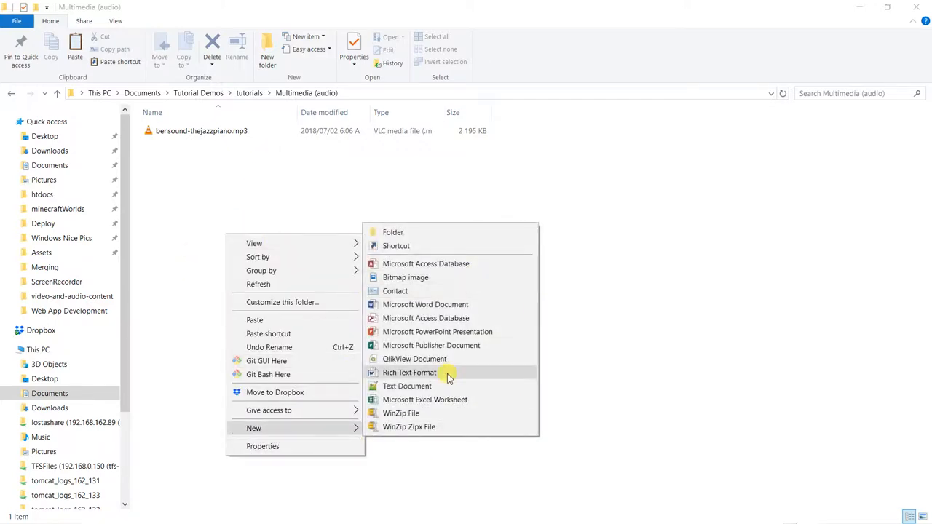
left_click(607, 251)
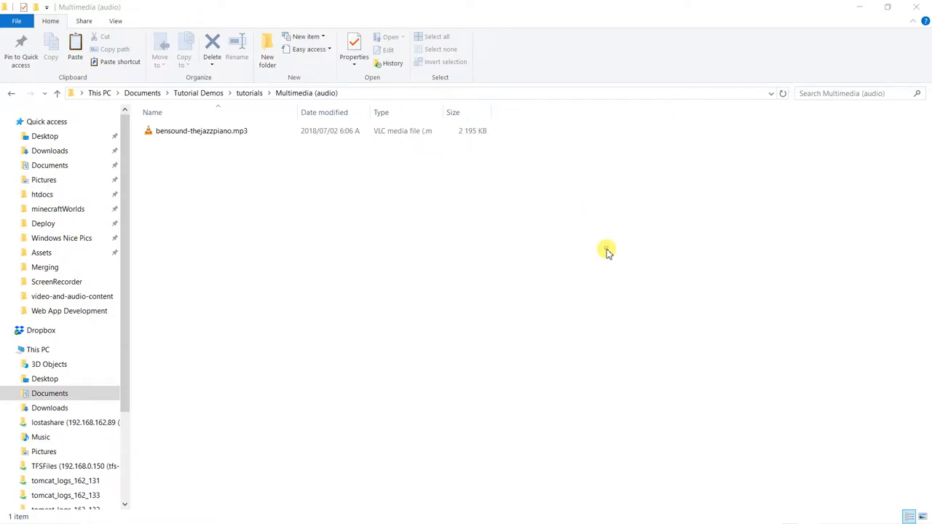
mouse_move(404, 187)
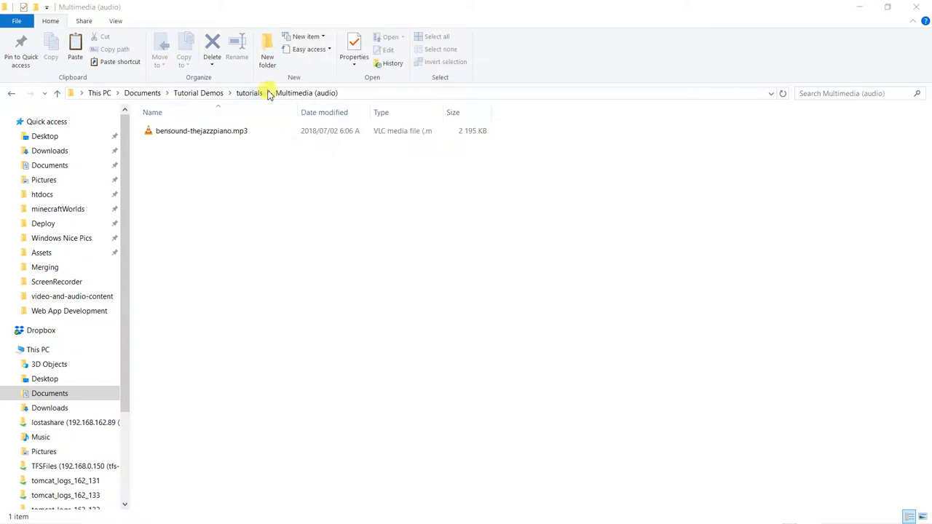
mouse_move(151, 143)
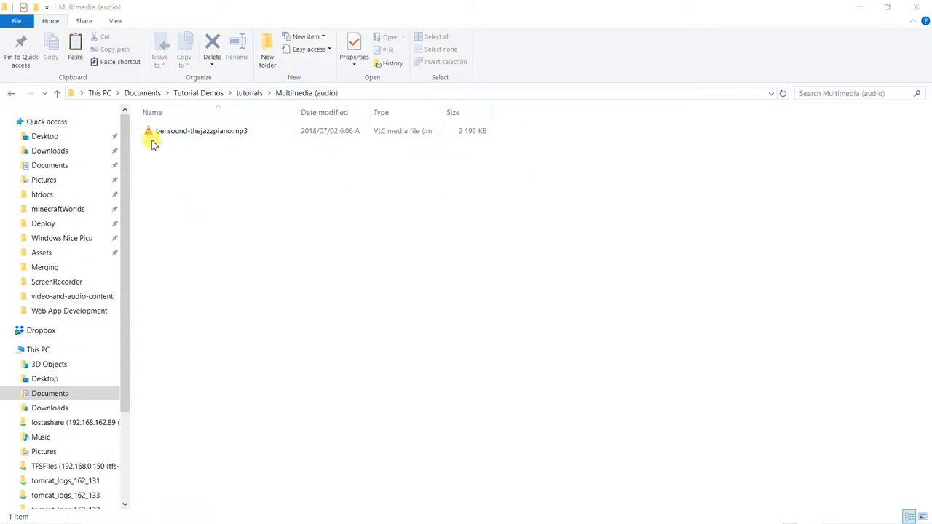
mouse_move(240, 131)
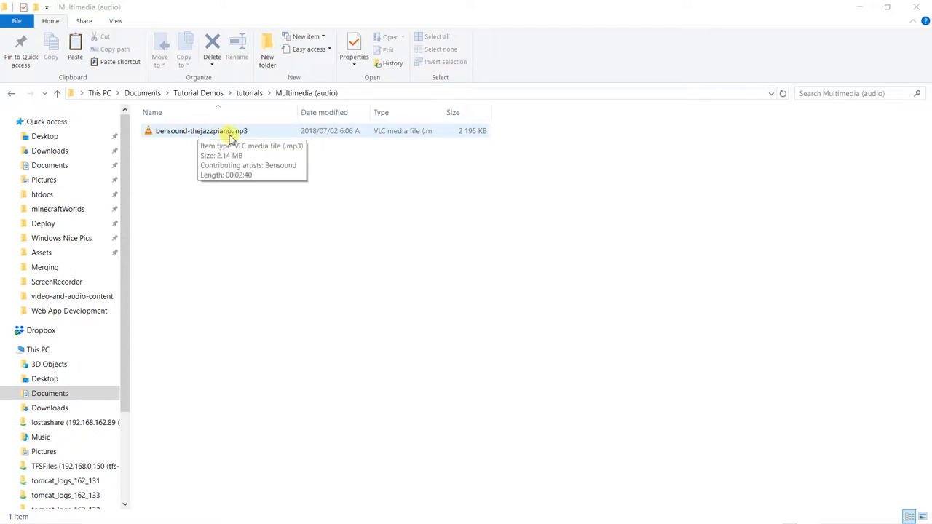
mouse_move(196, 134)
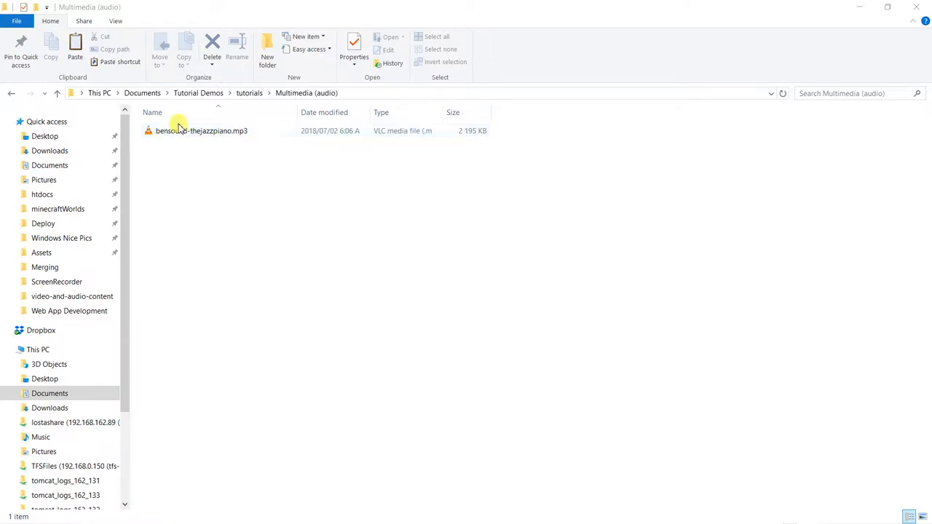
mouse_move(205, 288)
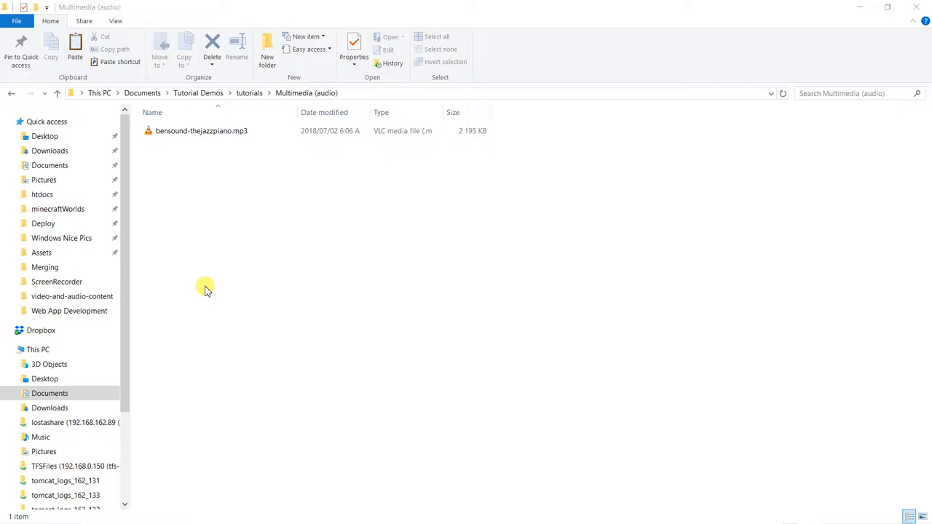
- Create a new text document beside the mp3 and name it index.html
right_click(206, 287)
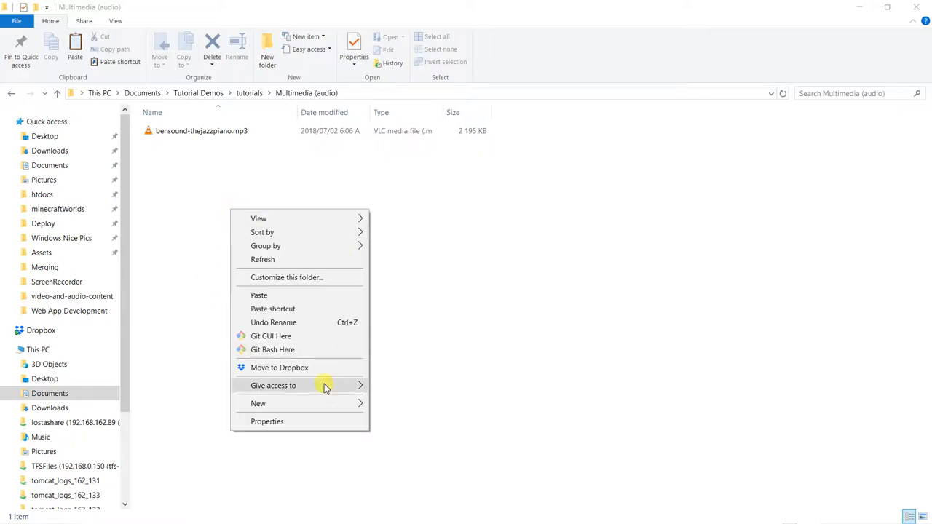
left_click(258, 403)
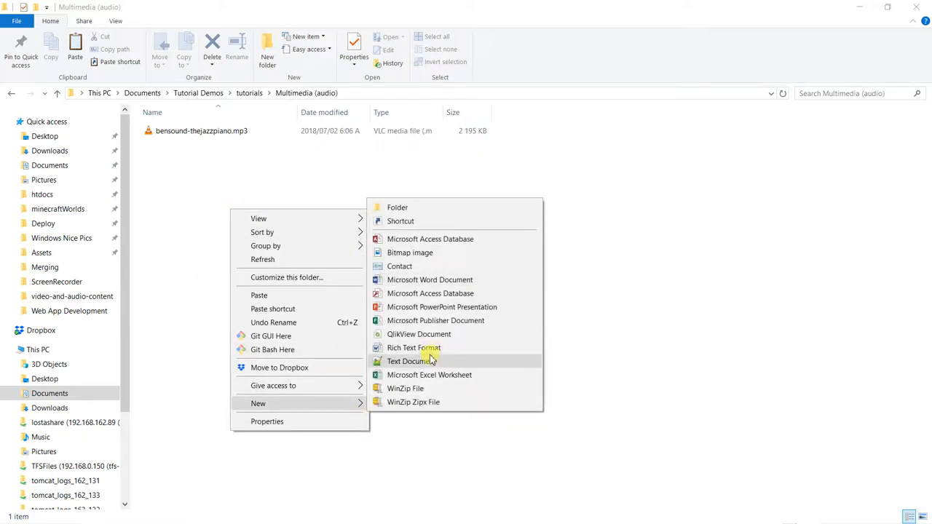
left_click(410, 361)
type("index.html")
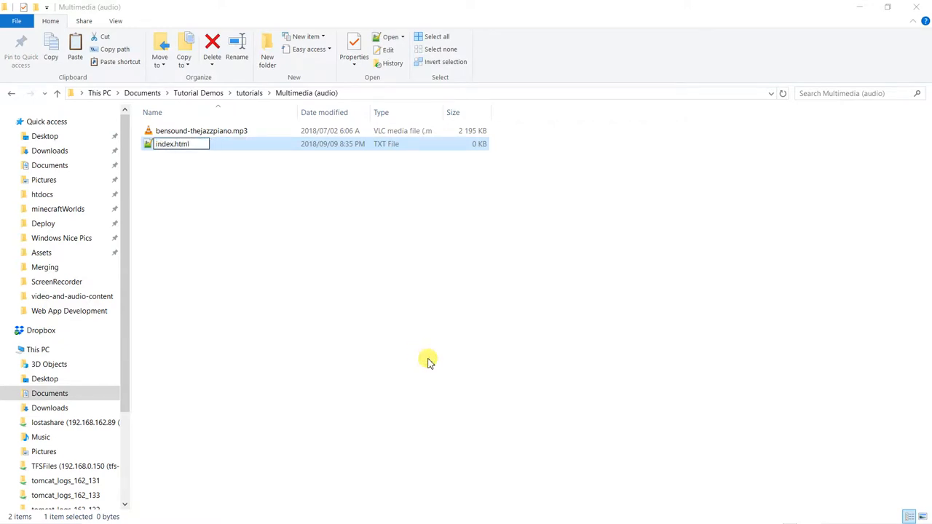
key("Return")
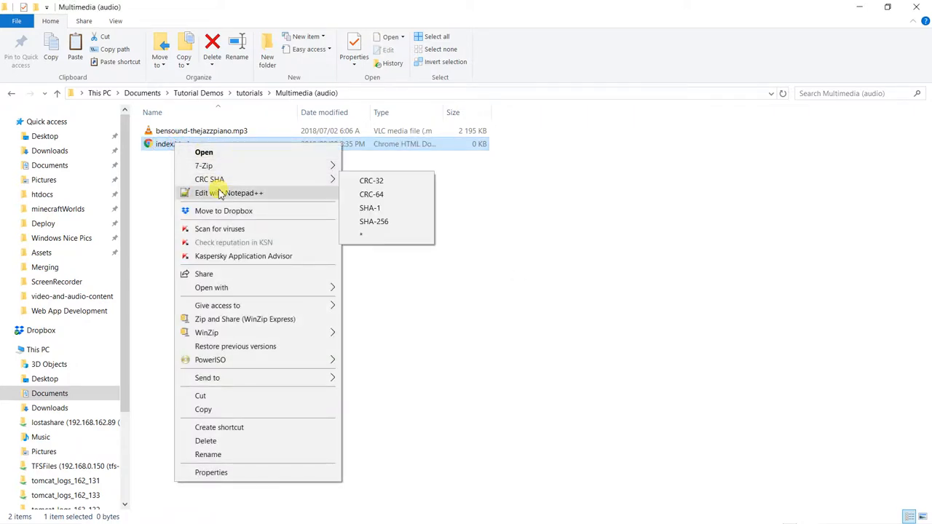
- Open index.html in Notepad++ and type the <!DOCTYPE html> declaration and html tags
left_click(229, 193)
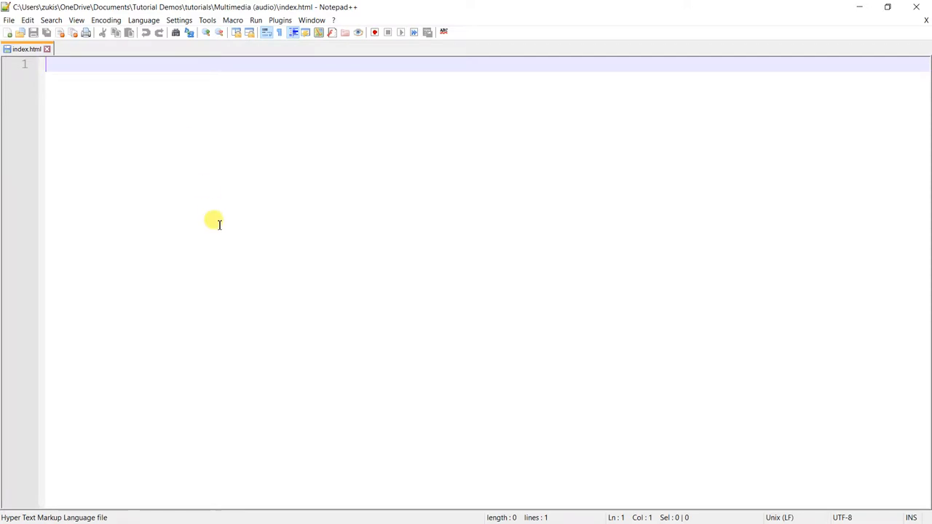
type("<!")
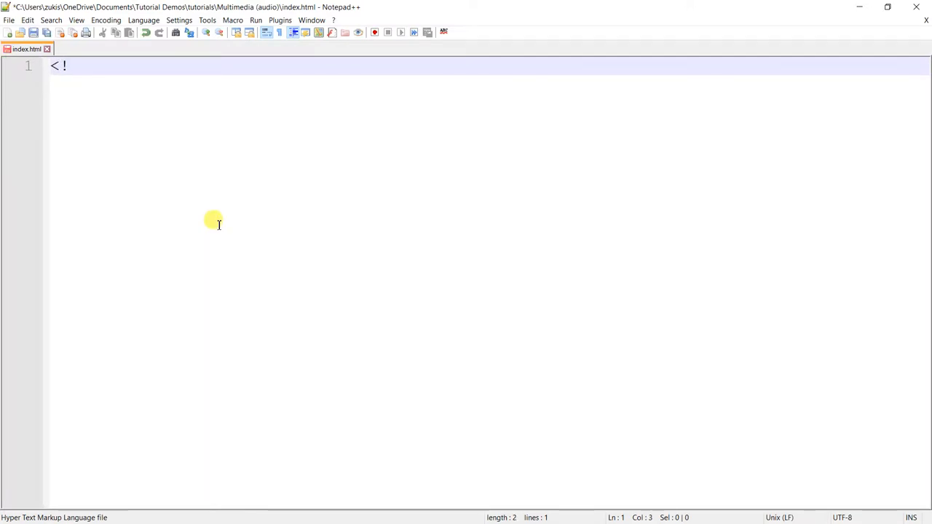
type("DOCTYPE")
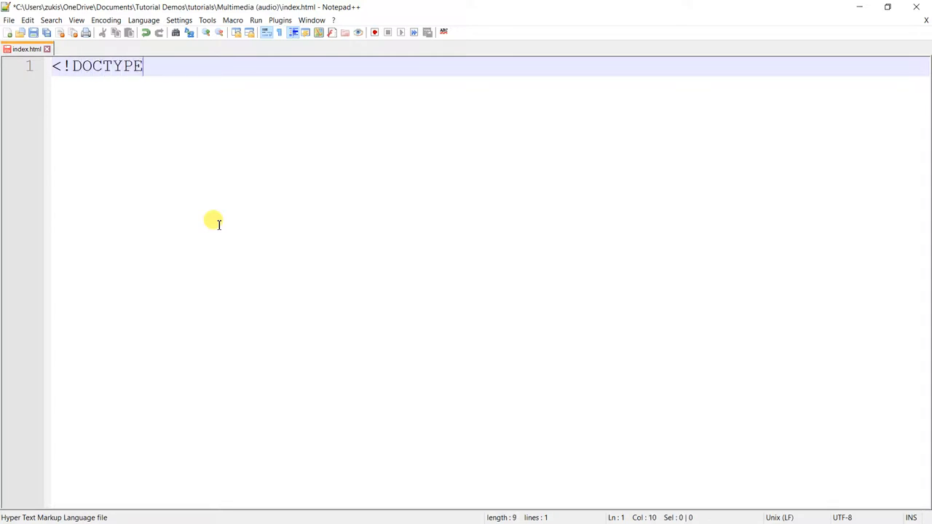
type("html>")
type("<")
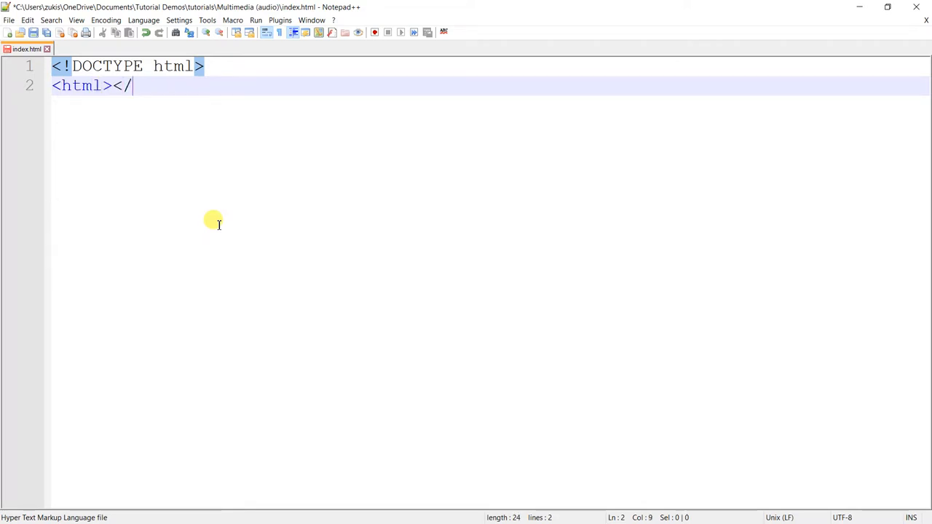
type("html>")
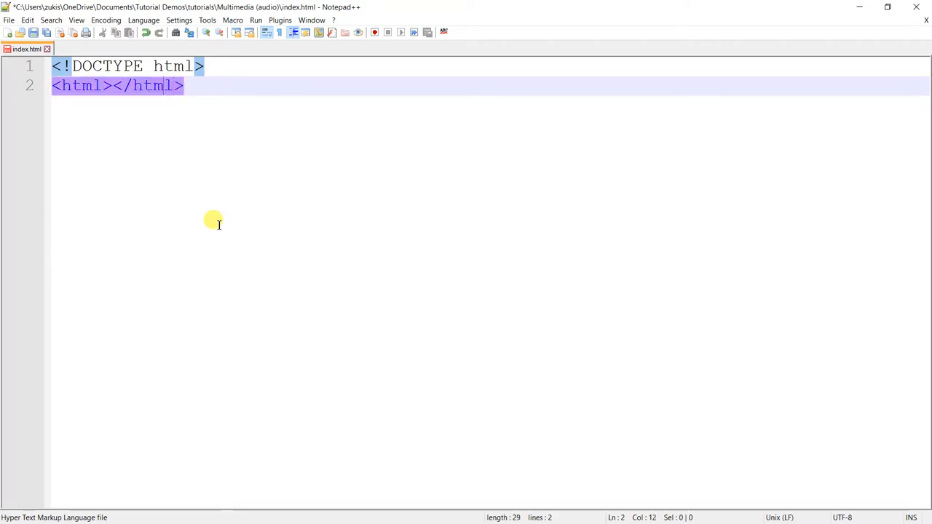
- Add a head section containing an empty <title></title> element
type("M")
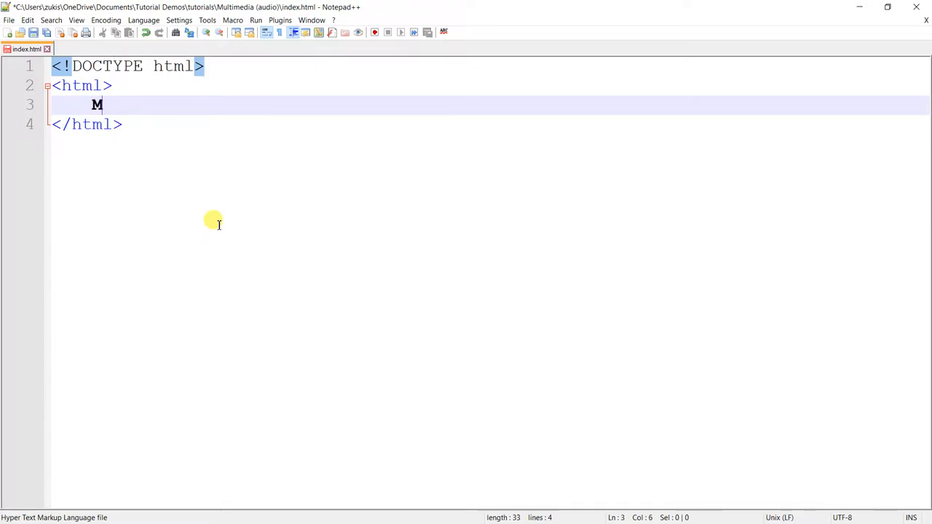
type("<head></head>")
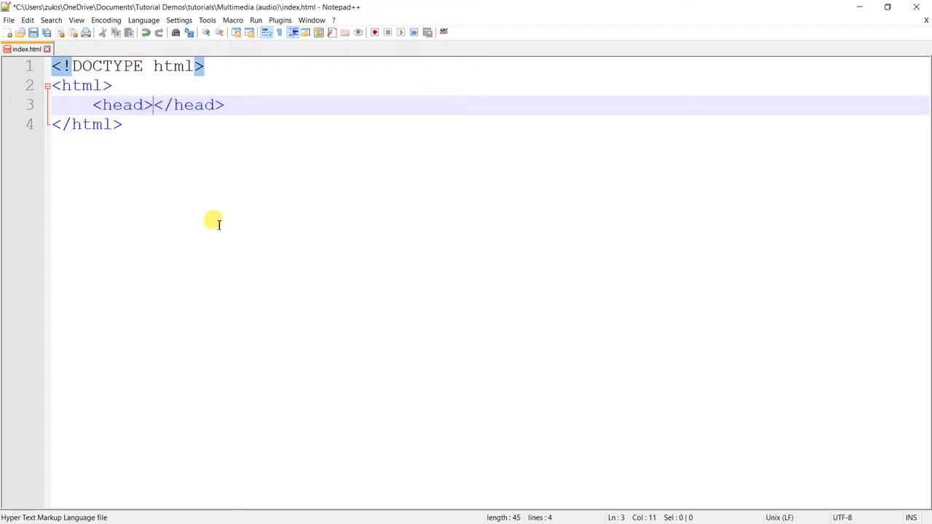
type("<")
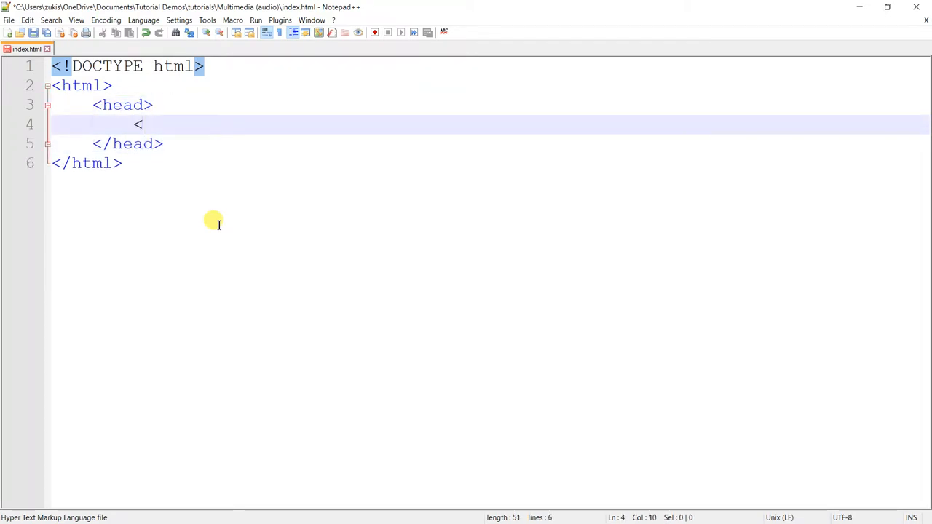
type("title></")
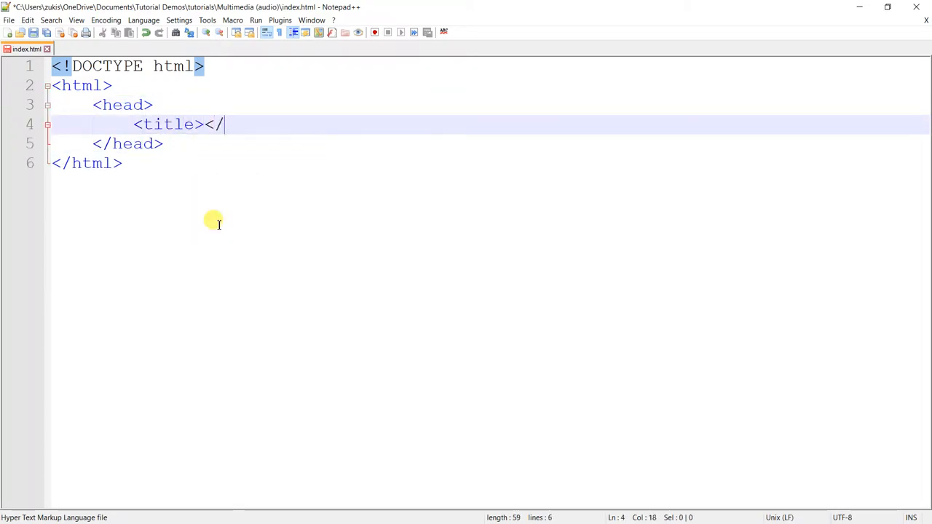
type("title>")
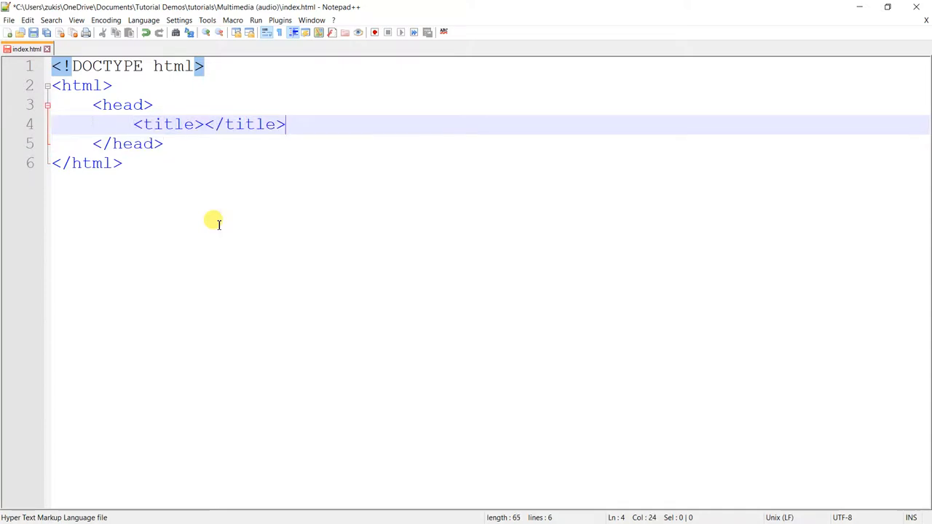
- Title the page 'Audio Web Page' and begin typing the body tag after the head
left_click(206, 124)
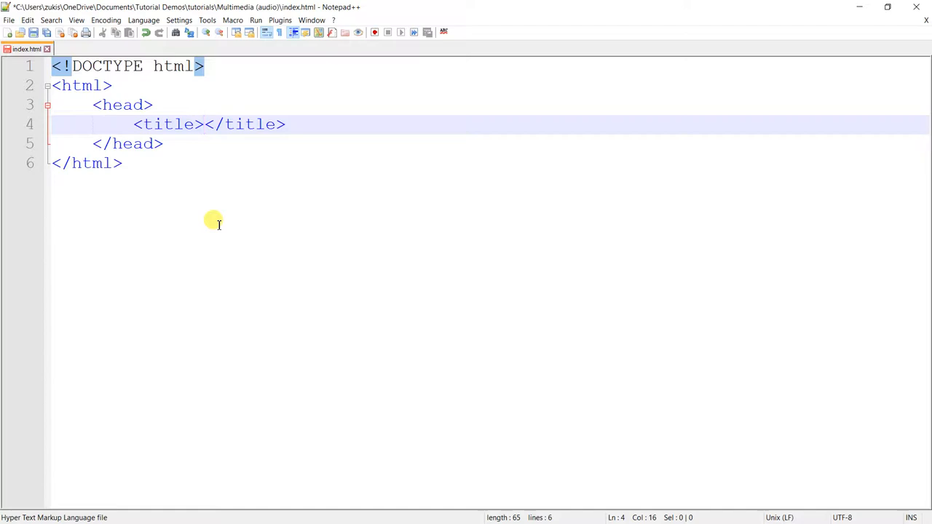
type("Audi")
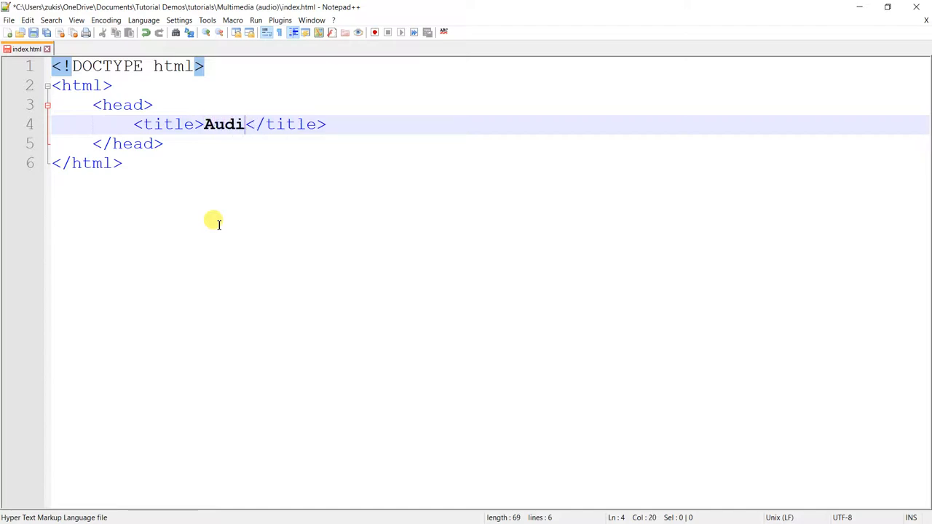
type("o")
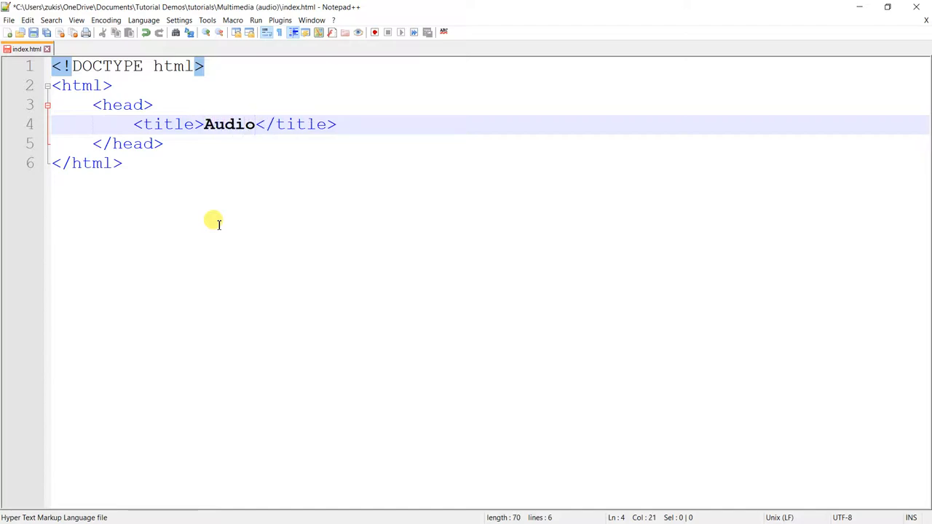
type("Web")
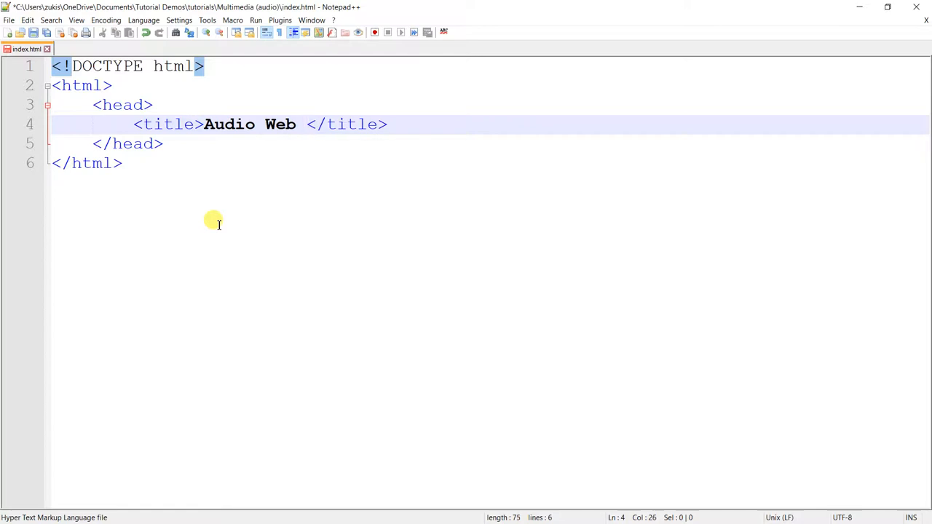
type("Page")
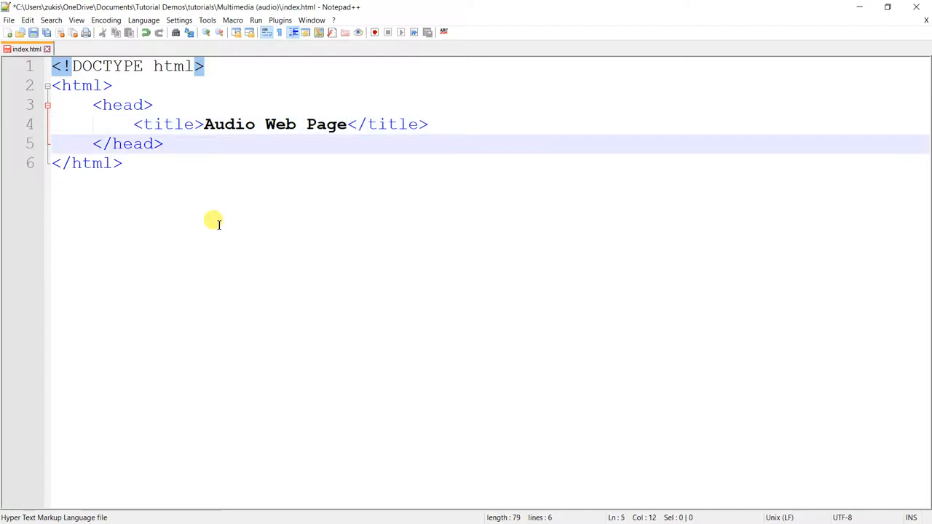
type("<")
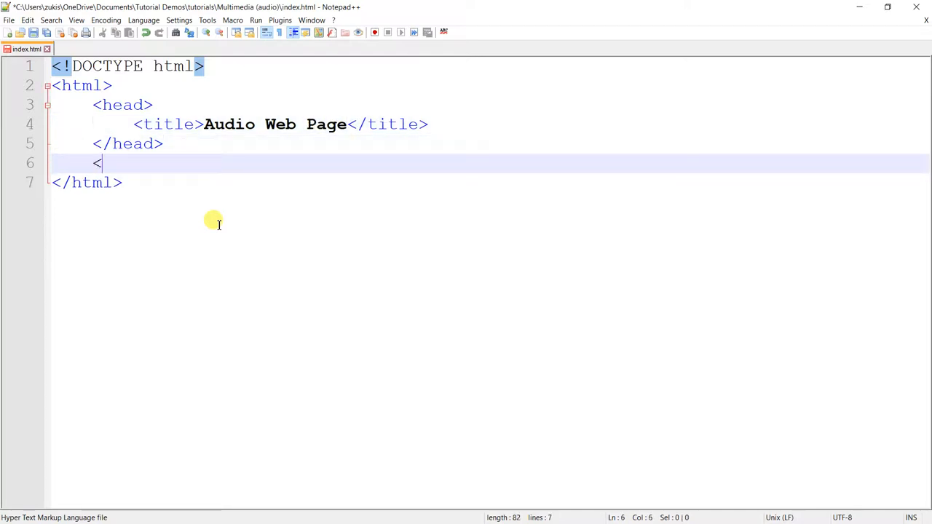
type("body></")
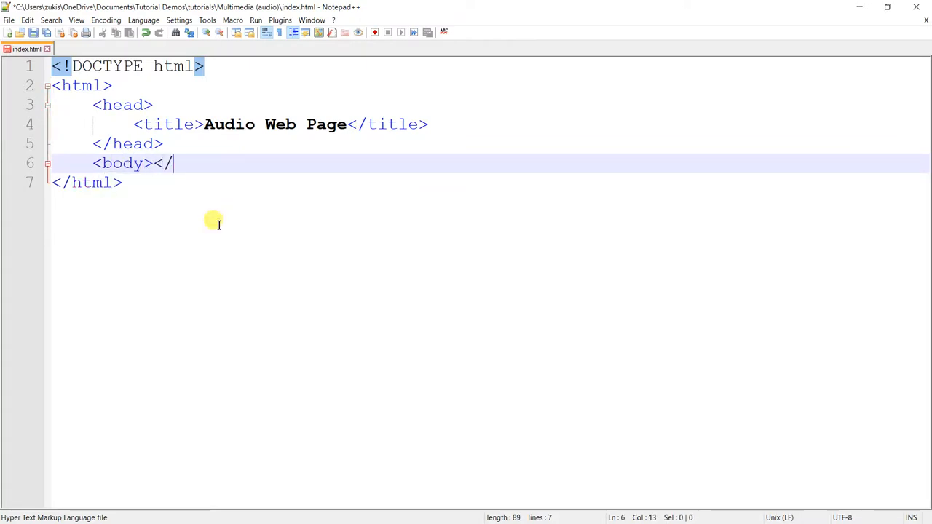
- Complete the body tag and add an h1 reading 'Audio Web Page' inside it
type("body>")
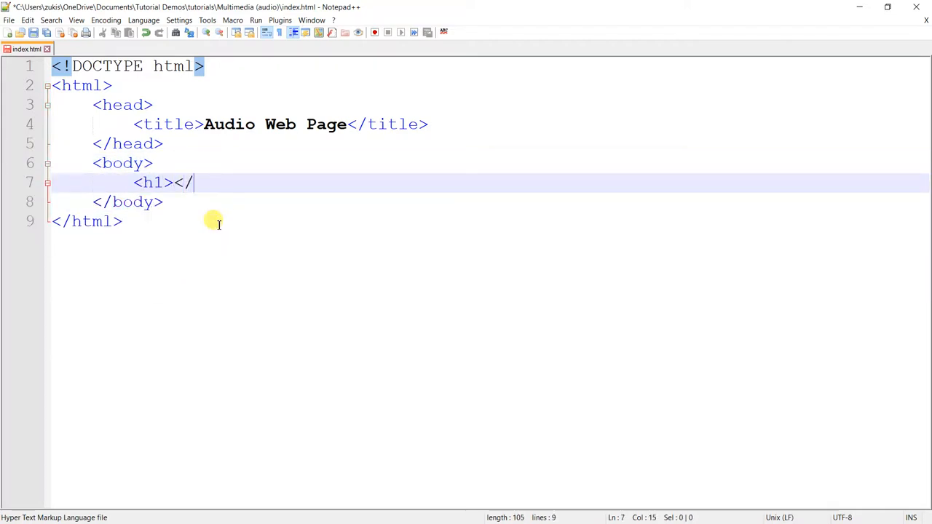
type("h1>")
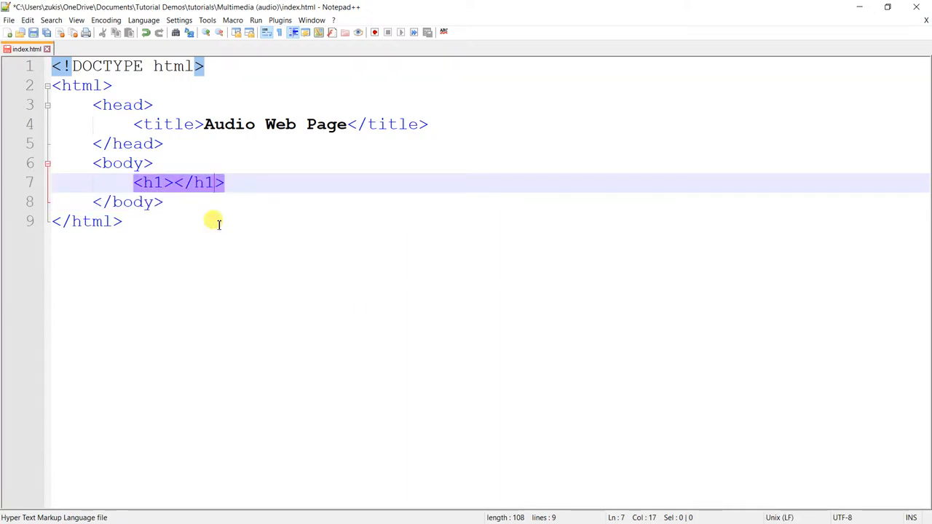
type("Au")
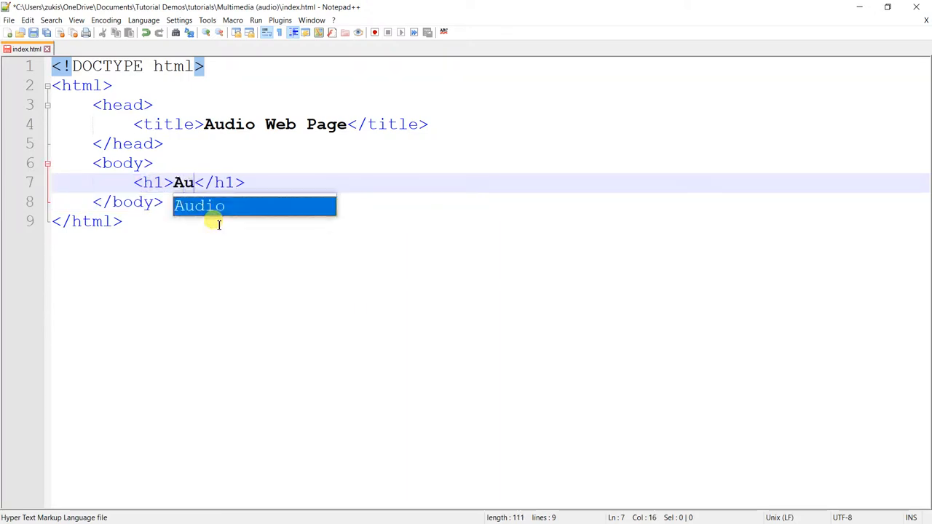
type("dio Web Pa")
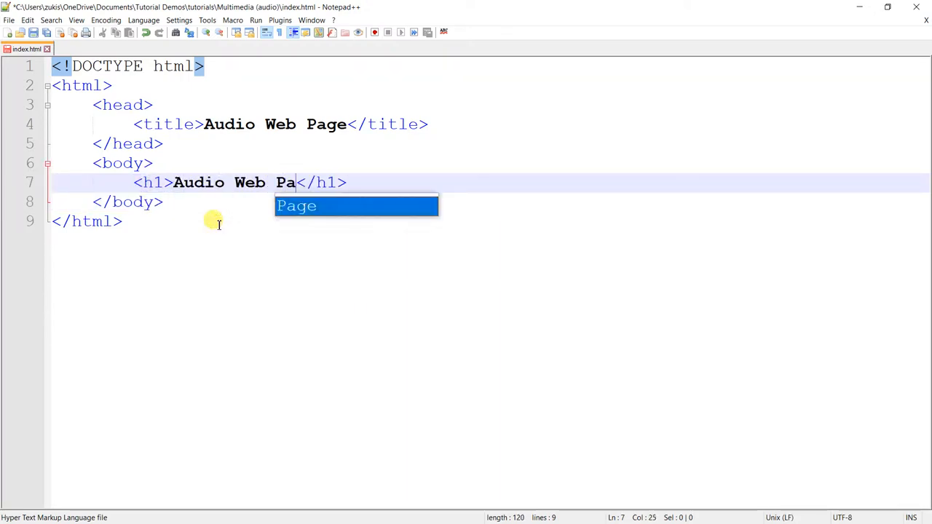
type("ge")
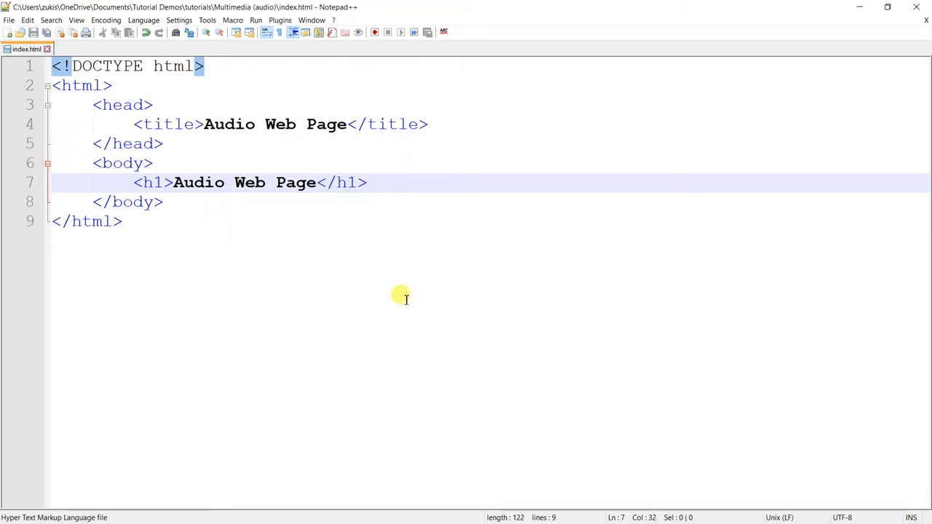
- Insert <audio></audio> below the h1 heading, then place the caret on the blank line above
key("Enter")
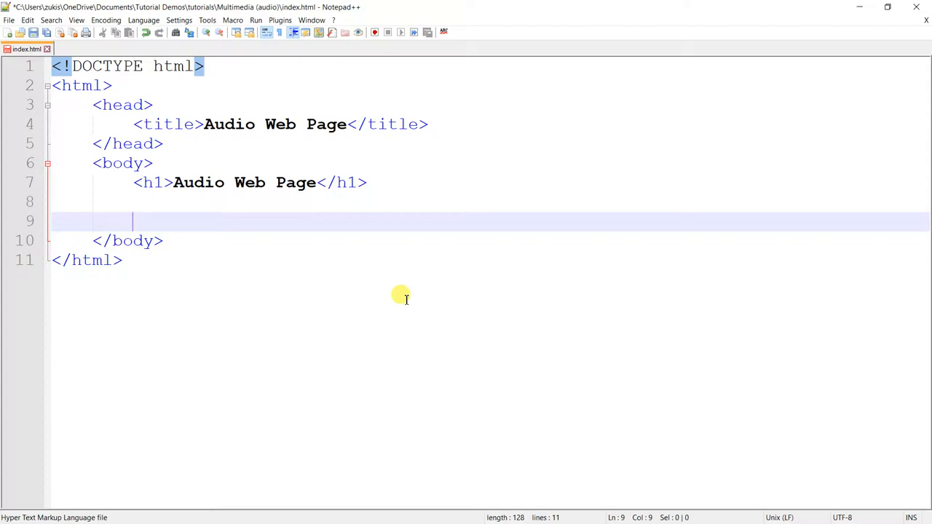
type("<ady")
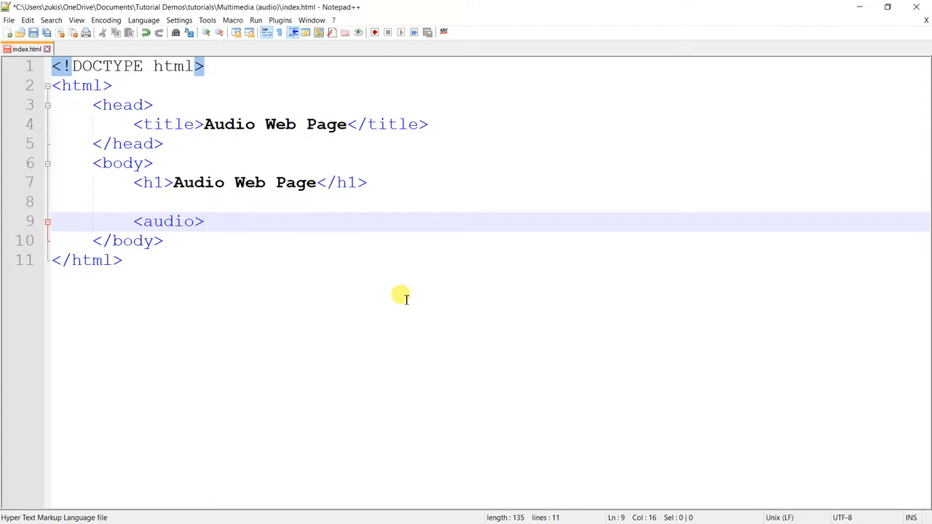
type("<")
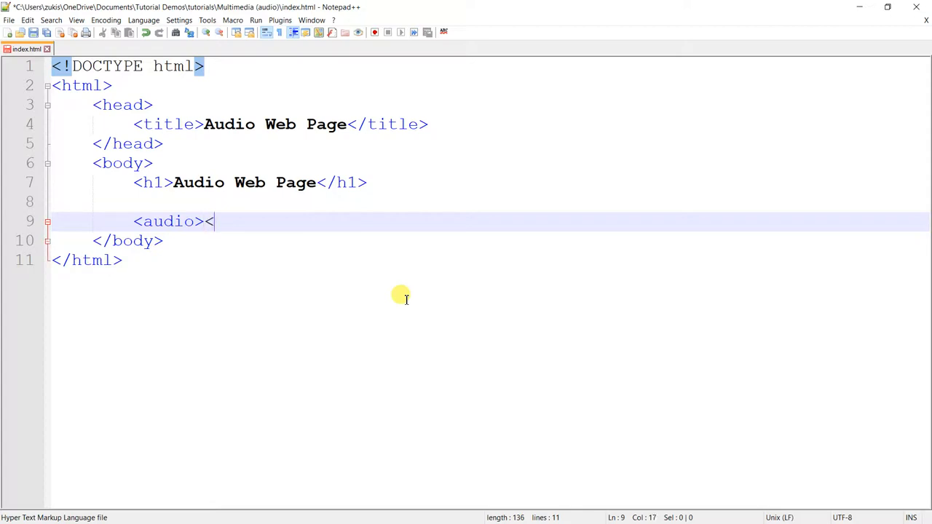
type("/audio>")
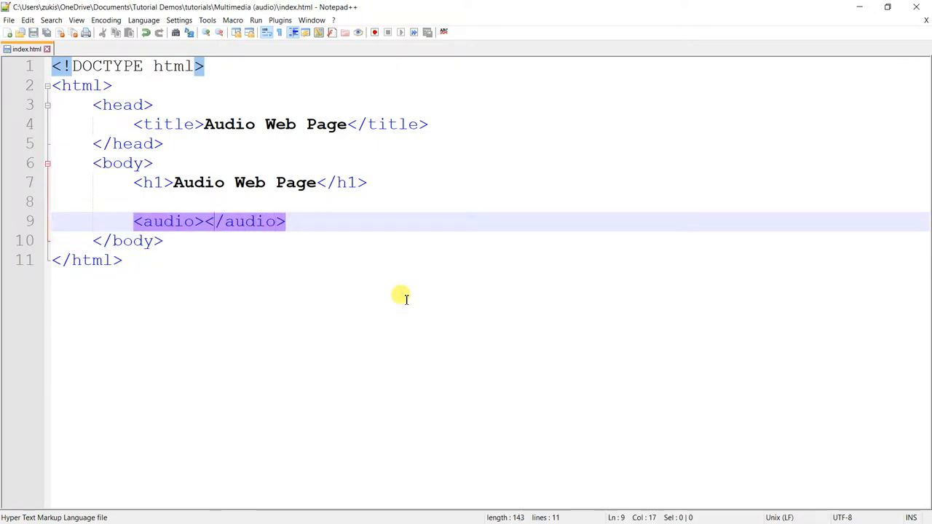
left_click(134, 202)
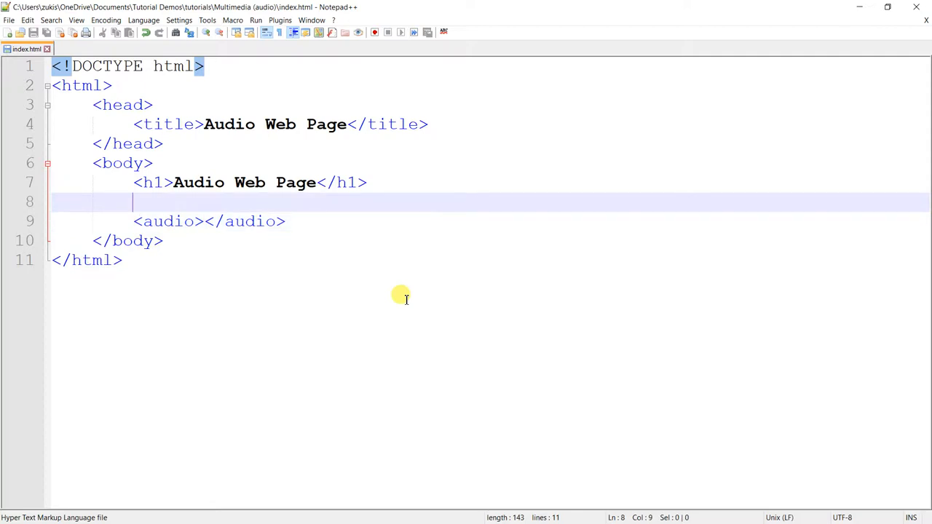
type("<")
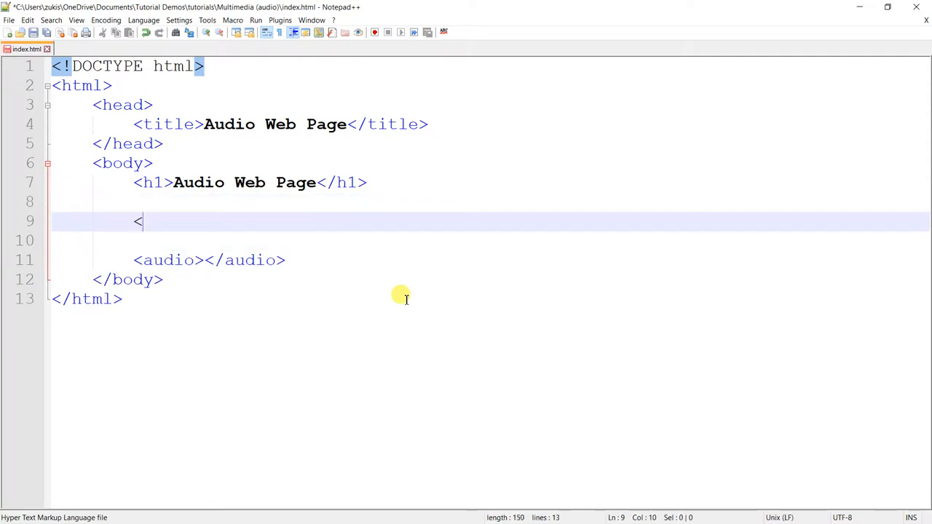
type("img")
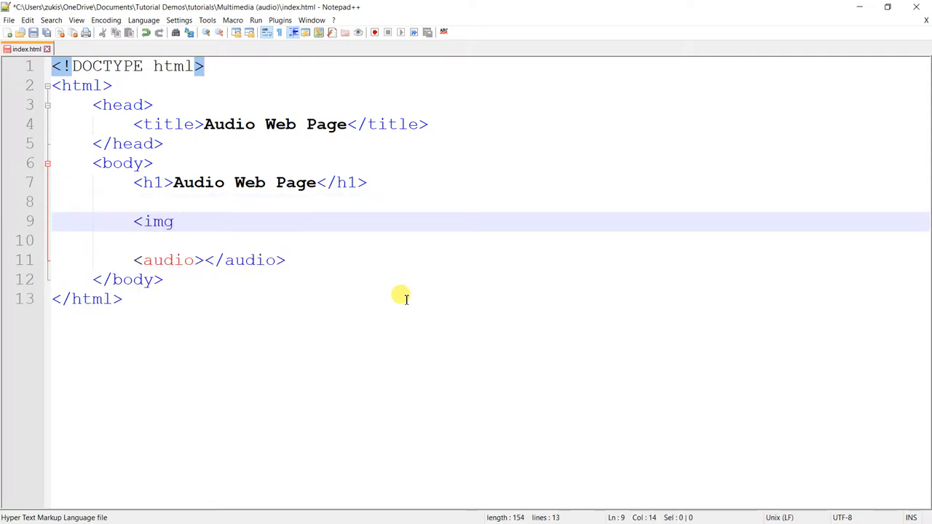
type("src />")
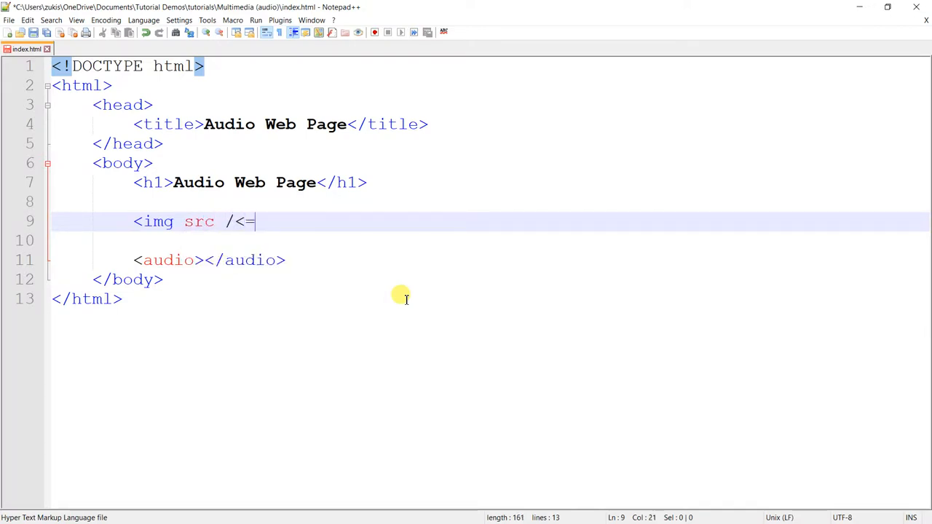
key("BackSpace")
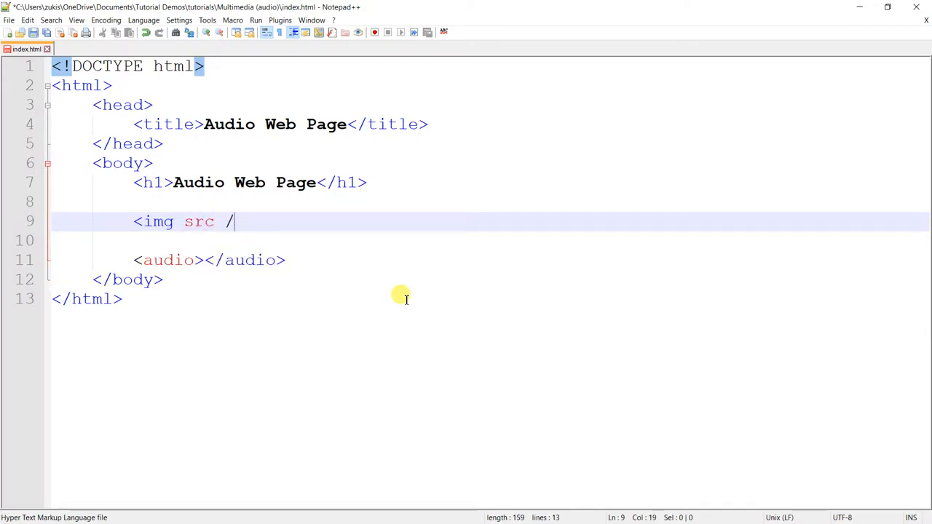
type(">")
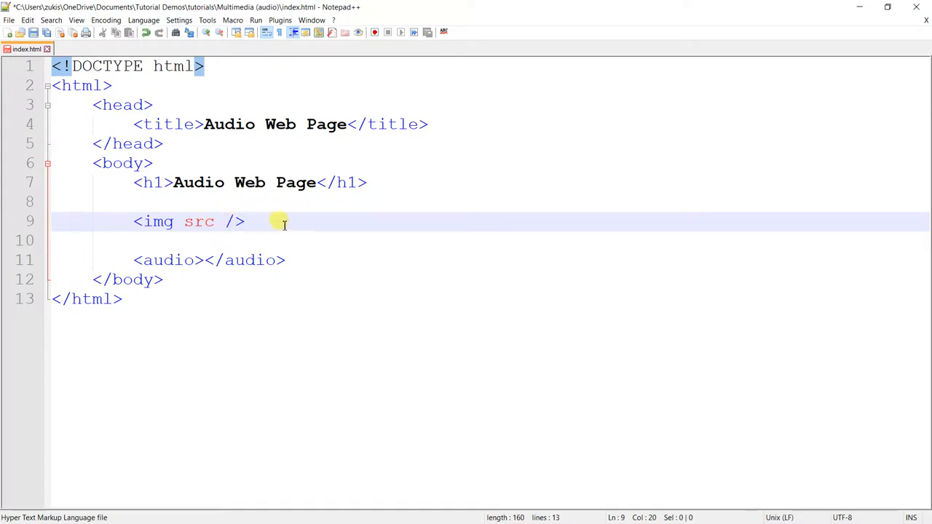
mouse_move(206, 235)
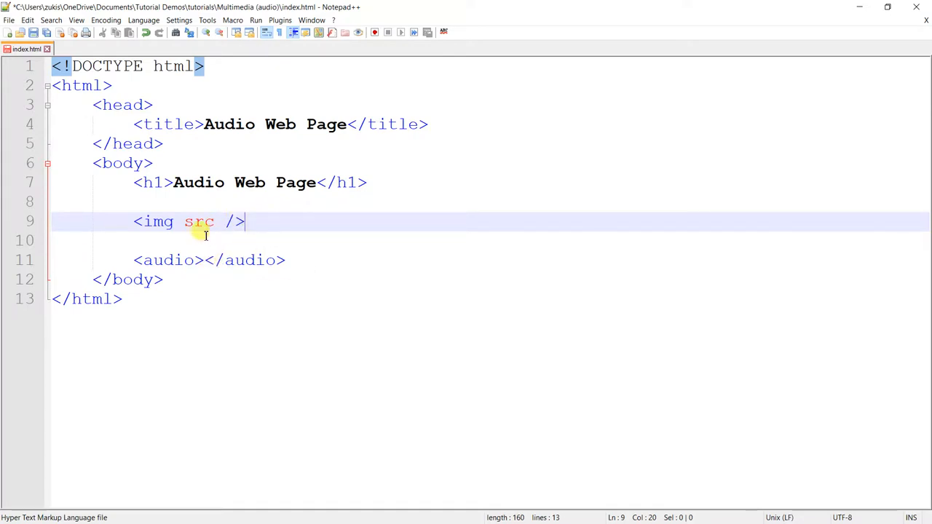
type("=\"")
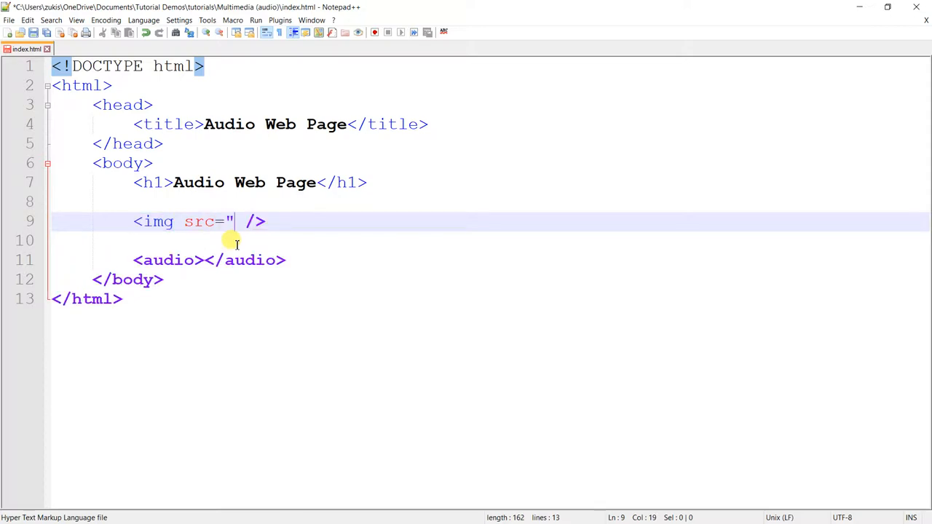
type("\"")
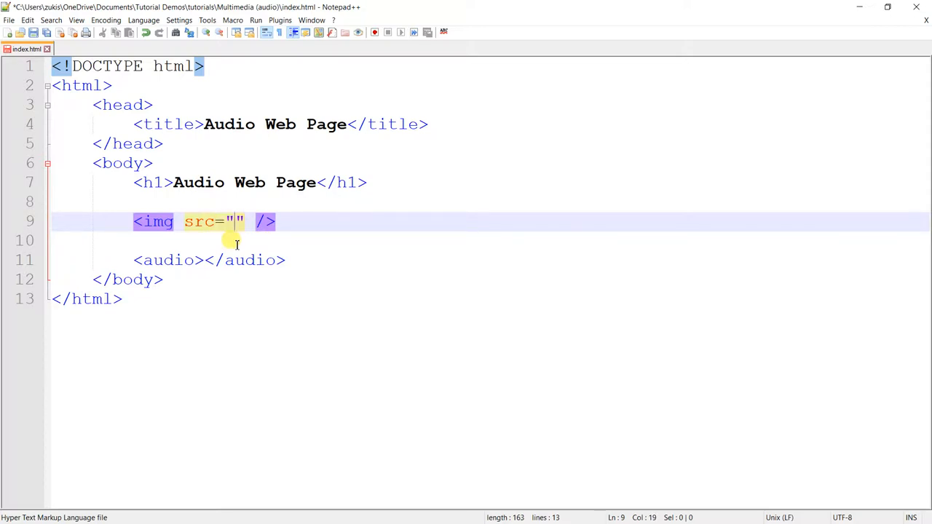
type(".....")
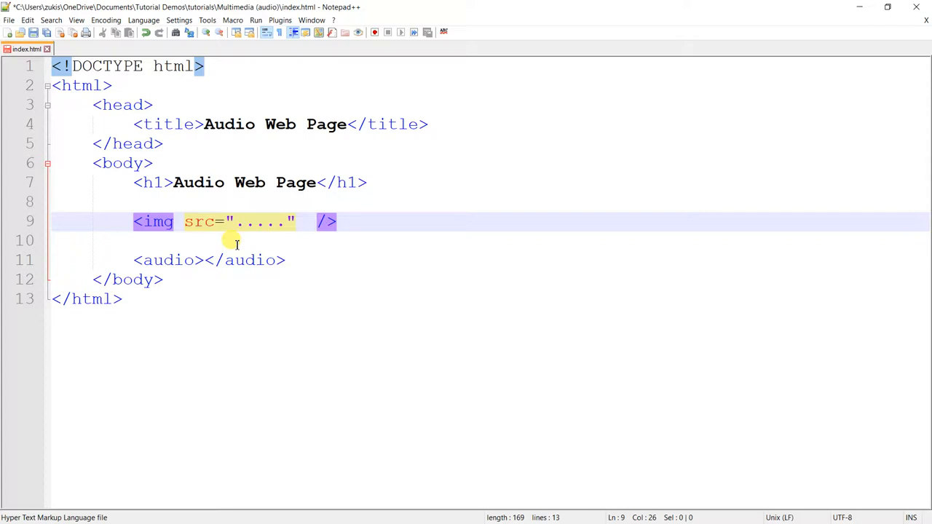
type("title=\"")
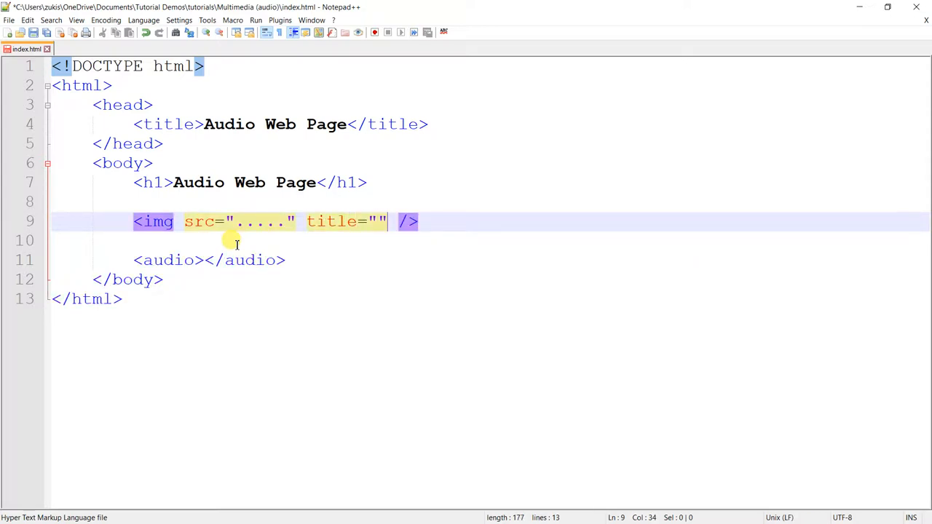
type("alt=\"")
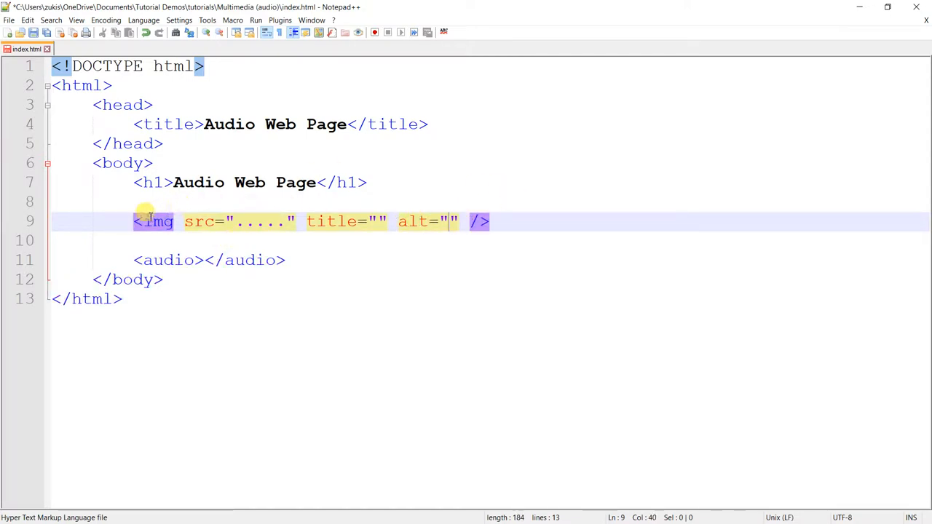
left_click(498, 221)
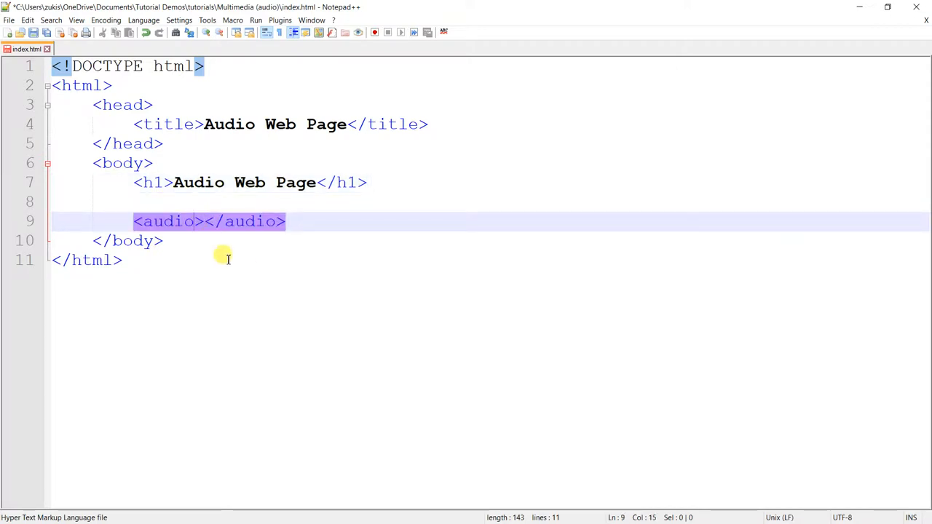
- Place the caret between the audio tags and type '...' as placeholder content
left_click(204, 221)
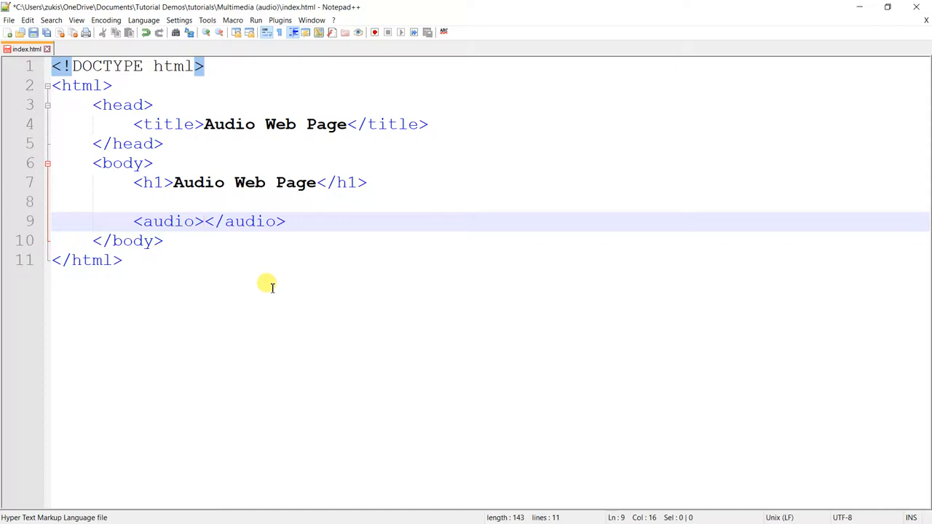
mouse_move(216, 272)
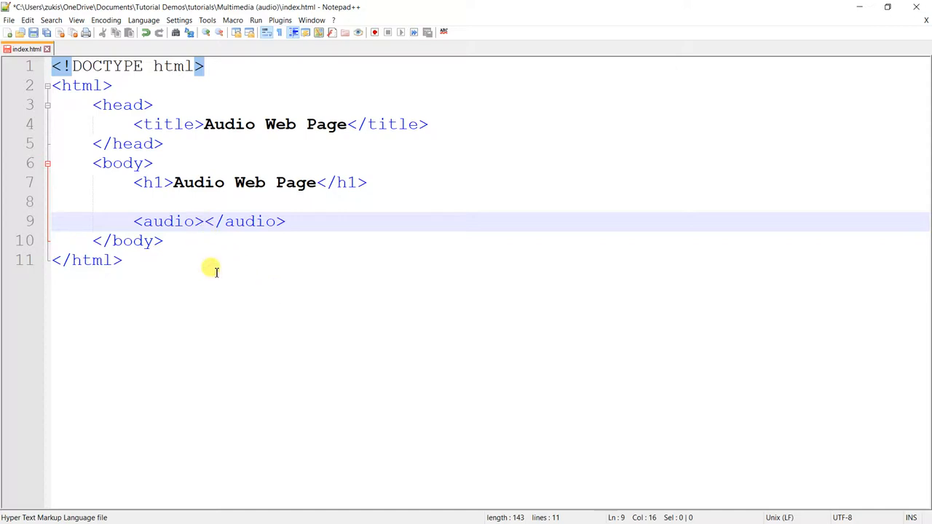
left_click(204, 222)
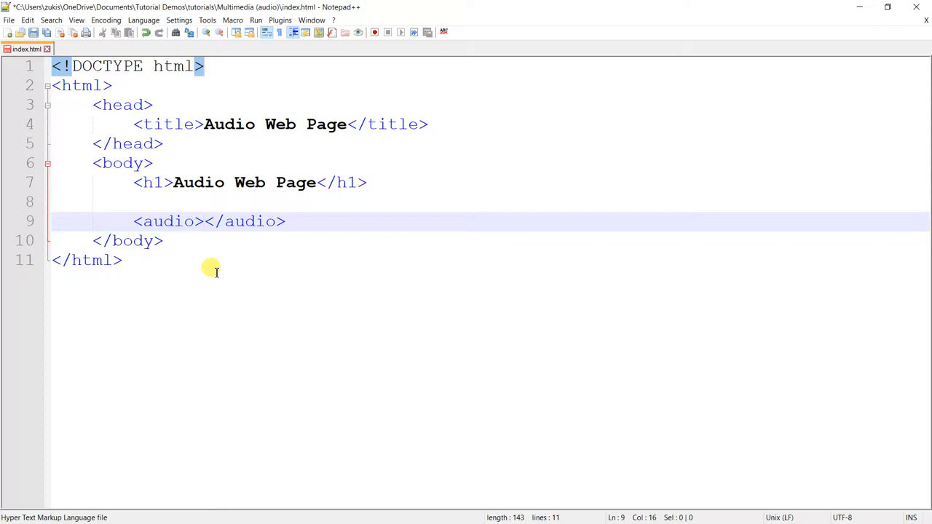
left_click(203, 221)
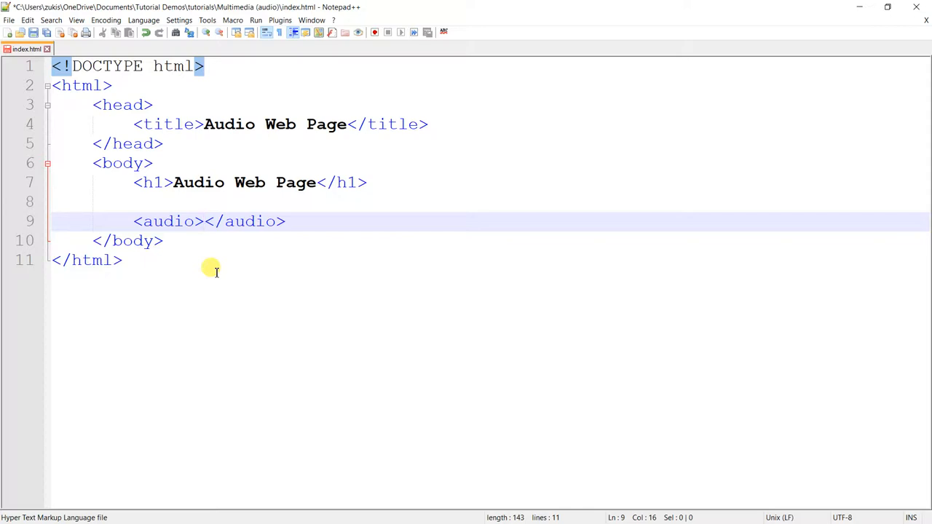
left_click(204, 221)
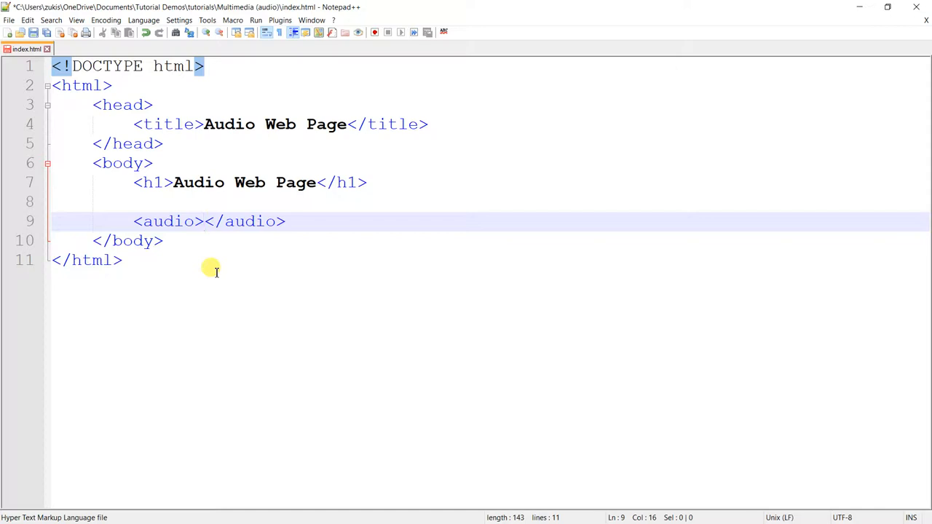
left_click(204, 221)
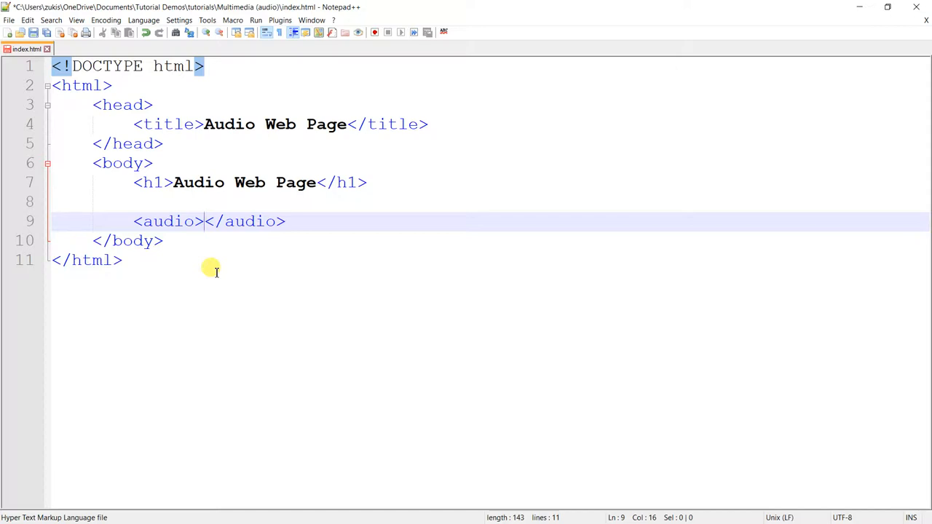
mouse_move(219, 270)
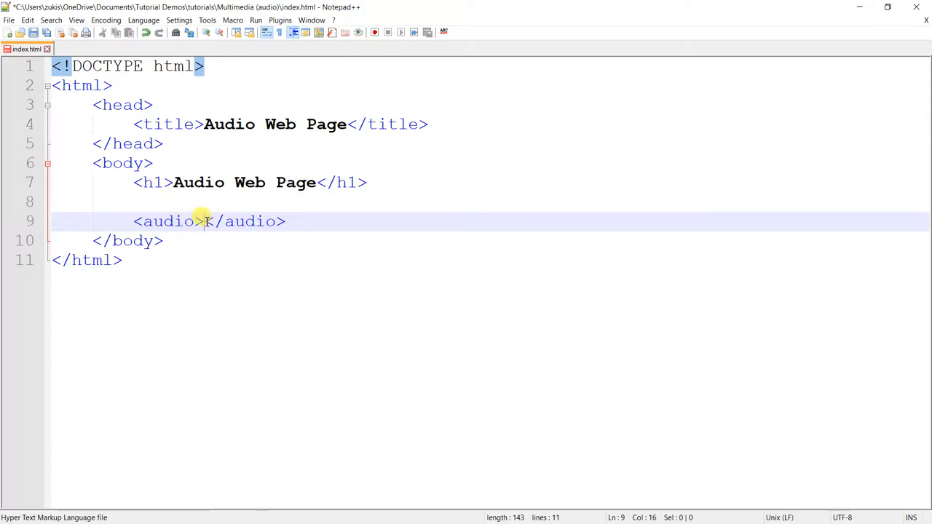
mouse_move(233, 305)
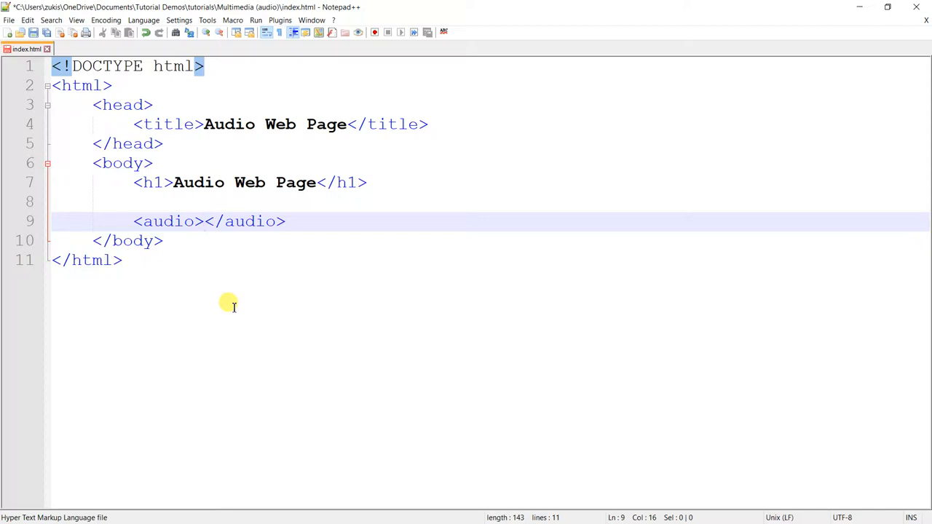
left_click(203, 222)
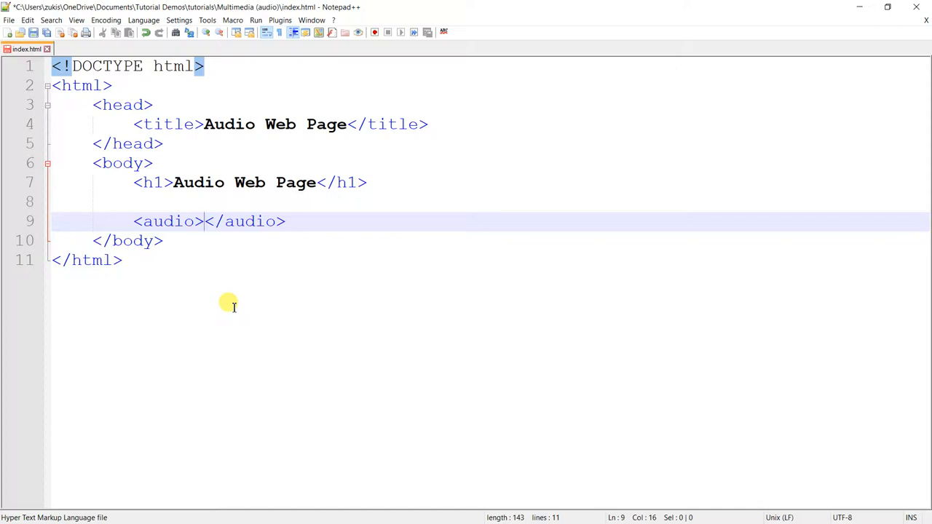
type("...")
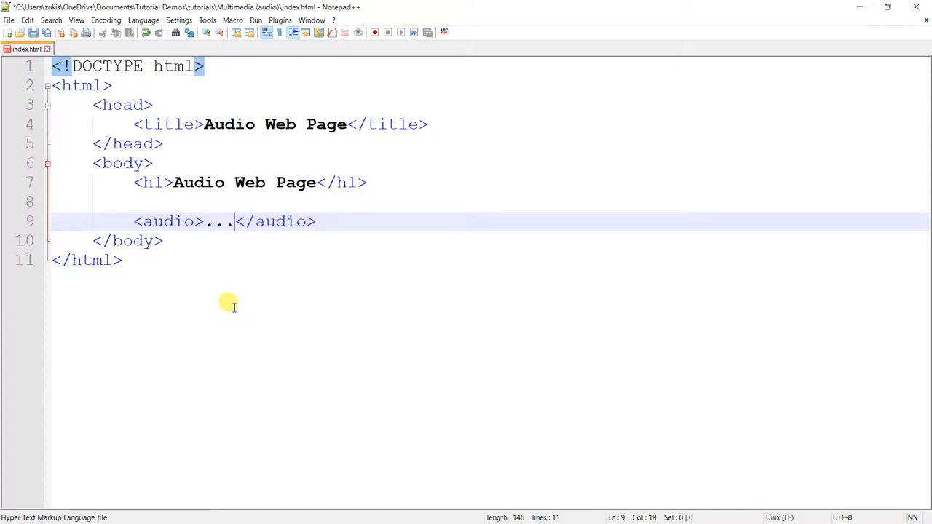
mouse_move(205, 219)
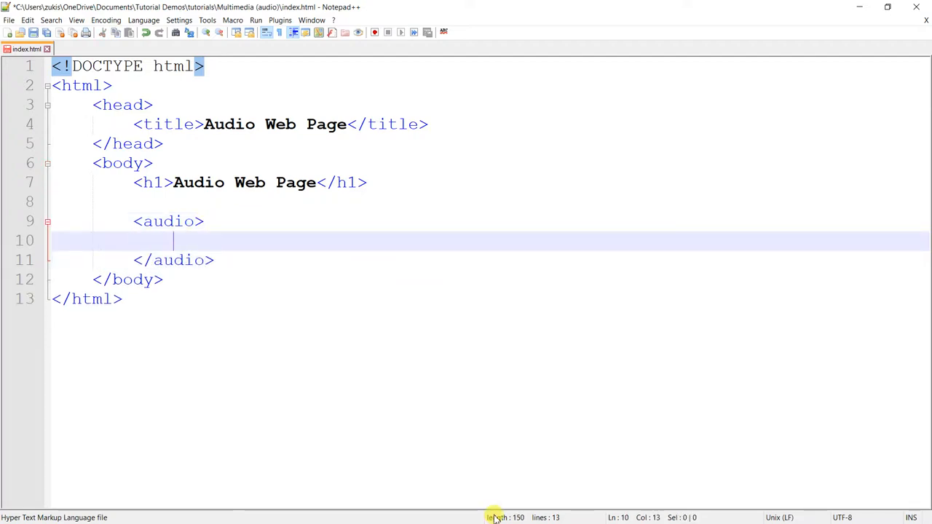
- Add a <p> reading 'This browser does not support HTML5 audio' inside the audio element
type("<p>")
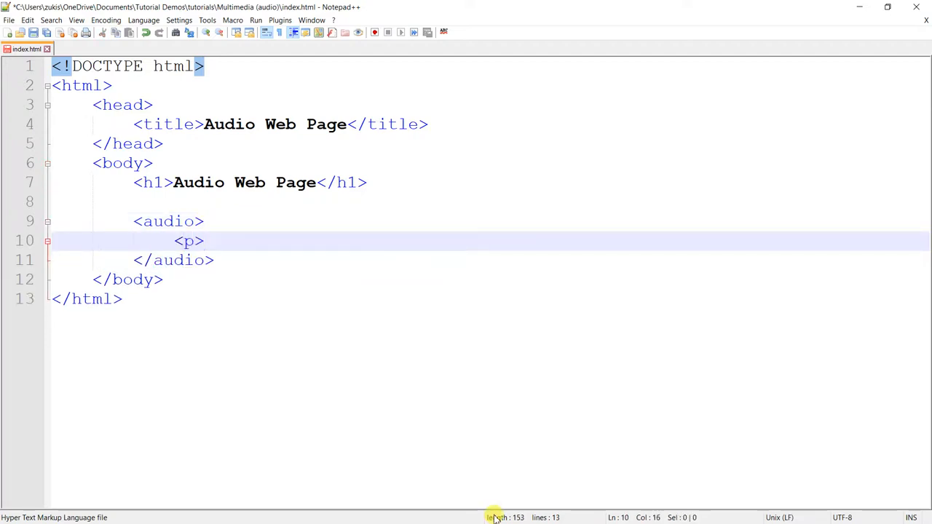
type("</p>")
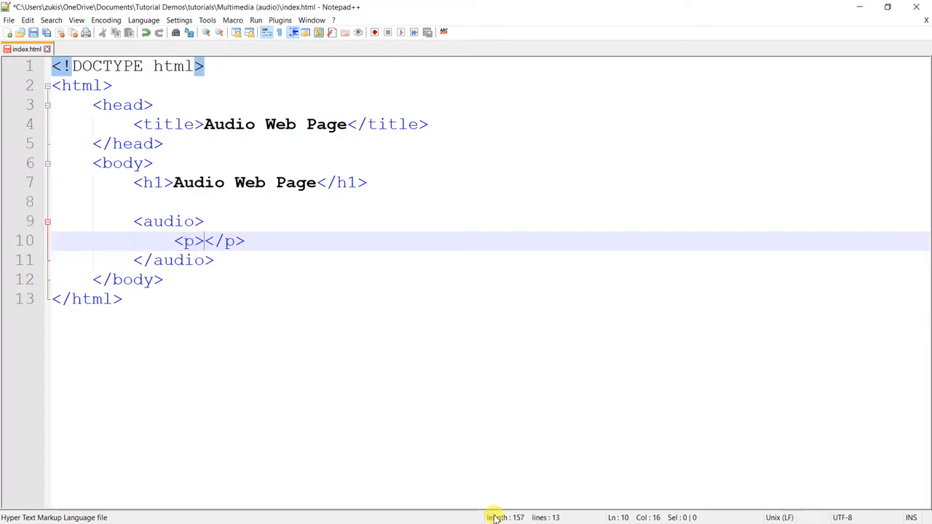
type("Thi")
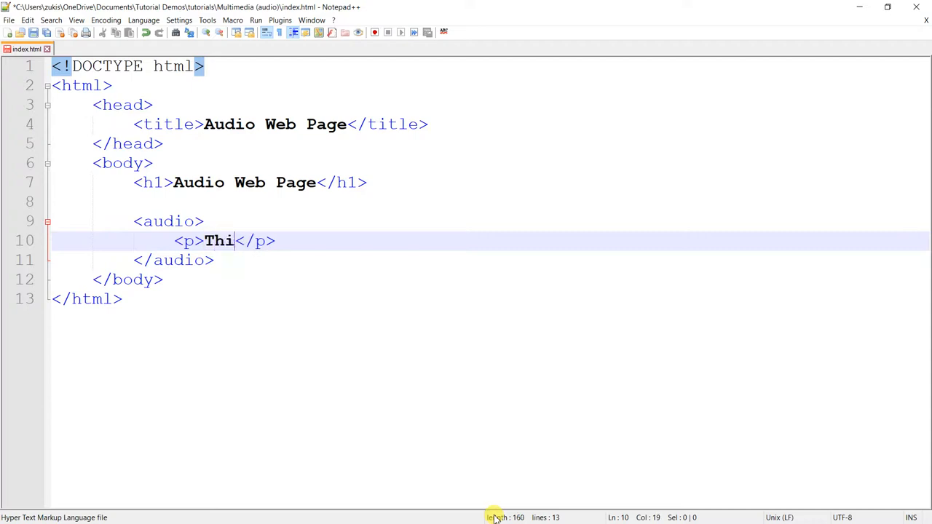
type("s browser")
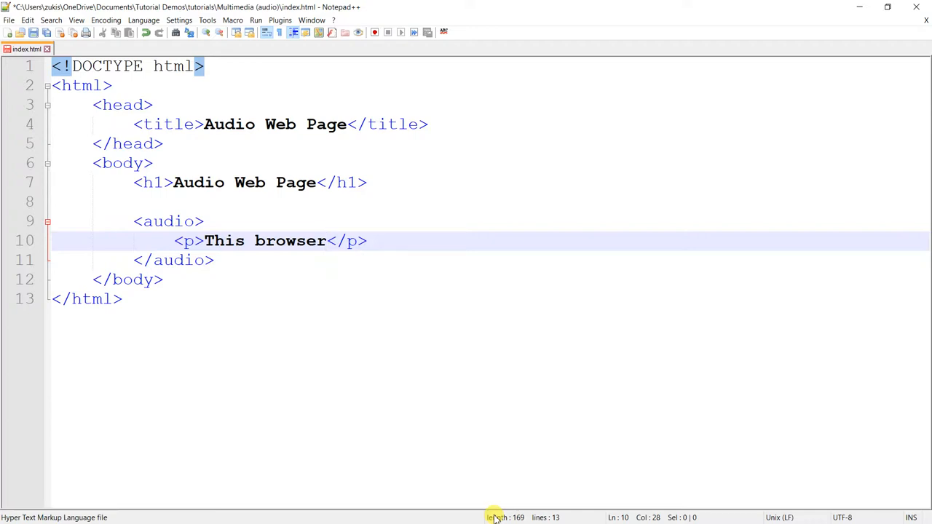
type("does not")
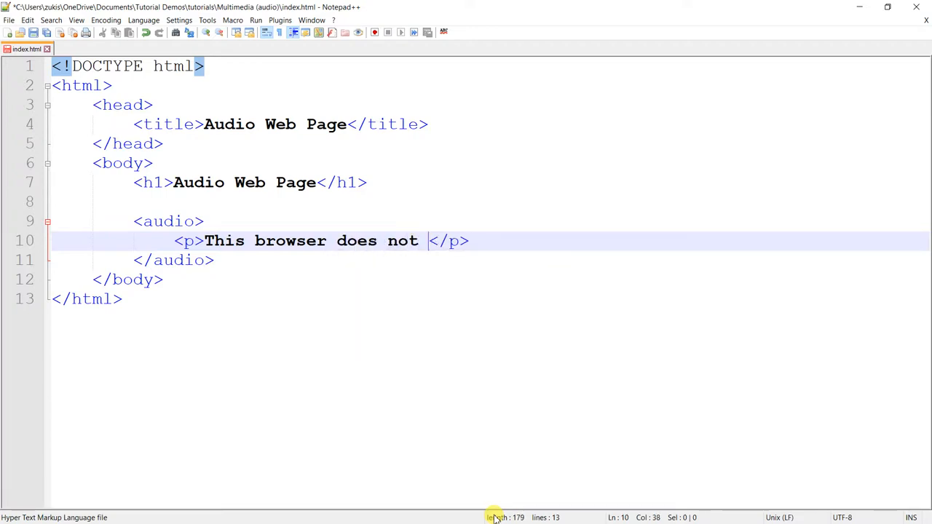
type("support")
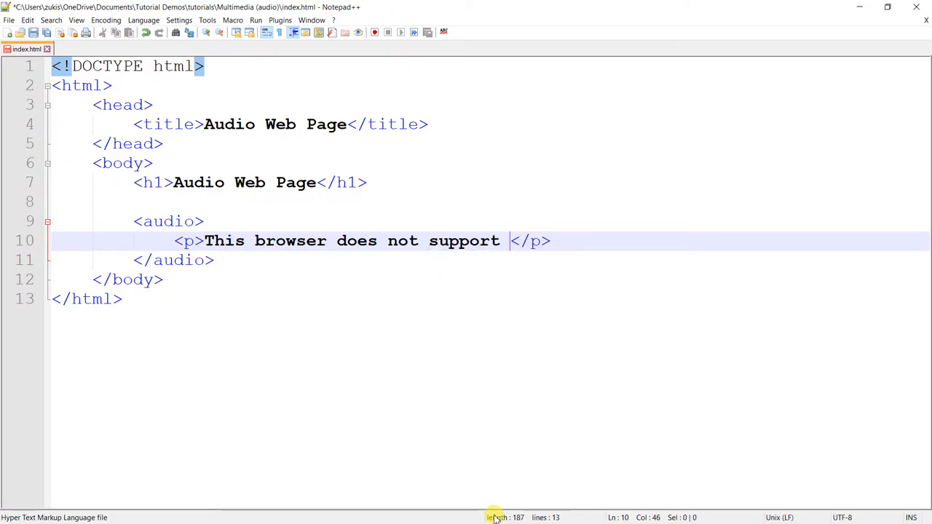
type("HTML5 au")
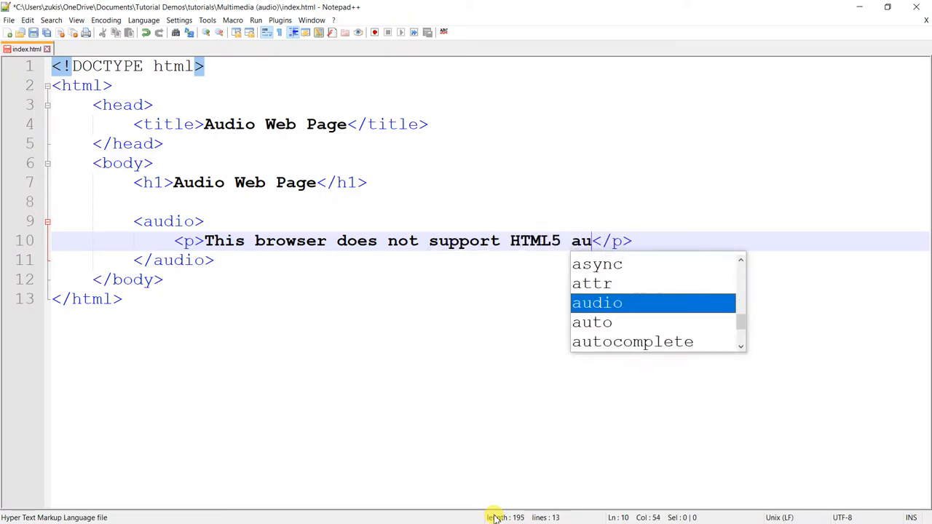
type("dio")
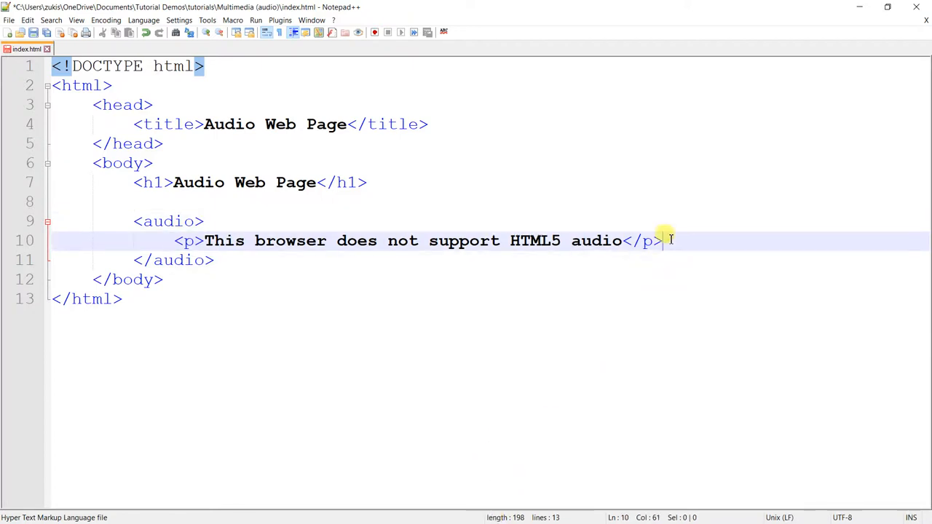
- Insert a <br> line break right after the word 'audio'
left_click(615, 240)
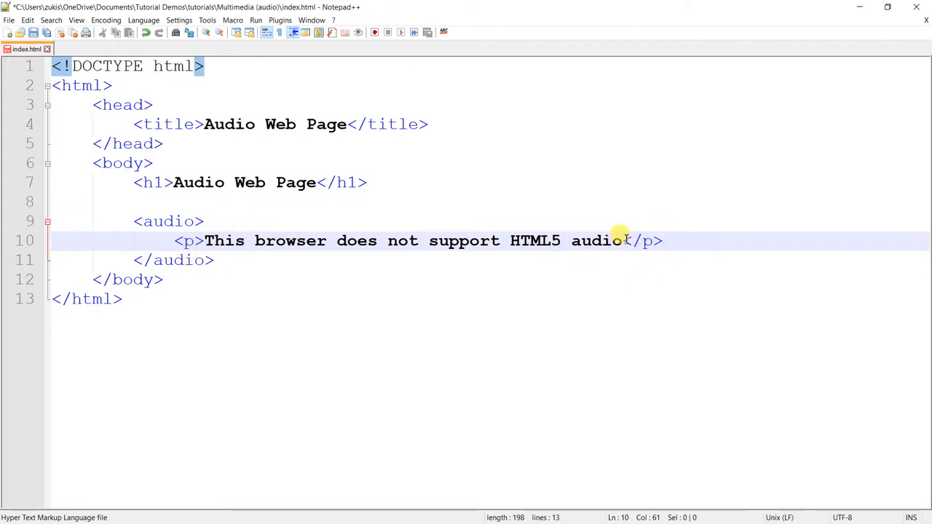
type("<")
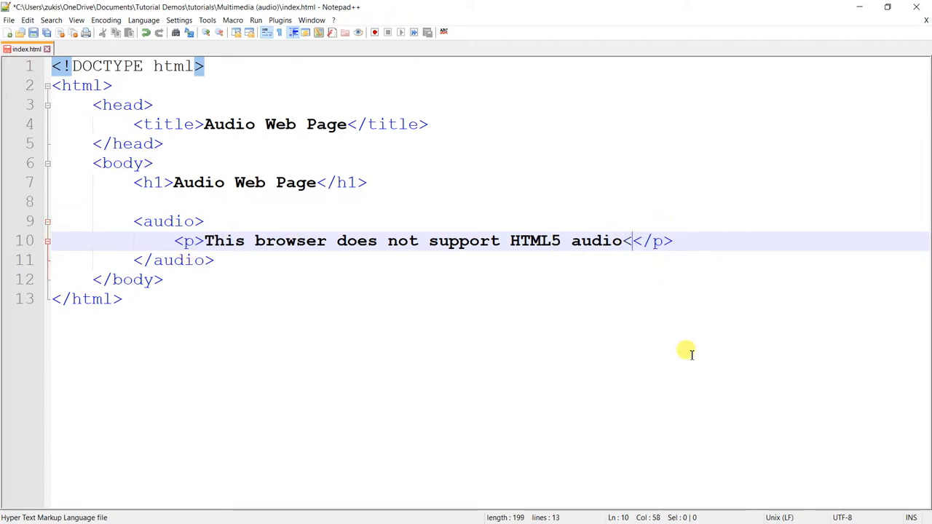
type("br/>")
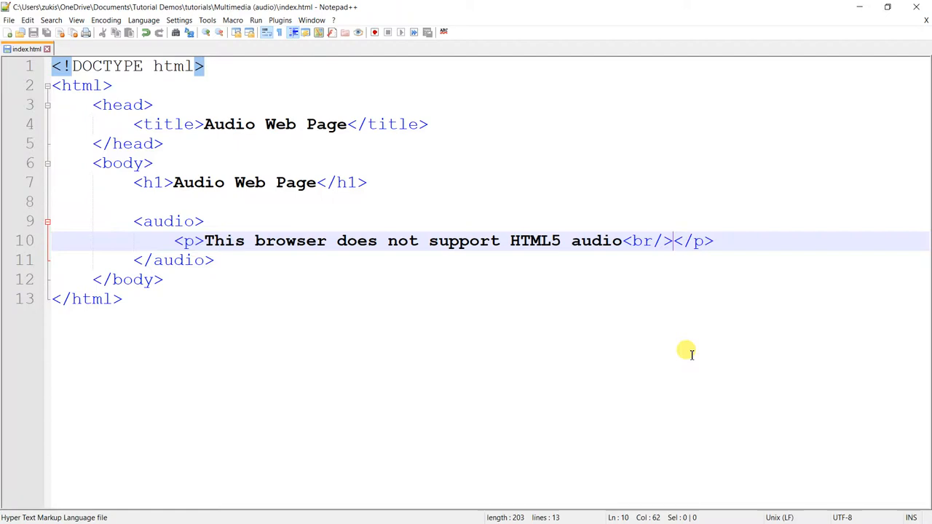
mouse_move(517, 251)
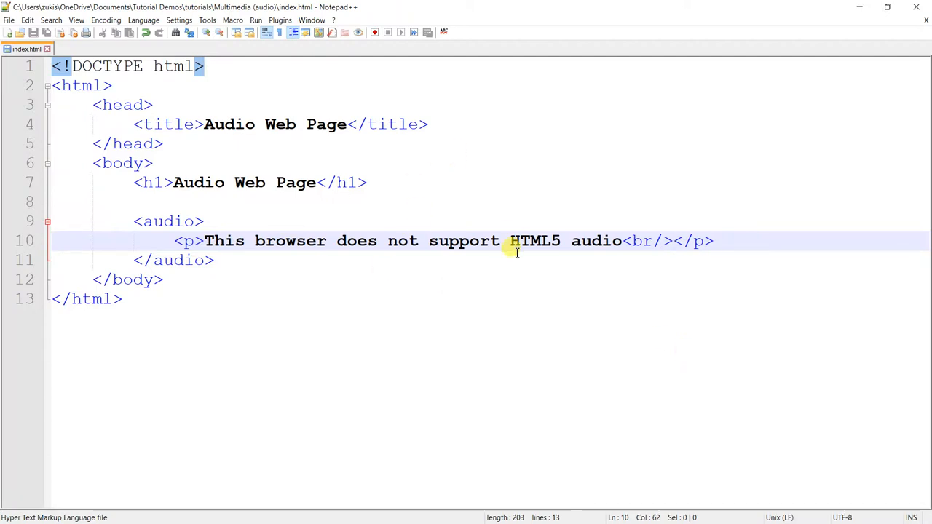
mouse_move(206, 240)
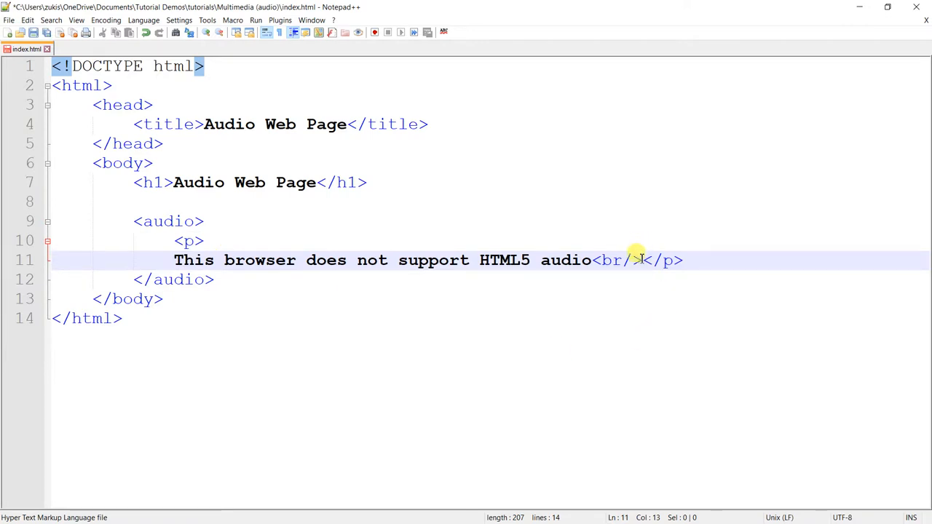
- Type a new line 'Here is a link to download the file' with 'link' wrapped in <a> tags
key("Enter")
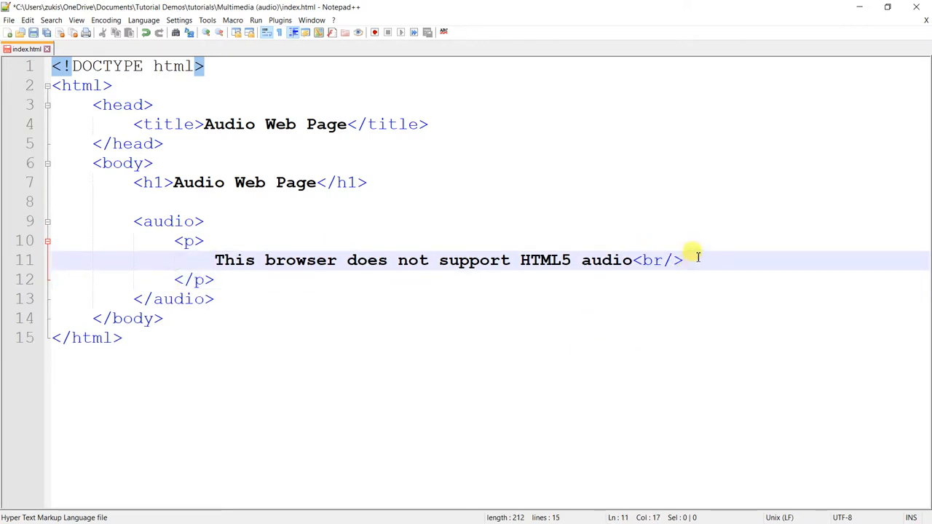
type("T")
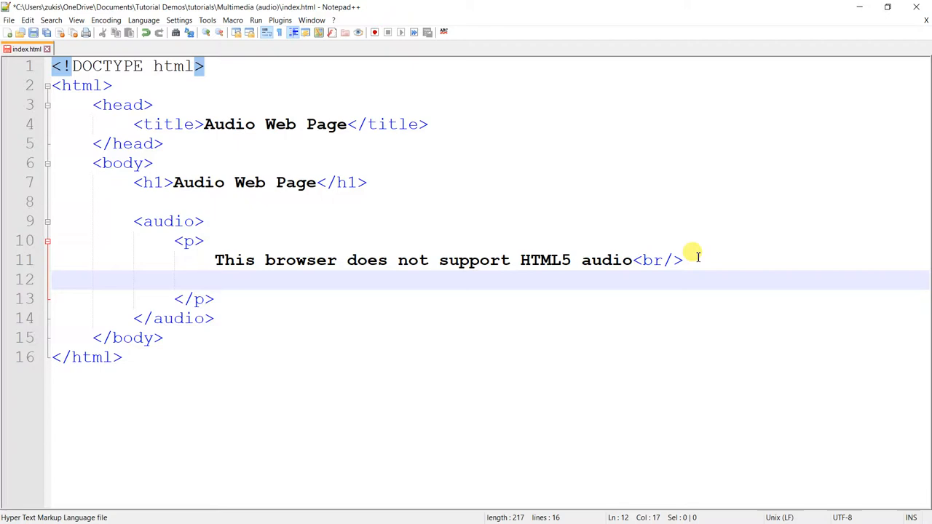
type("Here")
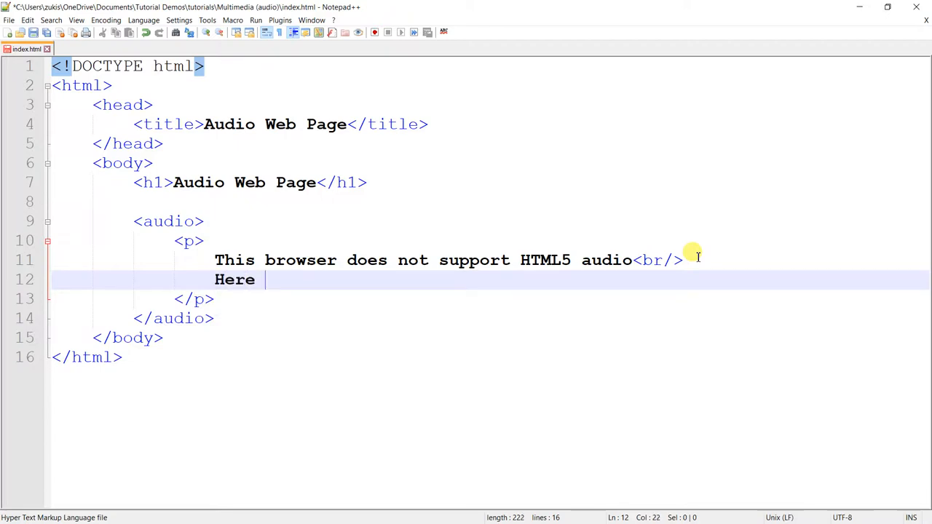
type("is a link")
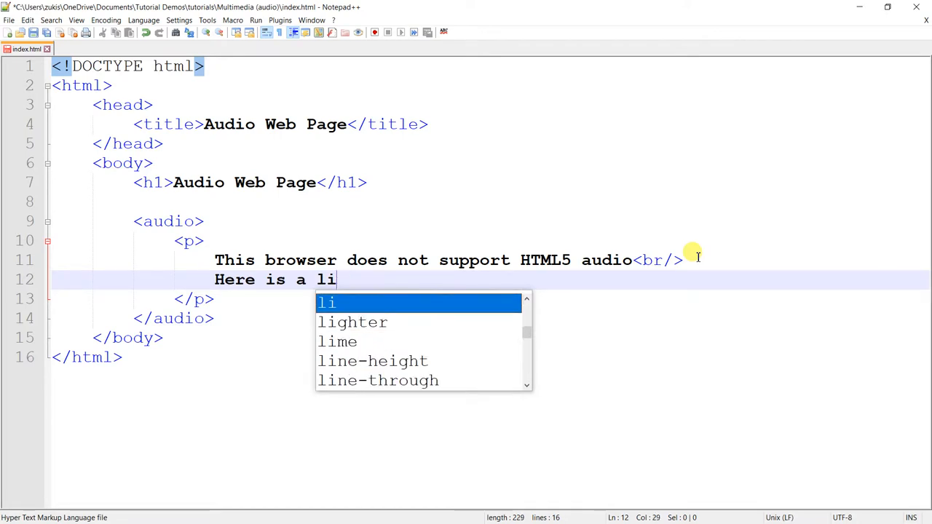
type("<a><")
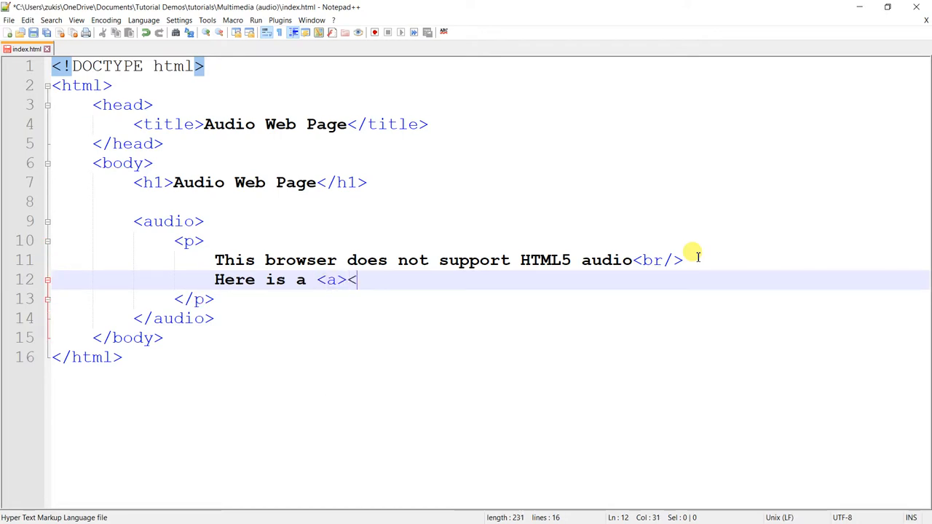
type("/a>")
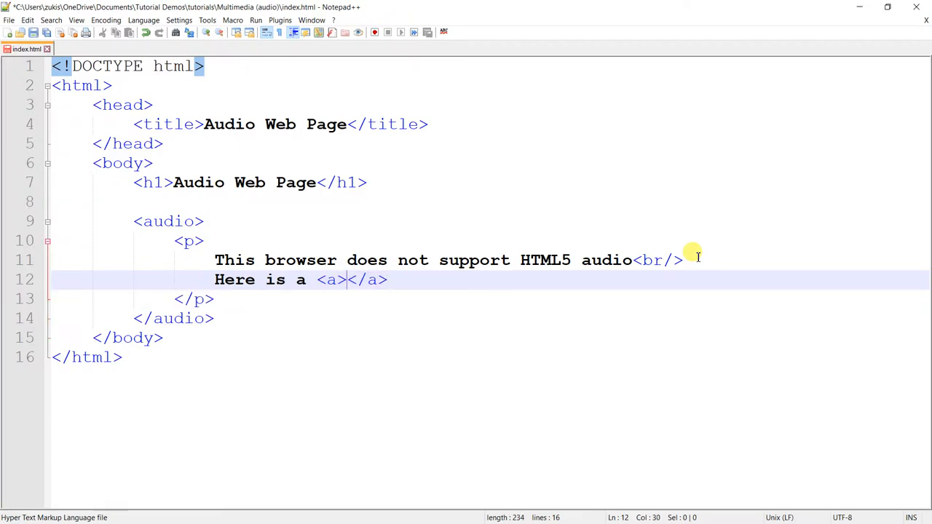
type("link")
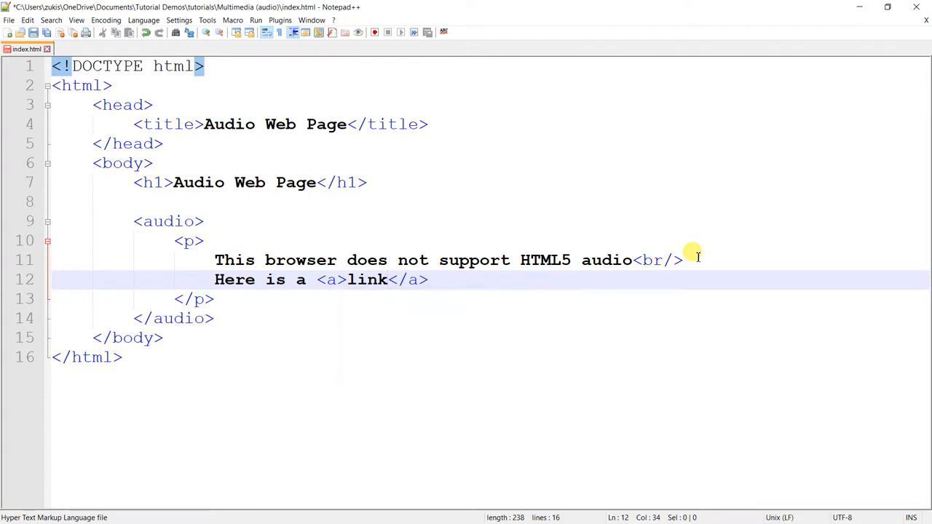
type("to do")
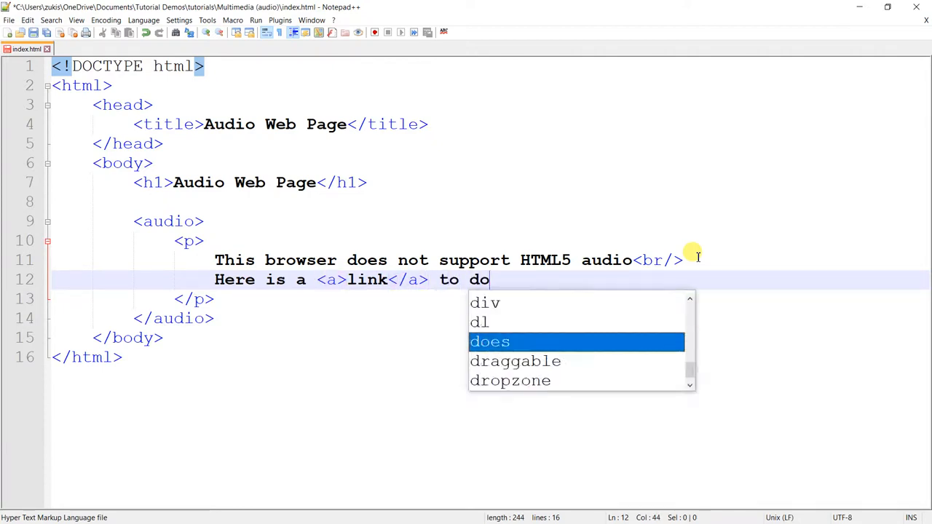
type("wnload the")
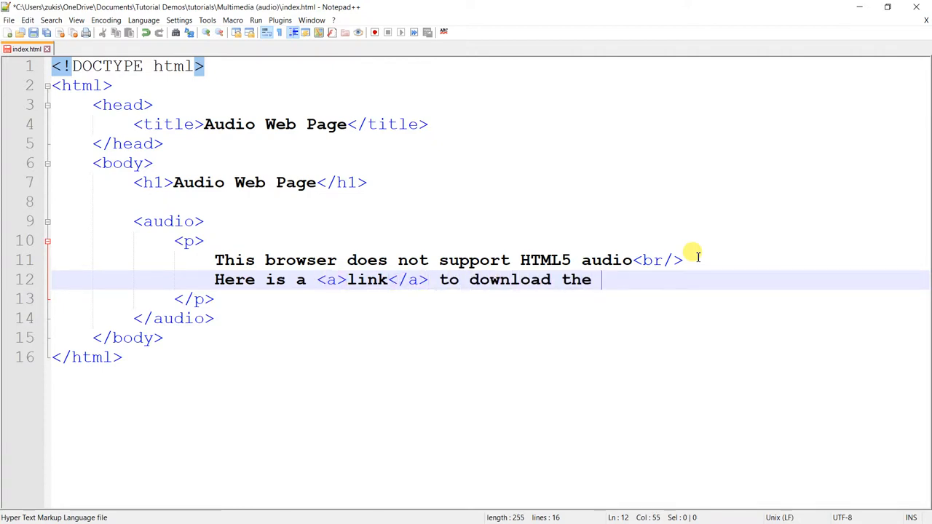
type("file")
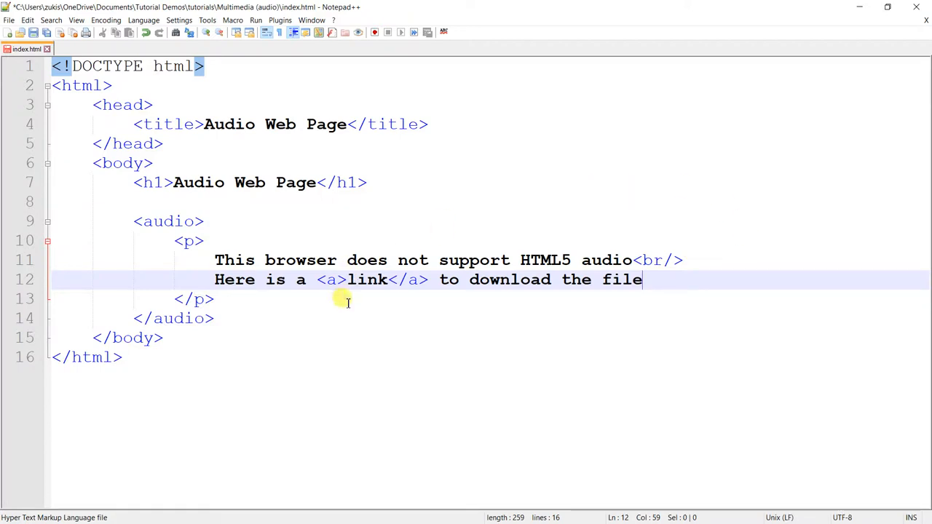
- Add an href attribute to the <a> tag, then look up the mp3's name in File Explorer
left_click(335, 280)
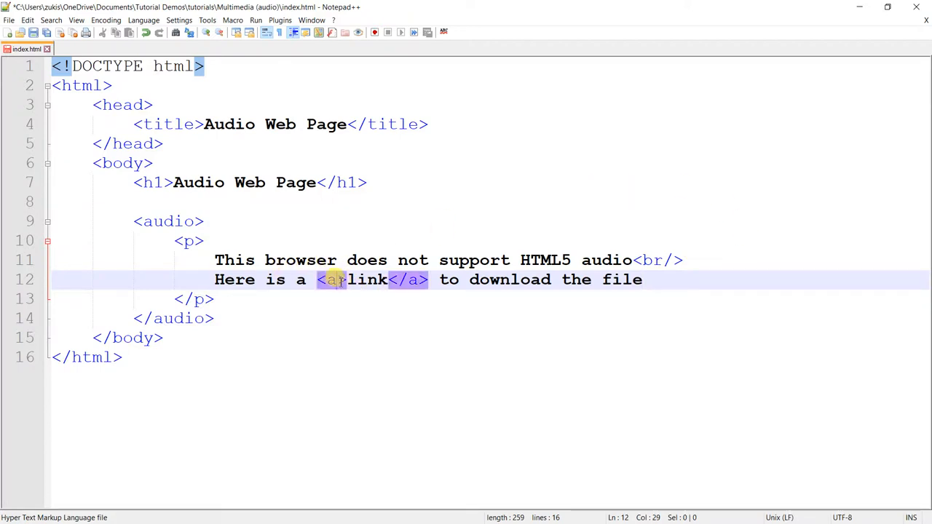
type("href=")
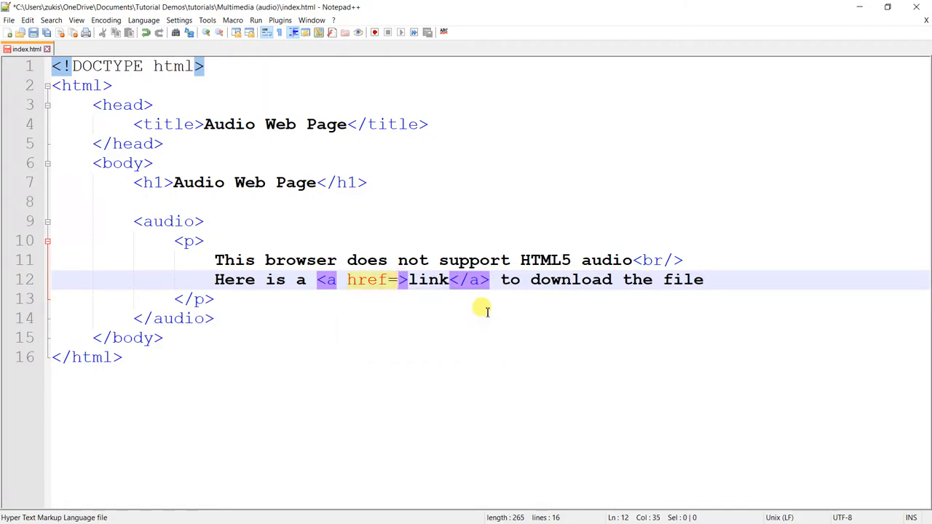
key("alt+tab")
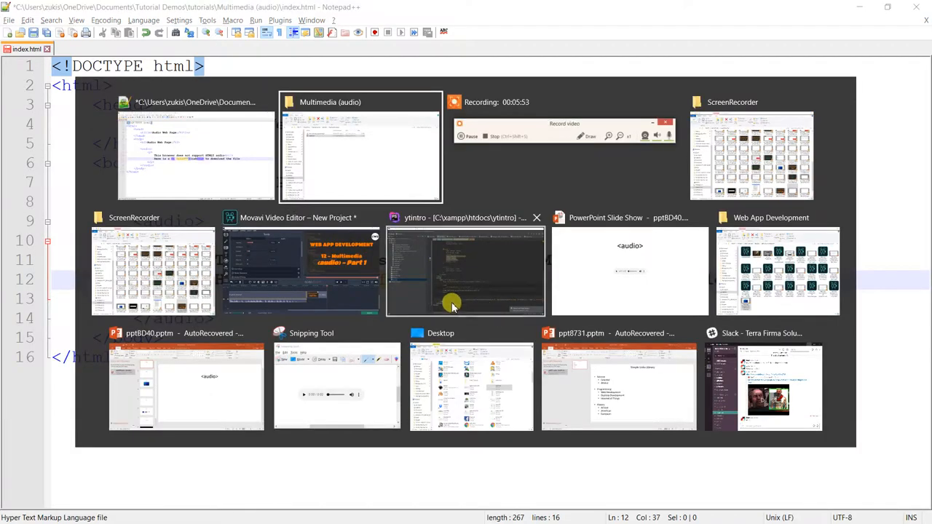
left_click(359, 149)
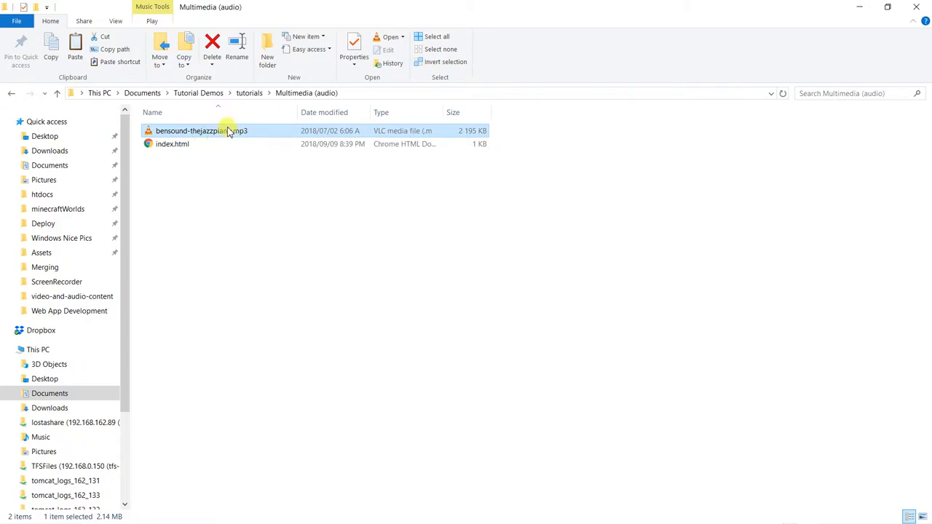
left_click(201, 130)
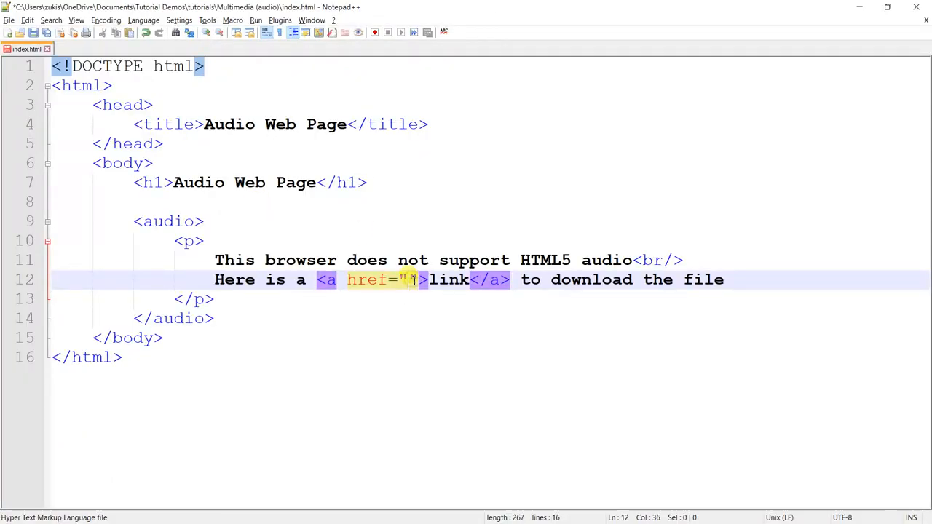
- Fill the href quotes with bensound-thejazzpiano.mp3
type("bensound-thejazzpiano.mp3")
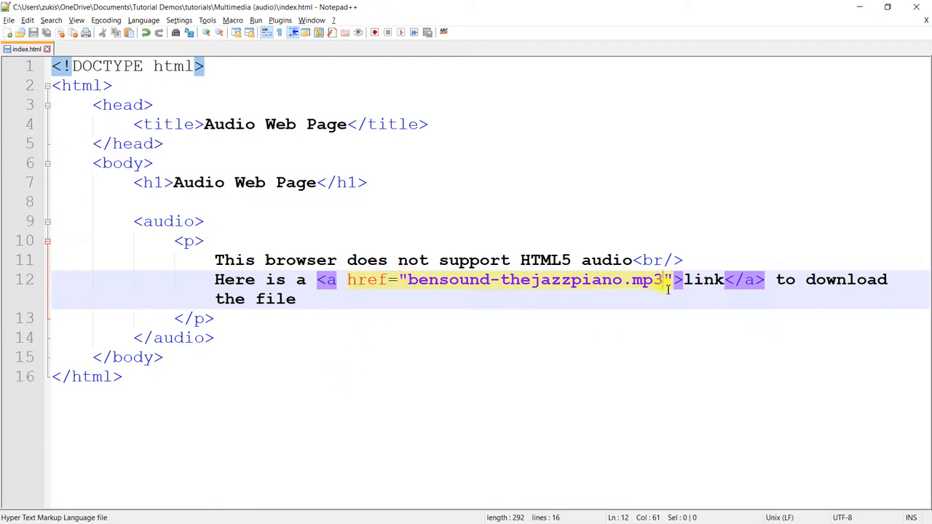
mouse_move(443, 307)
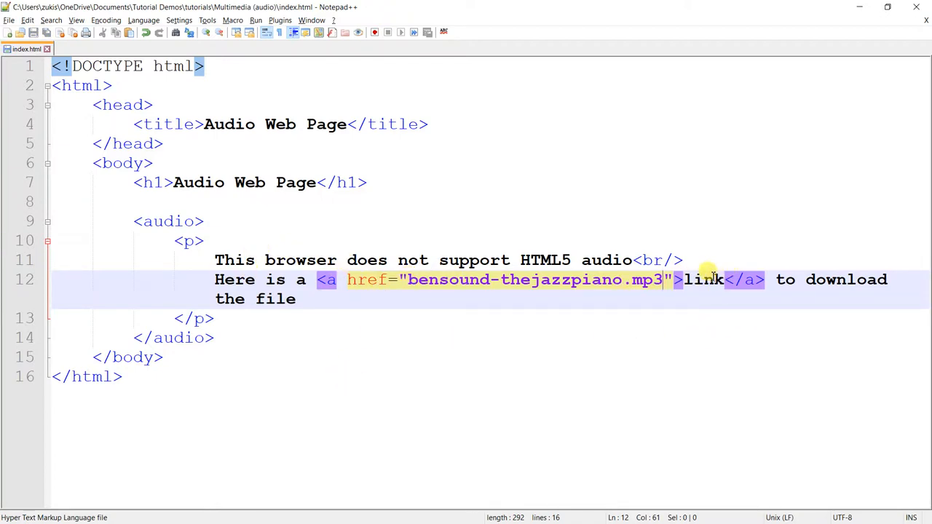
mouse_move(549, 291)
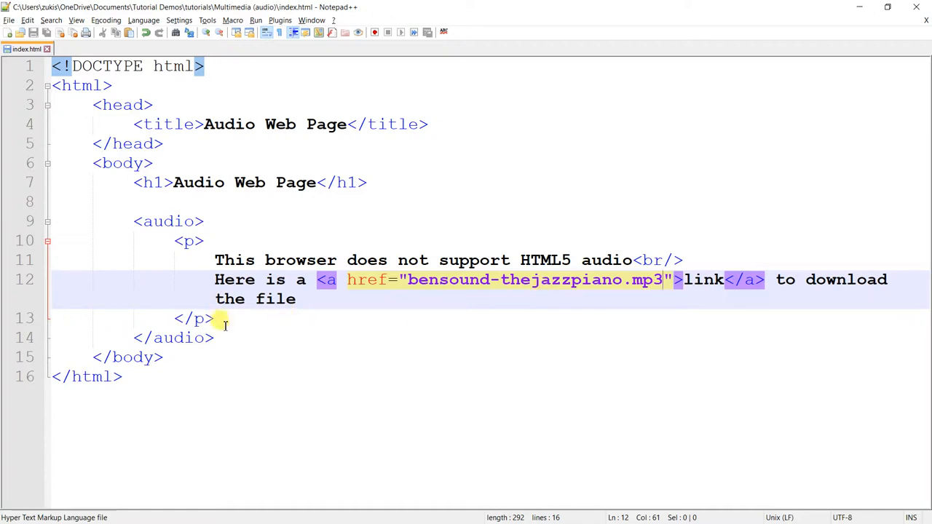
left_click_drag(226, 326, 175, 241)
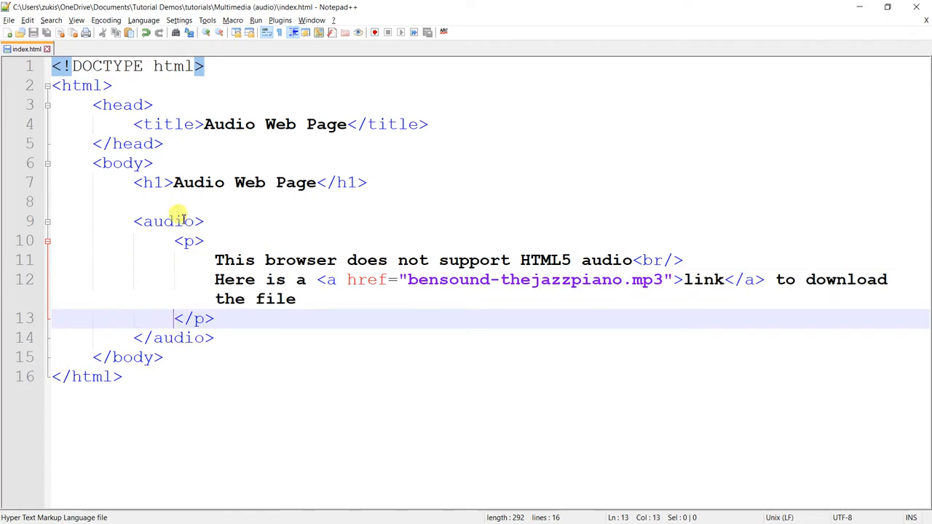
left_click(169, 222)
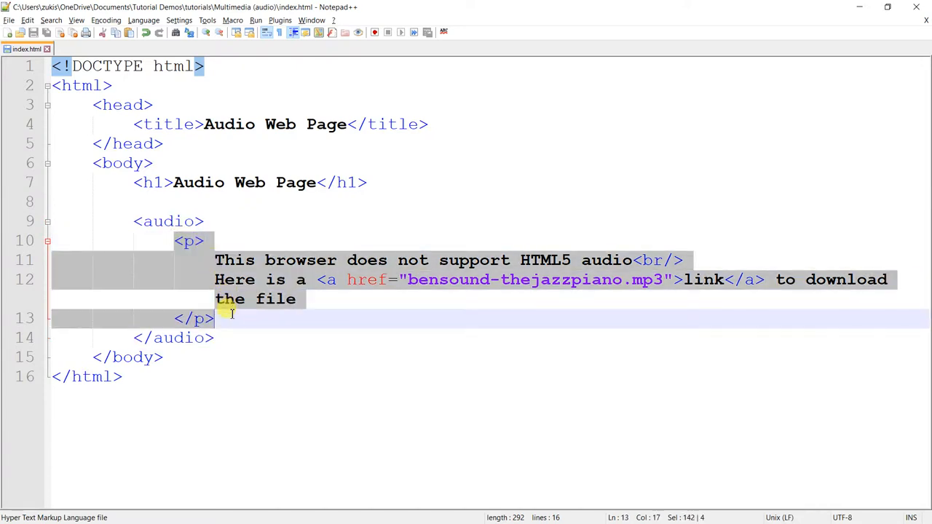
left_click(297, 298)
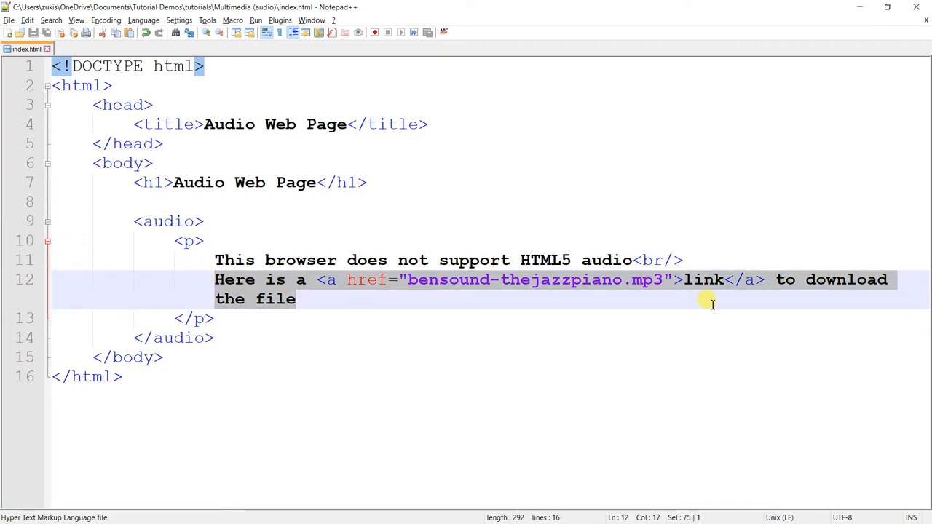
mouse_move(237, 283)
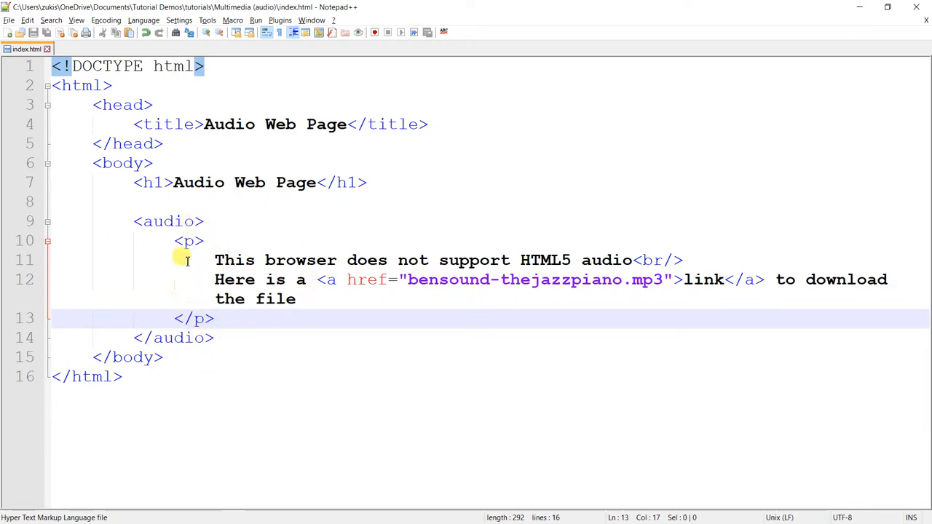
left_click(195, 222)
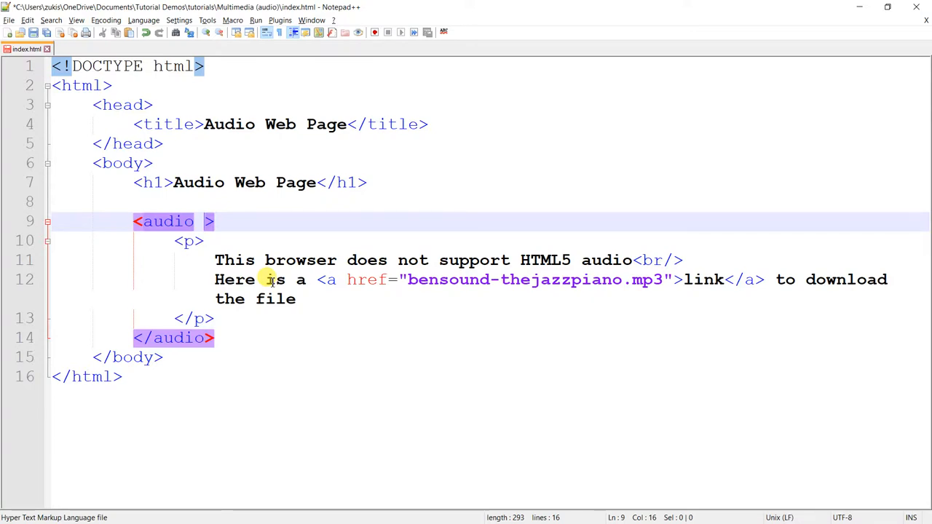
- Add a src attribute set to bensound-thejazzpiano.mp3, copied from the link's file name
type("src=\"")
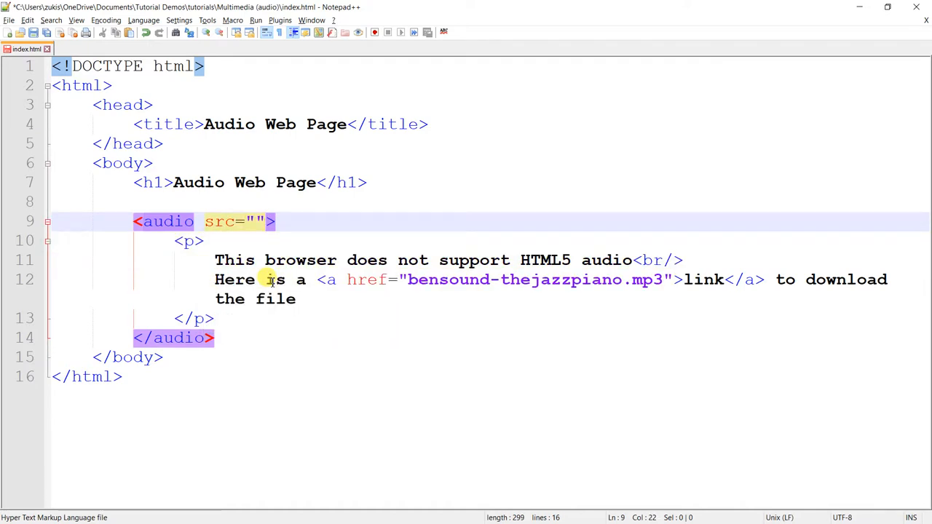
mouse_move(417, 288)
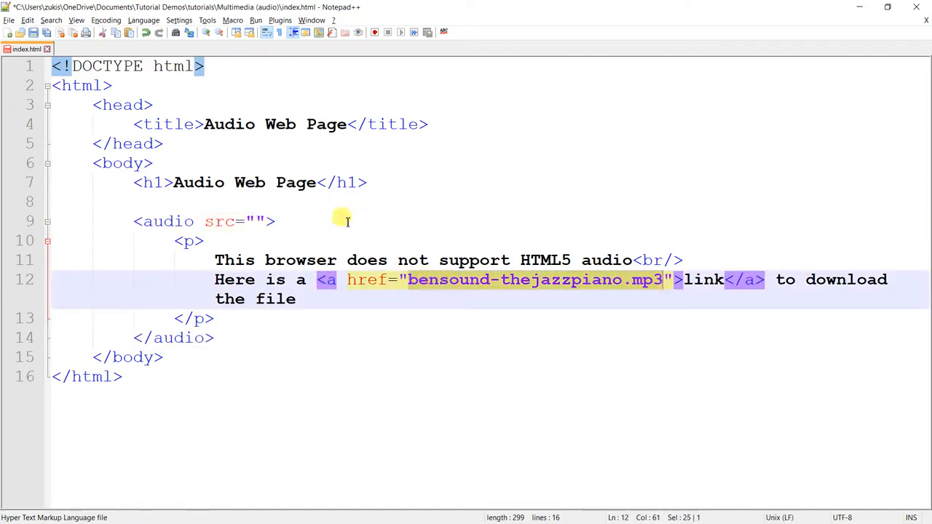
left_click(253, 221)
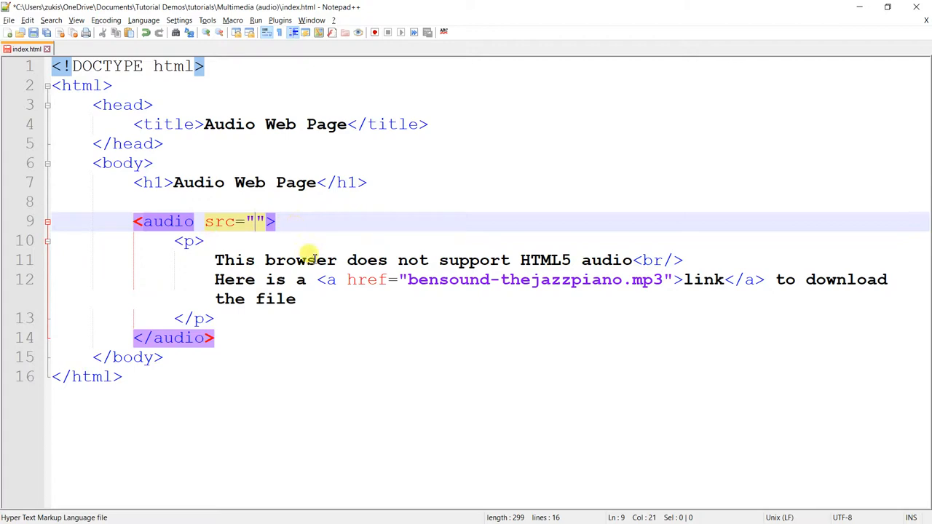
type("bensound-thejazzpiano.mp3")
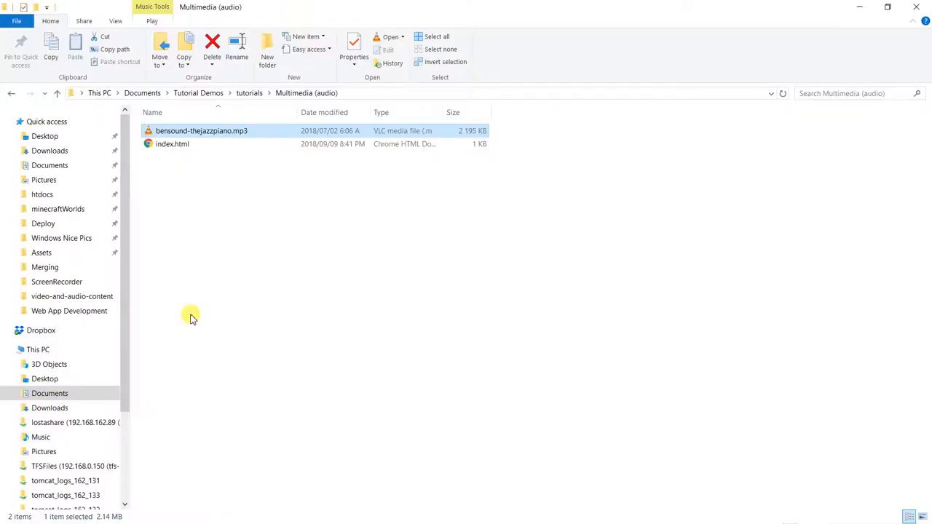
mouse_move(172, 144)
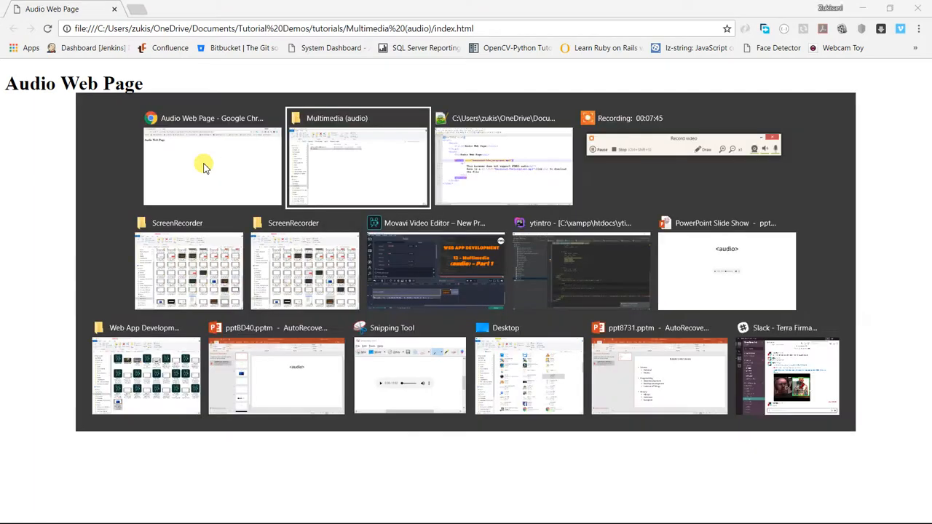
left_click(357, 157)
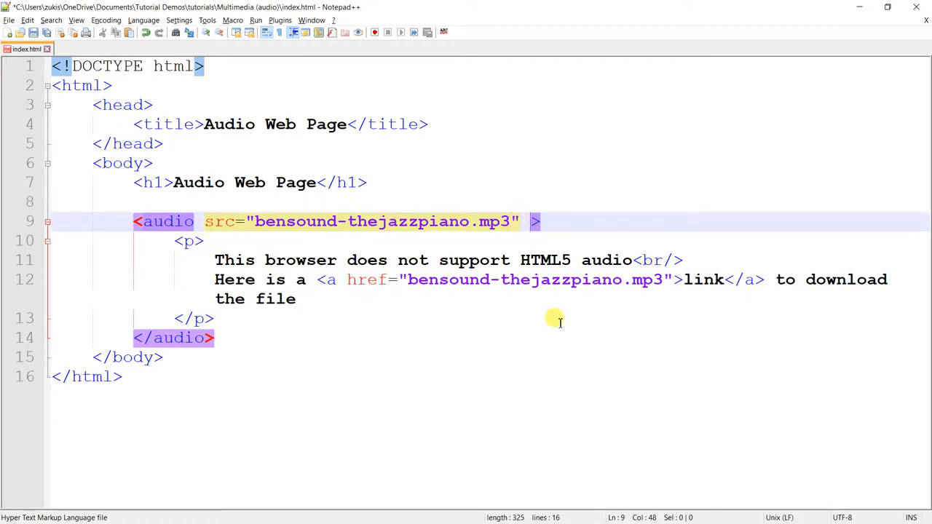
key("alt+tab")
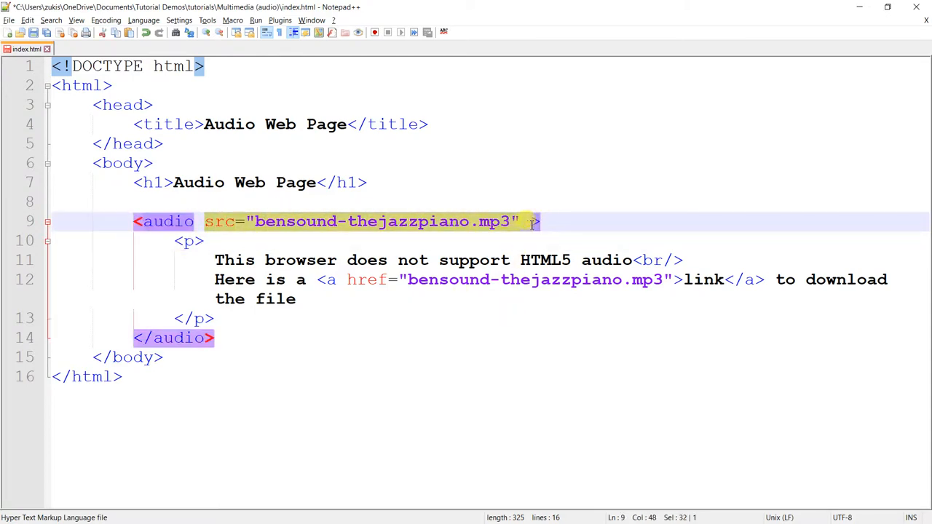
- Type the controls attribute before the closing bracket of the opening audio tag
left_click(531, 221)
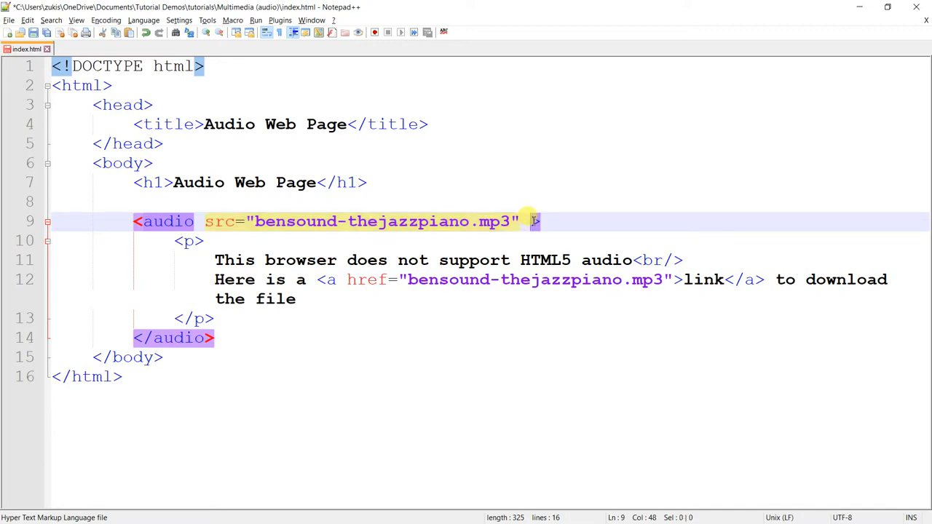
type("controls")
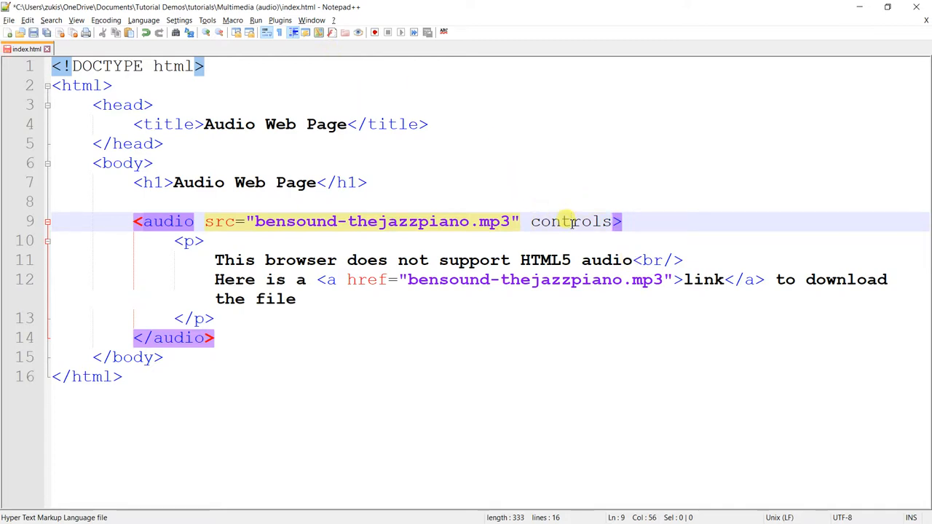
double_click(571, 221)
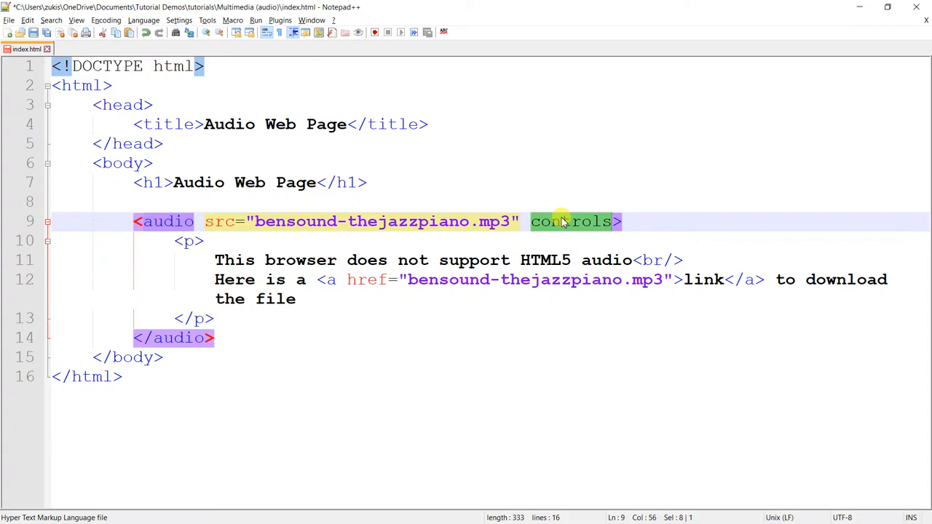
left_click(582, 222)
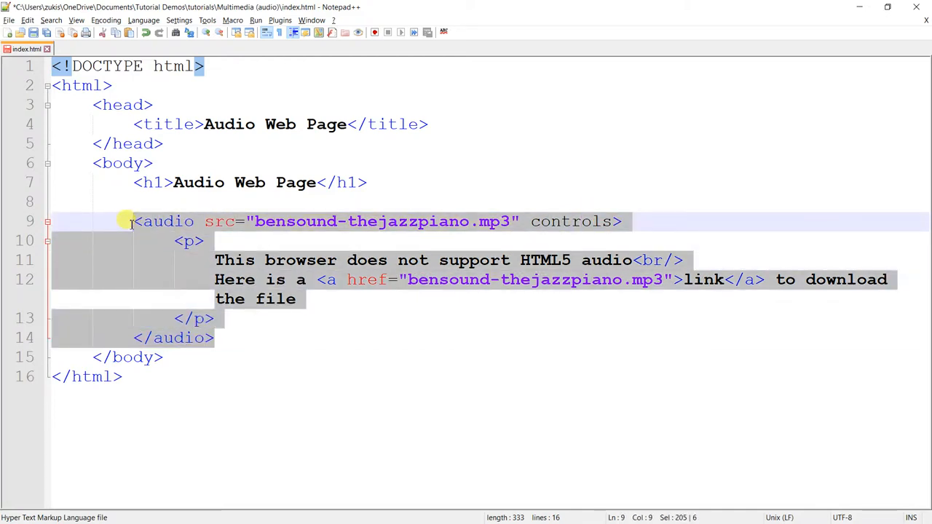
- Place the caret inside the audio element for the fallback paragraph
left_click(134, 221)
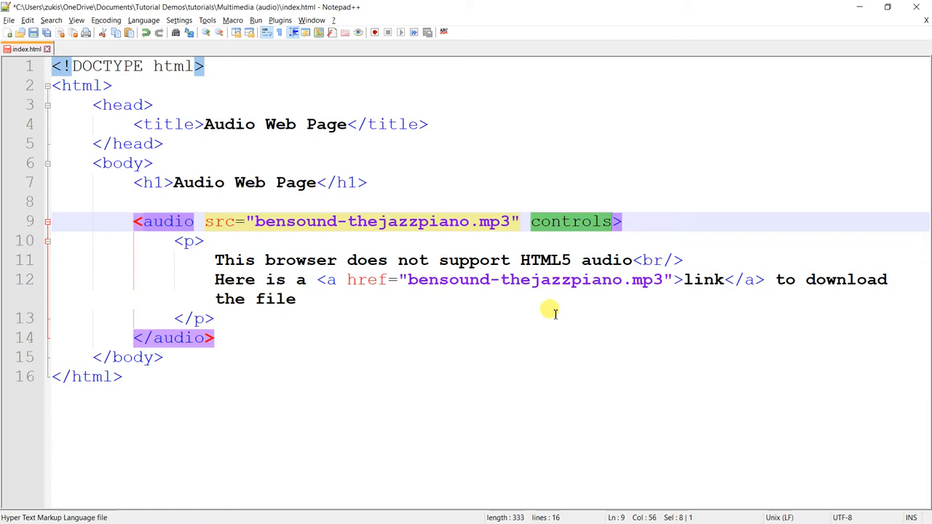
mouse_move(483, 314)
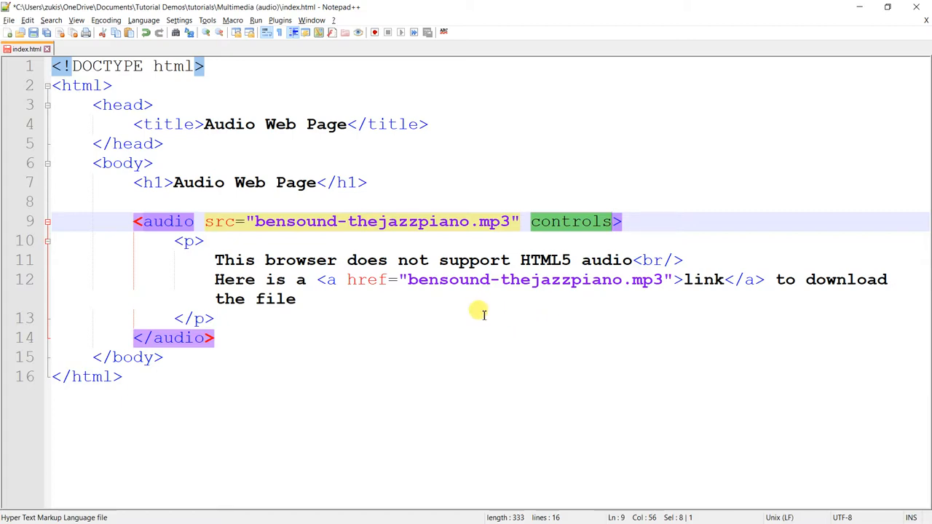
mouse_move(338, 247)
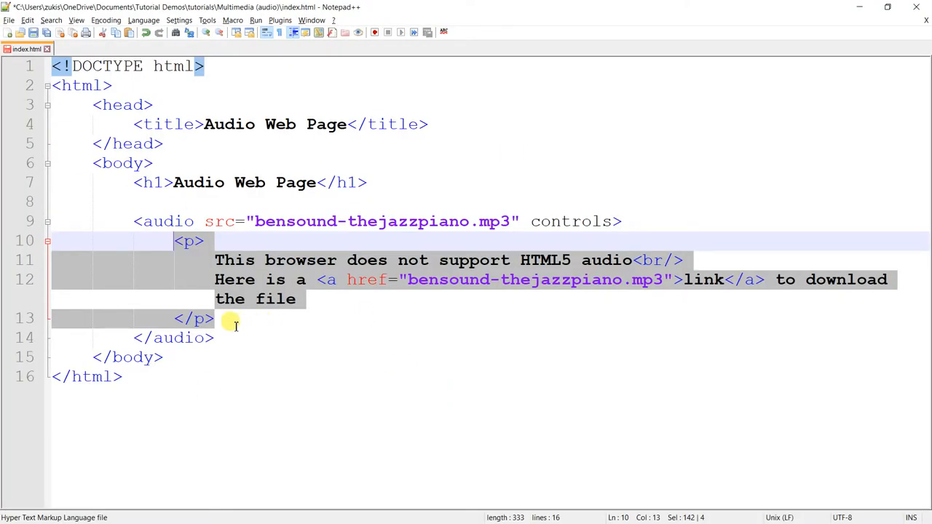
mouse_move(182, 248)
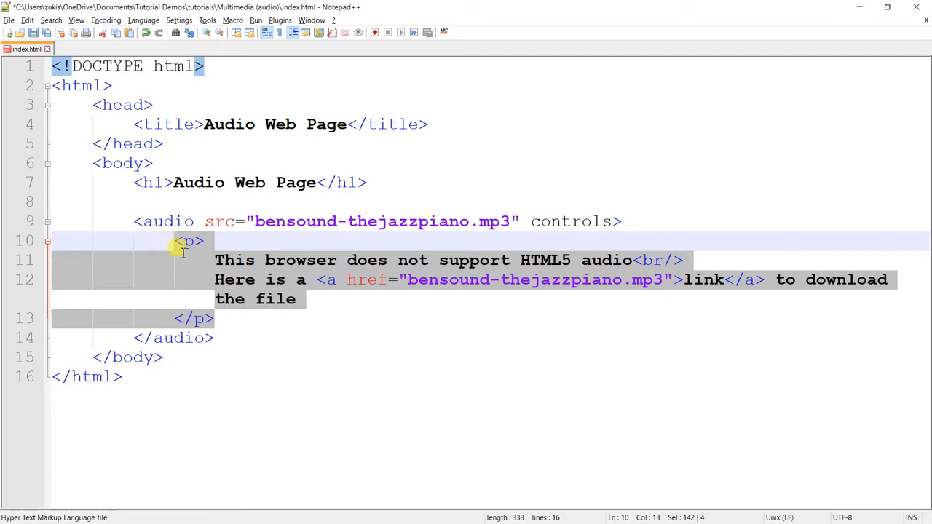
mouse_move(283, 350)
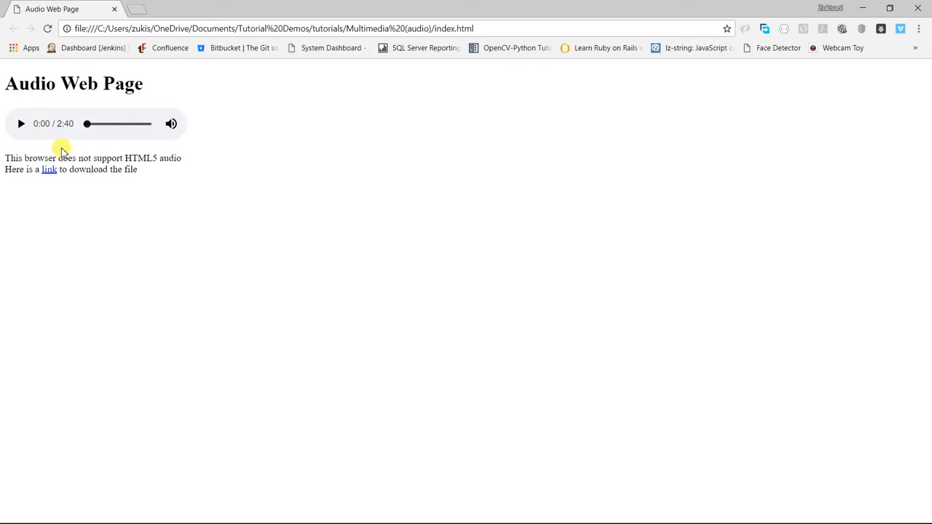
- Open the mp3 through the fallback link, go back, and skip ahead in the track
left_click(49, 169)
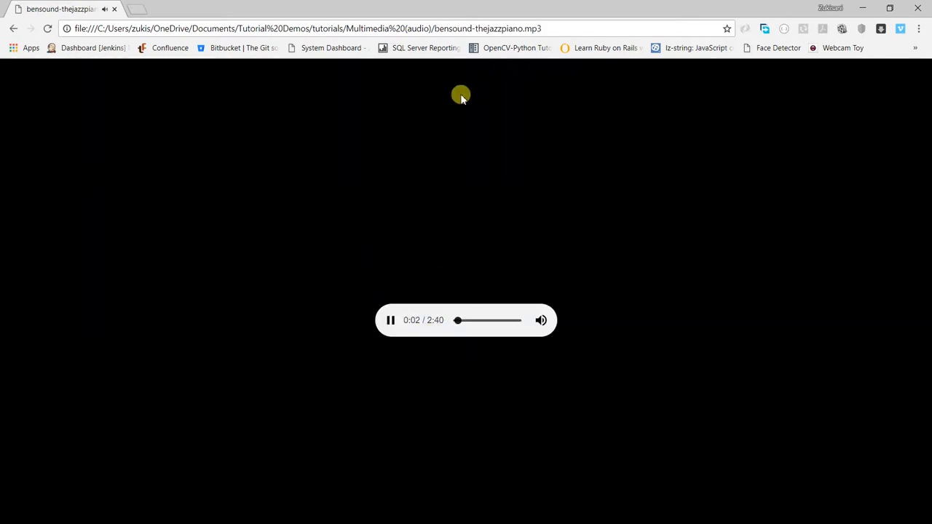
left_click(391, 319)
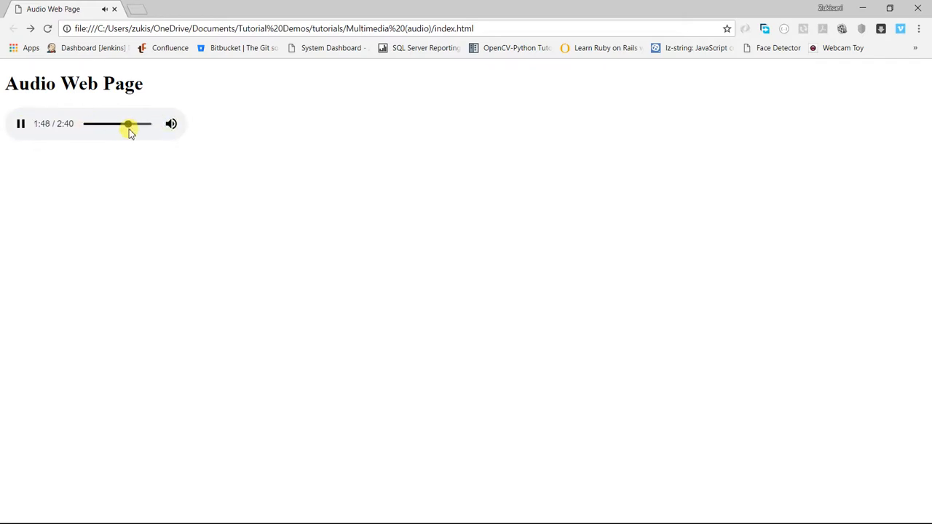
left_click(87, 124)
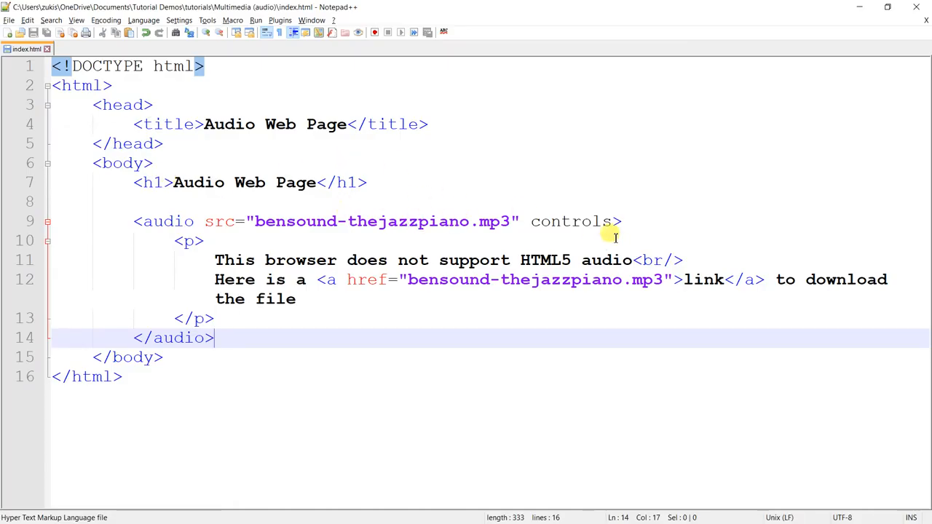
- Select the controls attribute and return to editing index.html to add another attribute
double_click(572, 221)
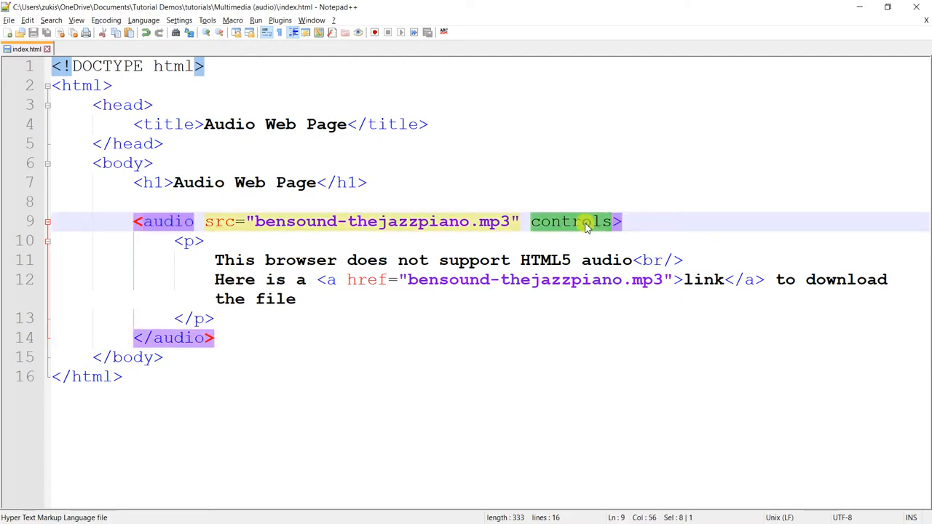
key("alt+tab")
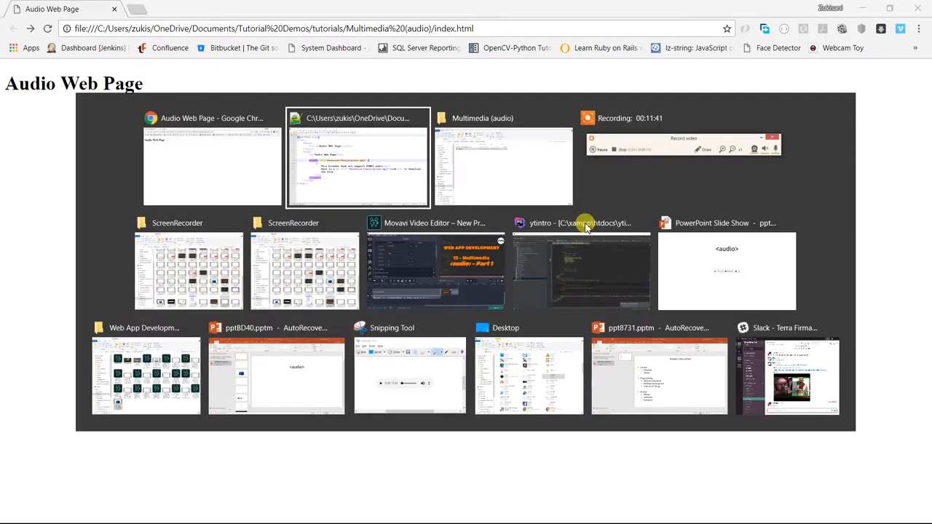
left_click(357, 158)
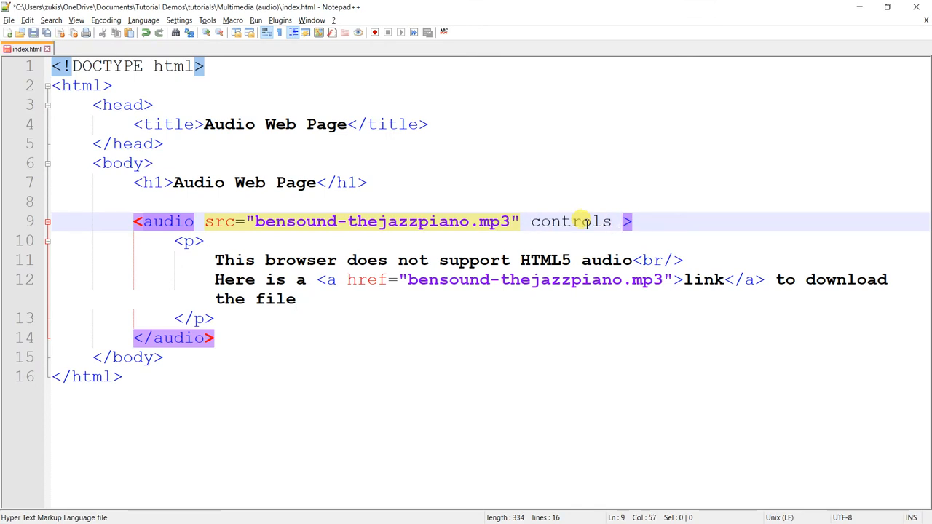
- Type the autoplay attribute after controls in the opening audio tag
type("autoplay")
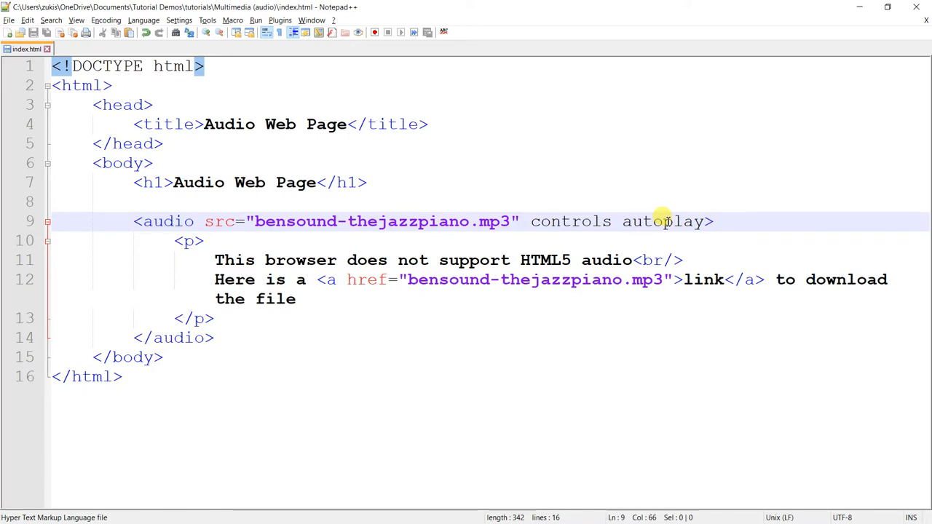
double_click(662, 222)
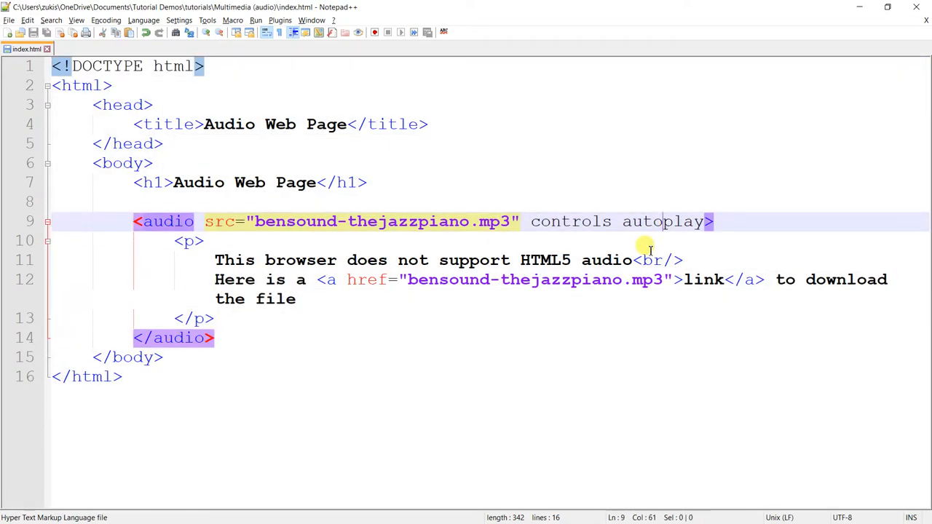
mouse_move(171, 182)
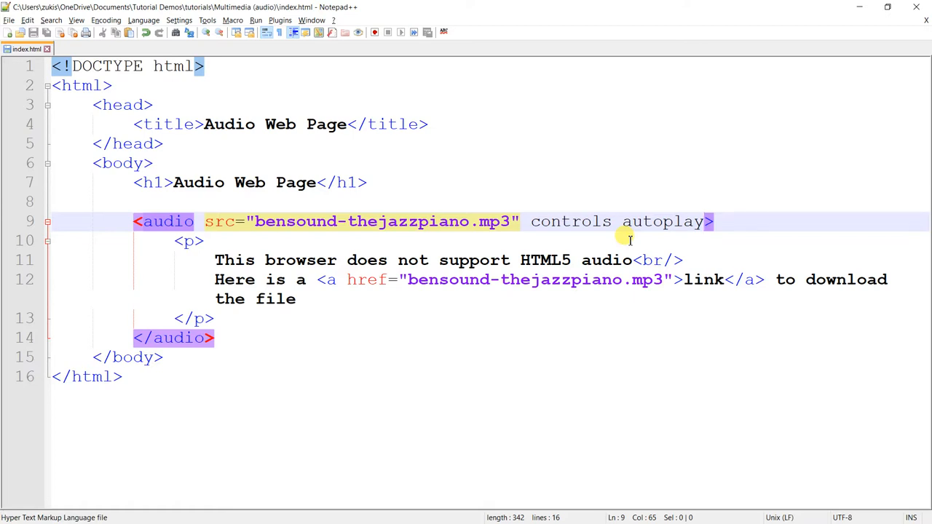
double_click(660, 222)
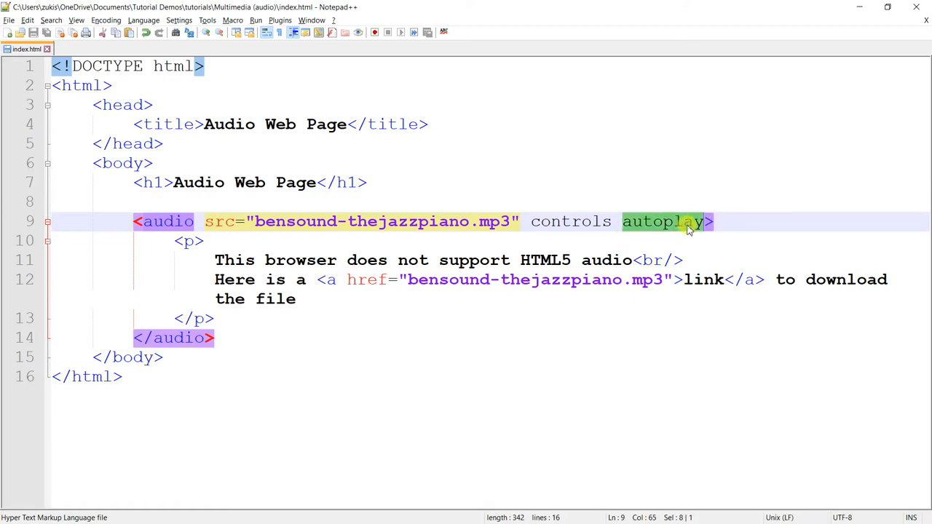
mouse_move(653, 231)
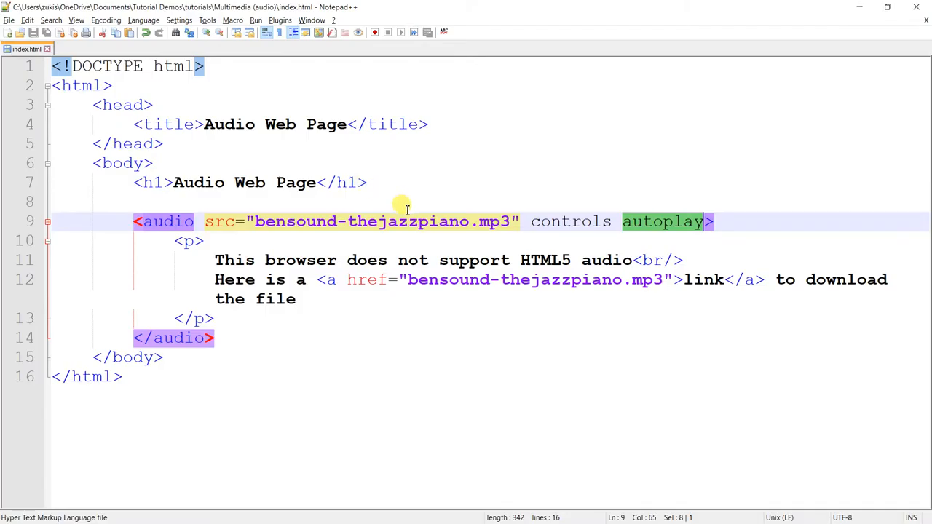
mouse_move(556, 291)
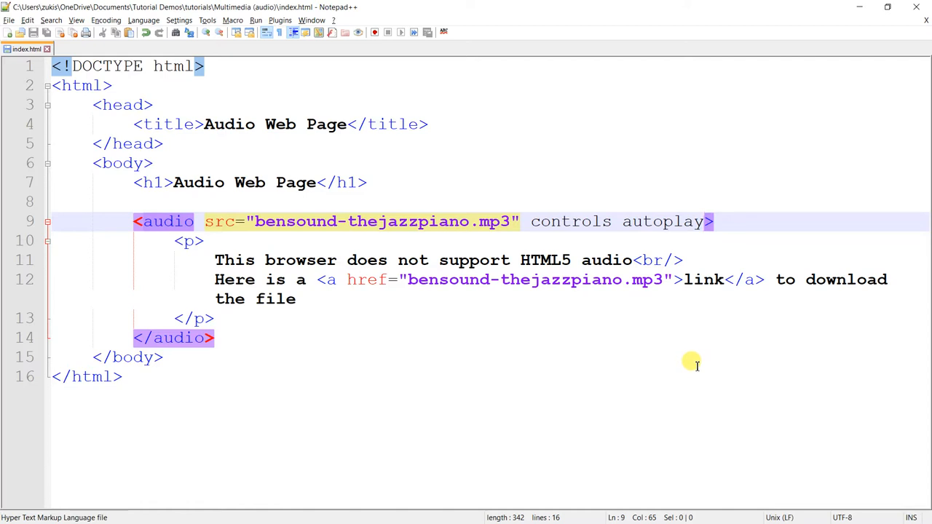
- Discard the half-typed loop attribute and delete autoplay from the audio tag
type("l")
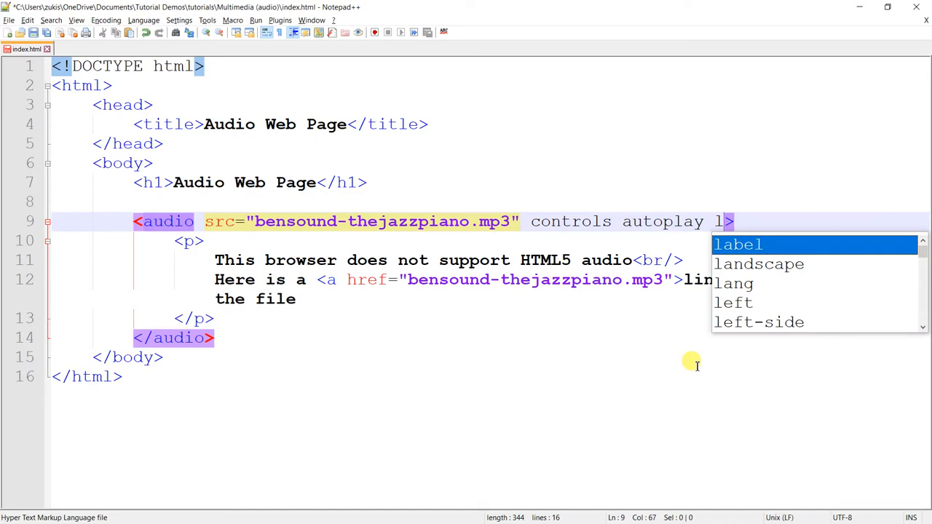
type("oo")
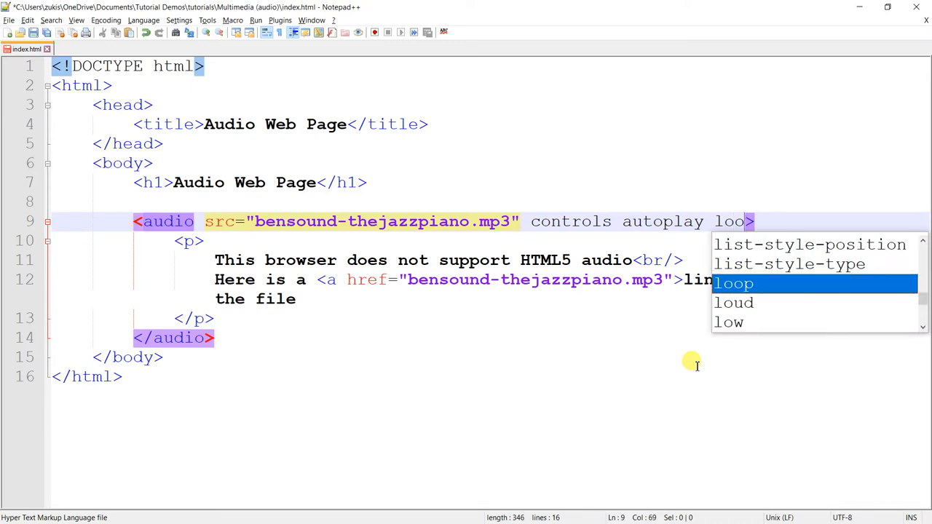
key("alt+tab")
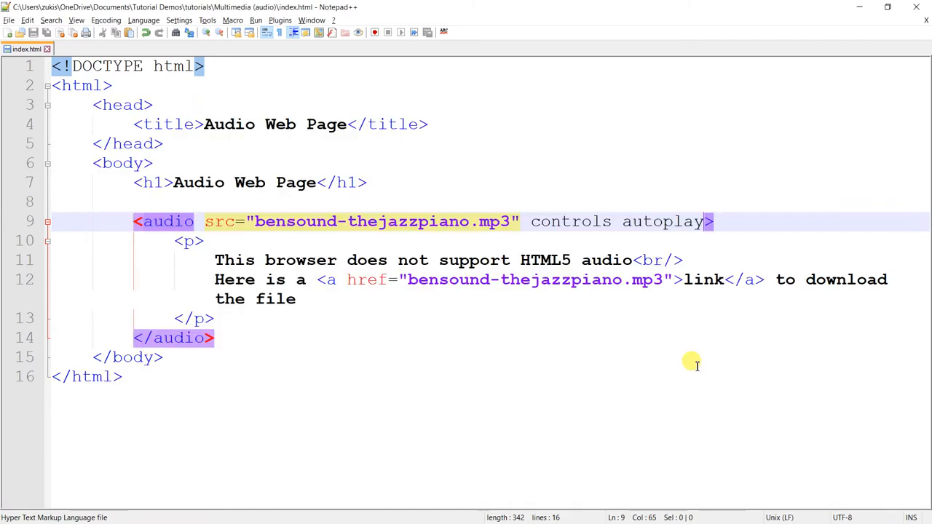
double_click(661, 221)
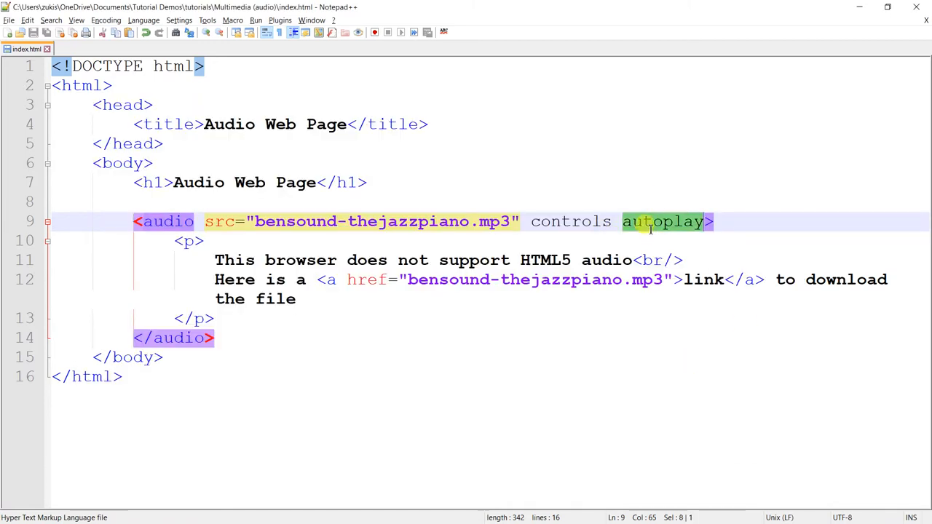
key("alt+tab")
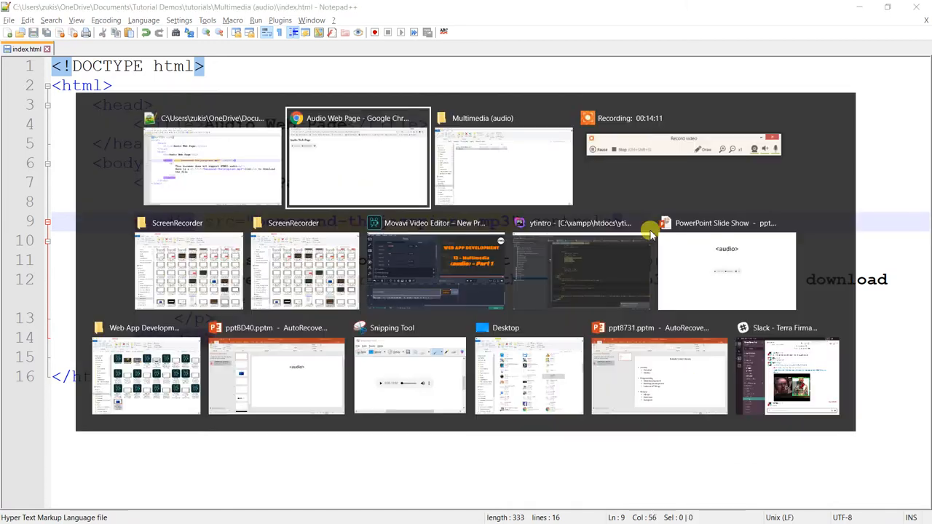
- Switch to Chrome and let the jazz piano track play to 2:40
left_click(358, 160)
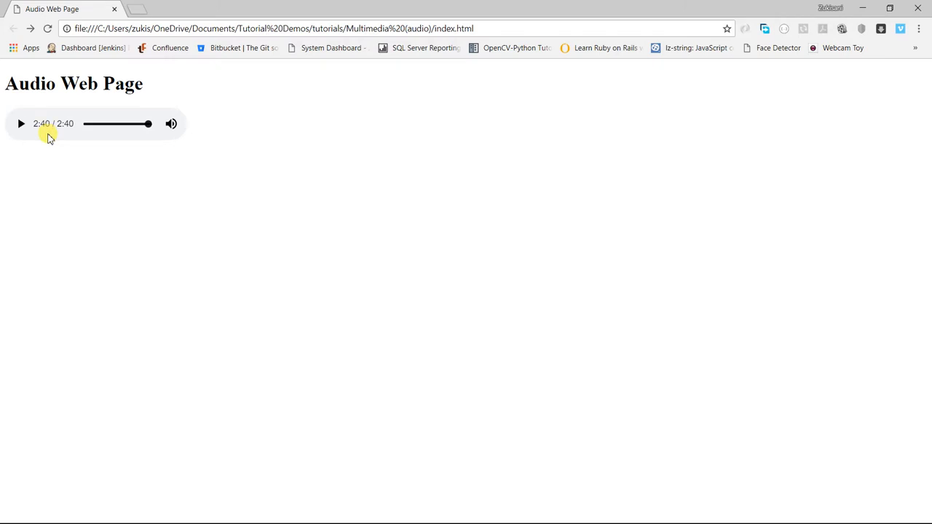
key("alt+tab")
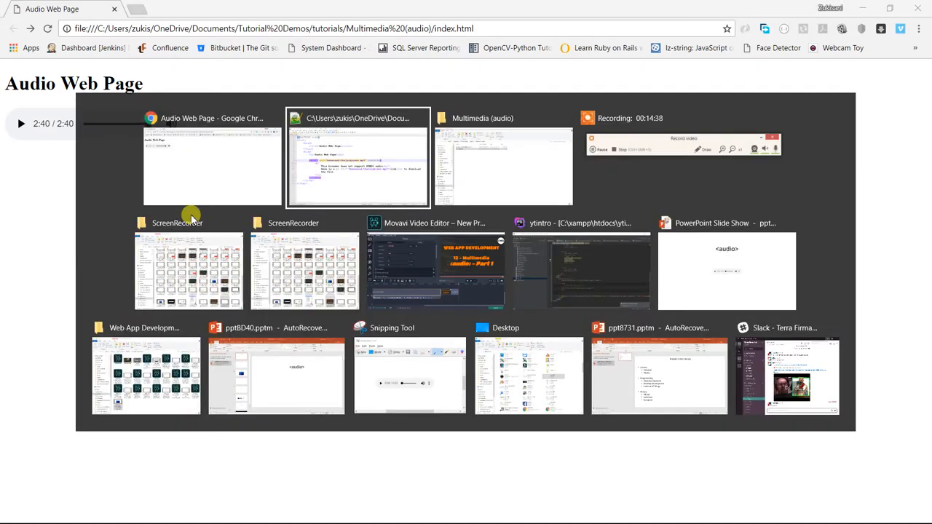
- Return to index.html and type the loop attribute after controls
left_click(357, 158)
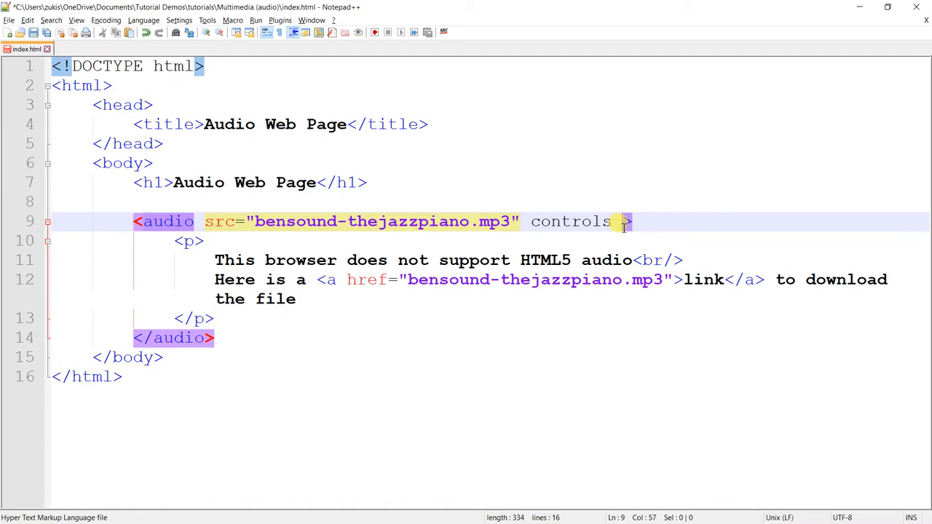
type("loo")
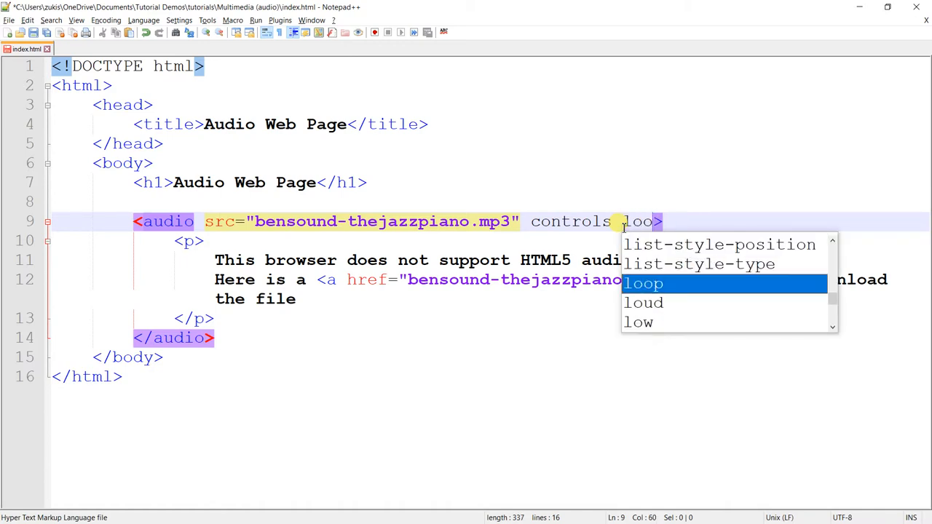
type("p")
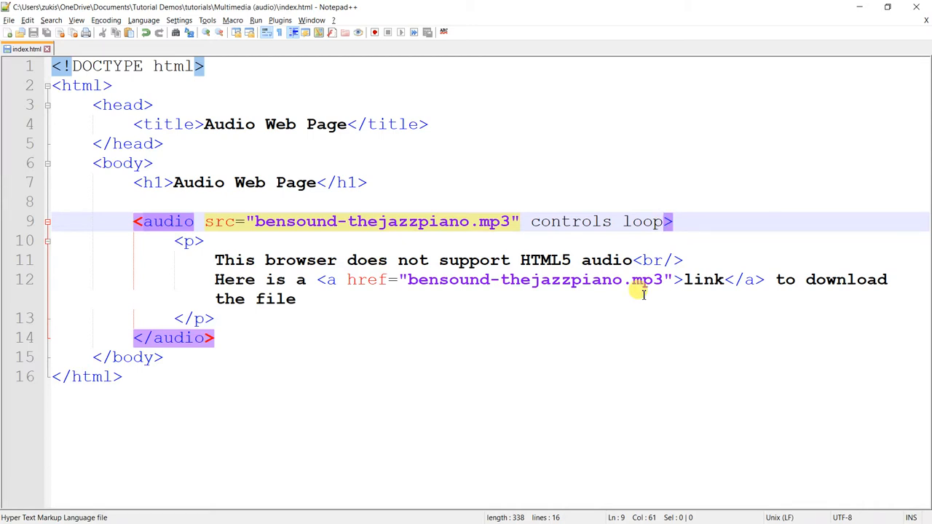
mouse_move(575, 206)
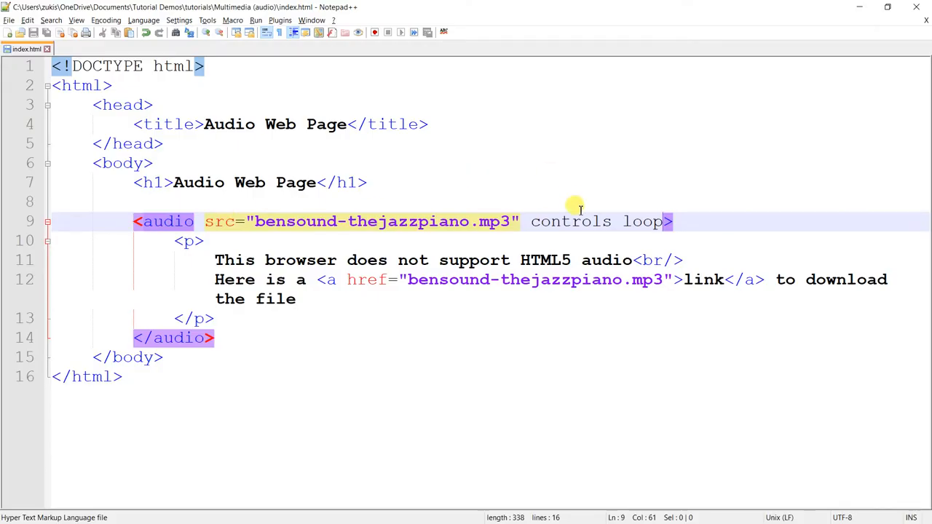
mouse_move(608, 348)
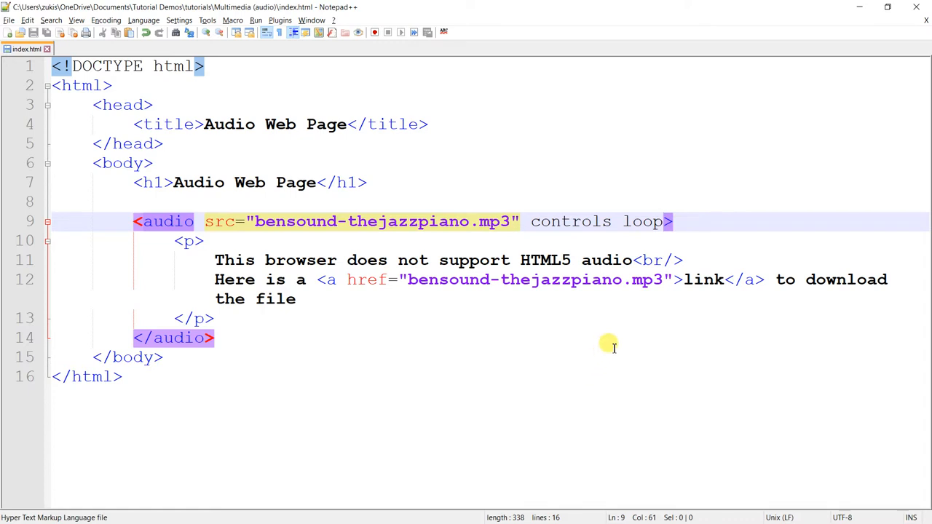
mouse_move(640, 340)
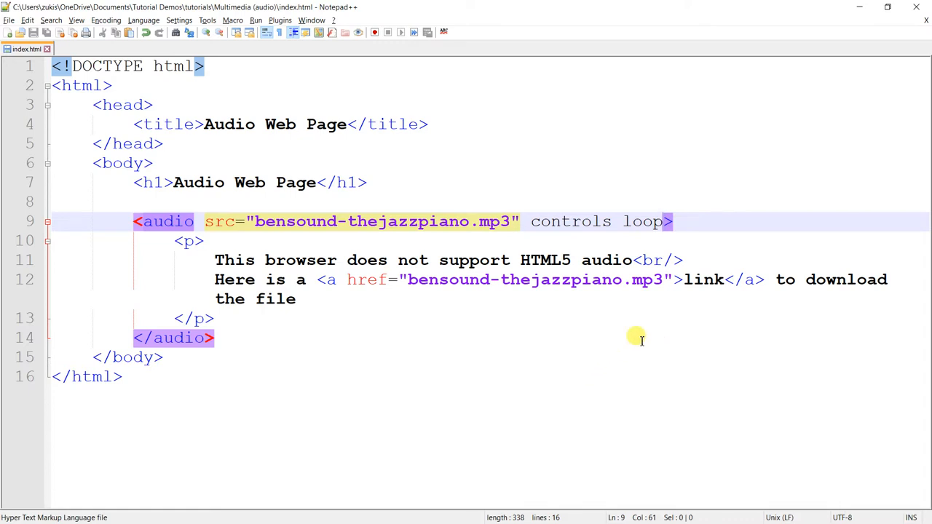
- Add the muted attribute to the audio tag and switch to Chrome to test
type("muted")
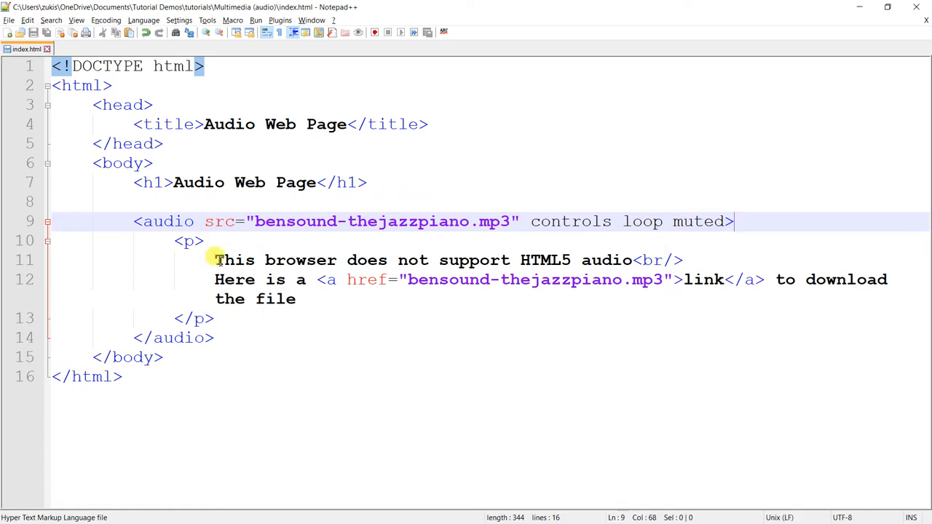
mouse_move(303, 244)
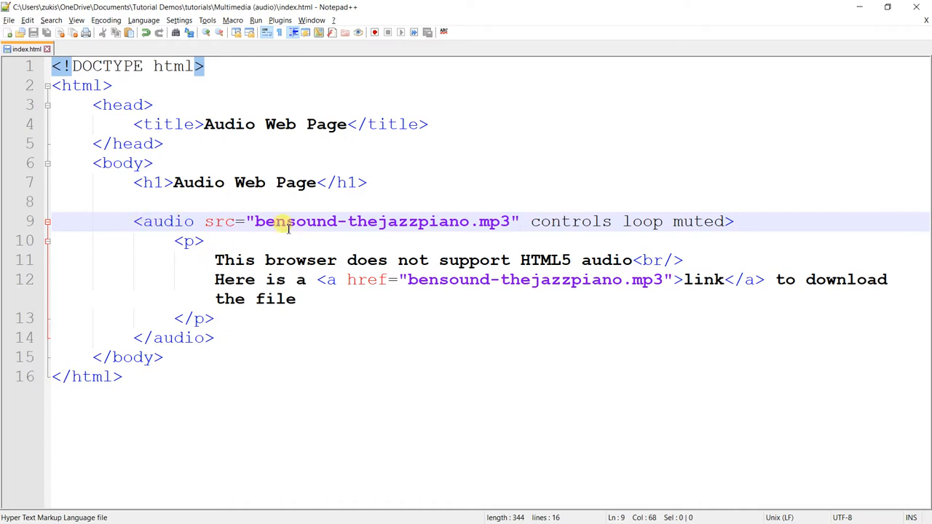
left_click(735, 221)
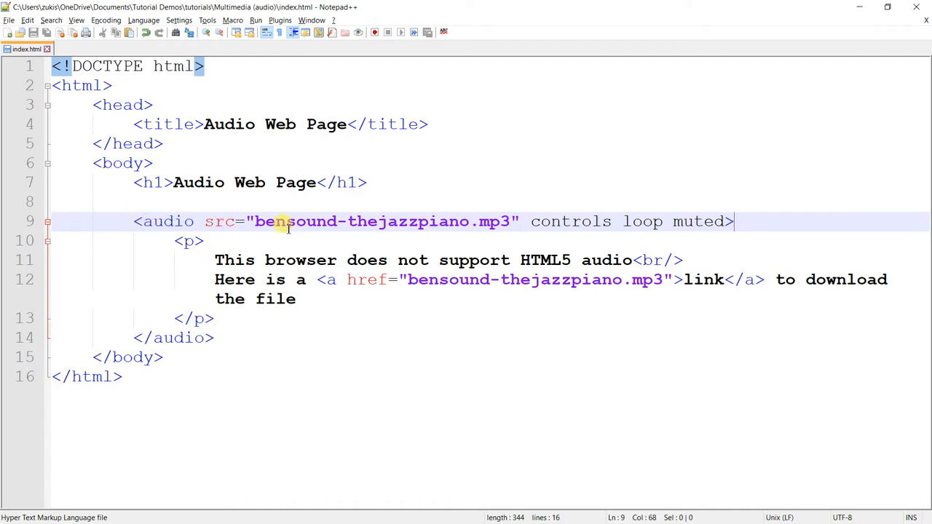
key("alt+tab")
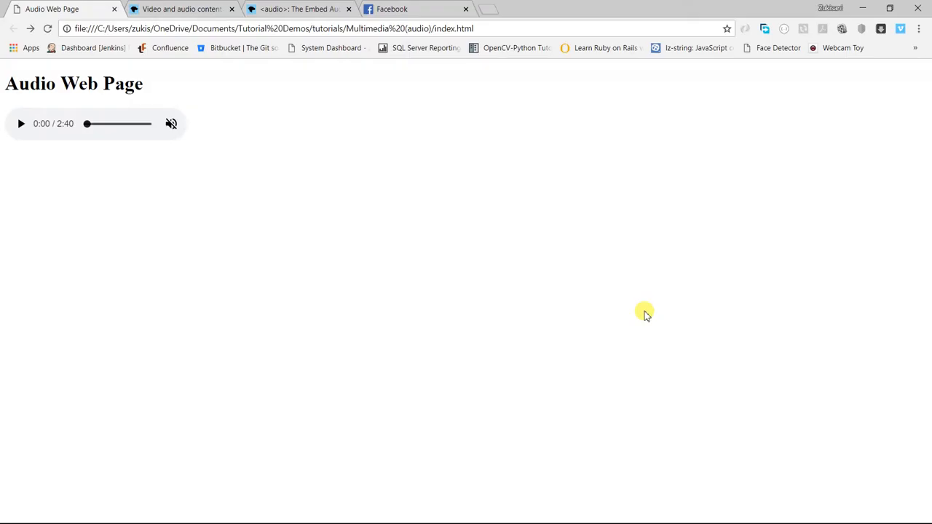
- Reload the Audio Web Page in Chrome to confirm the 2:40 audio player loads muted
left_click(171, 123)
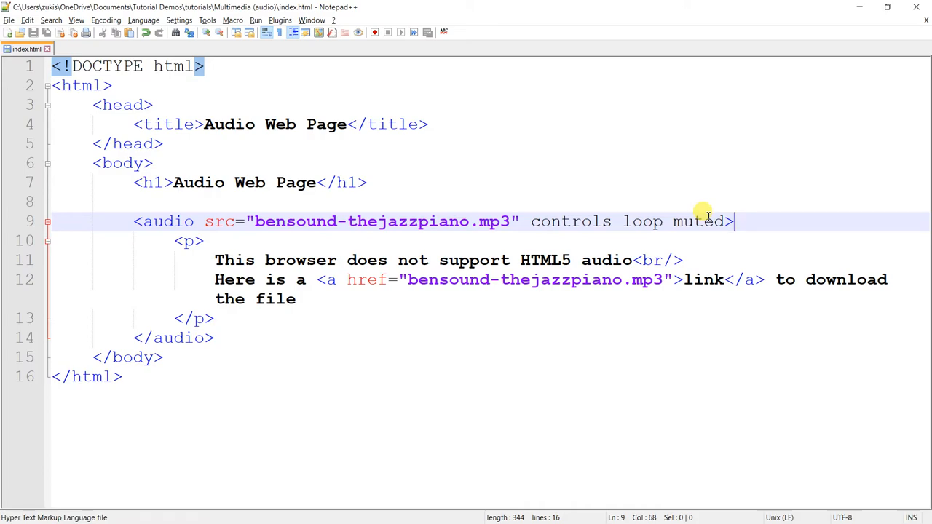
mouse_move(753, 221)
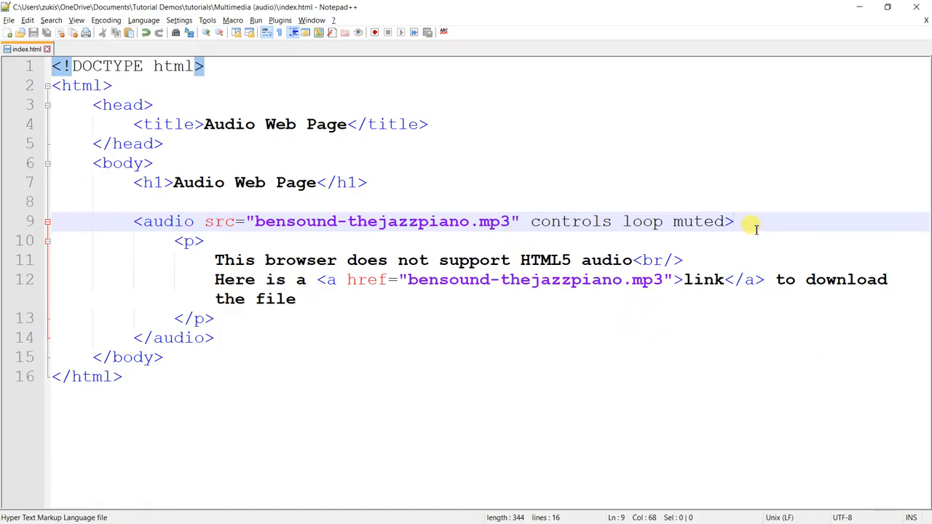
mouse_move(219, 337)
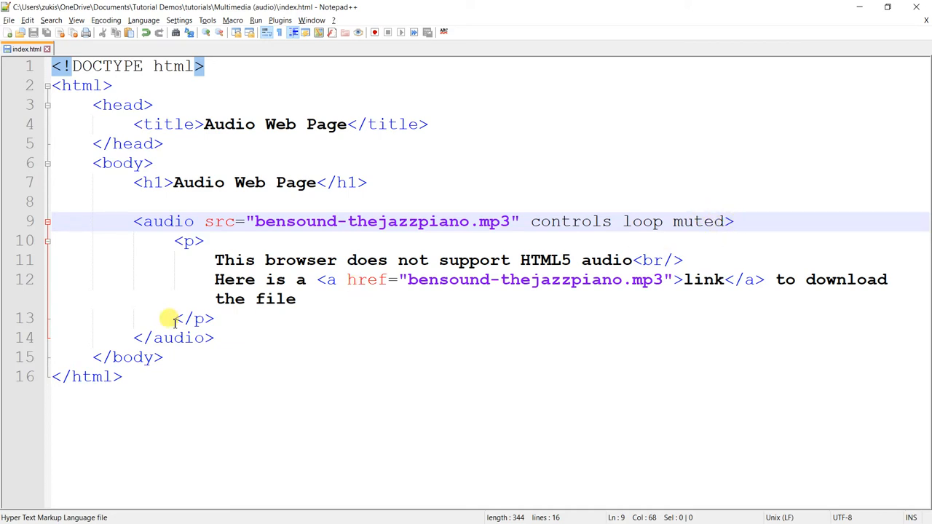
left_click(734, 220)
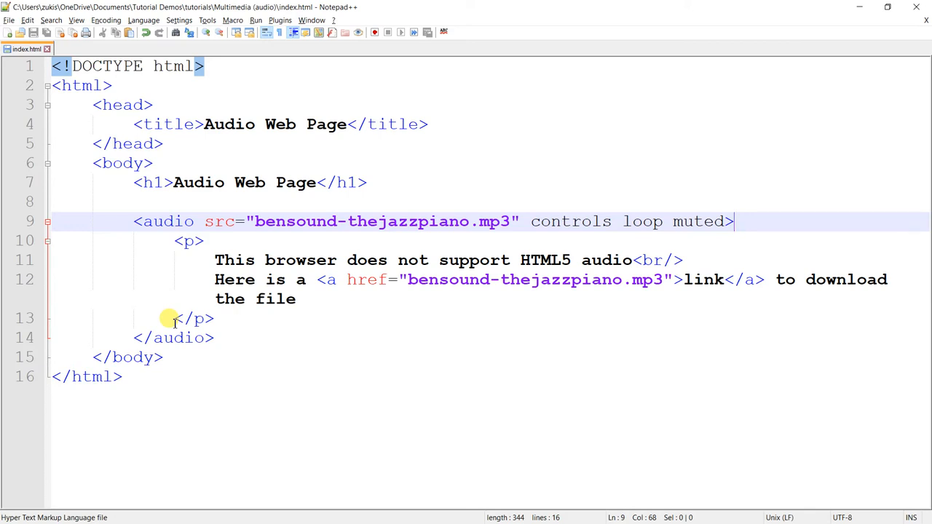
mouse_move(158, 260)
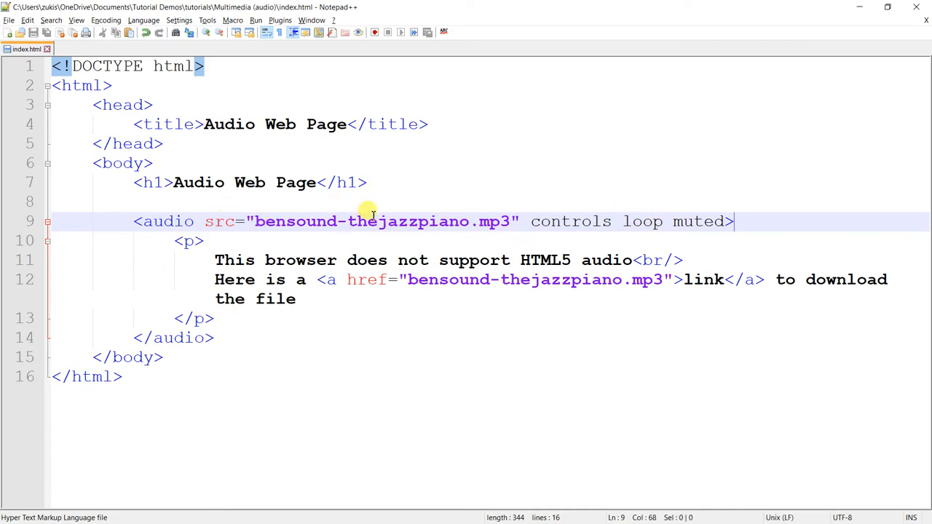
mouse_move(288, 240)
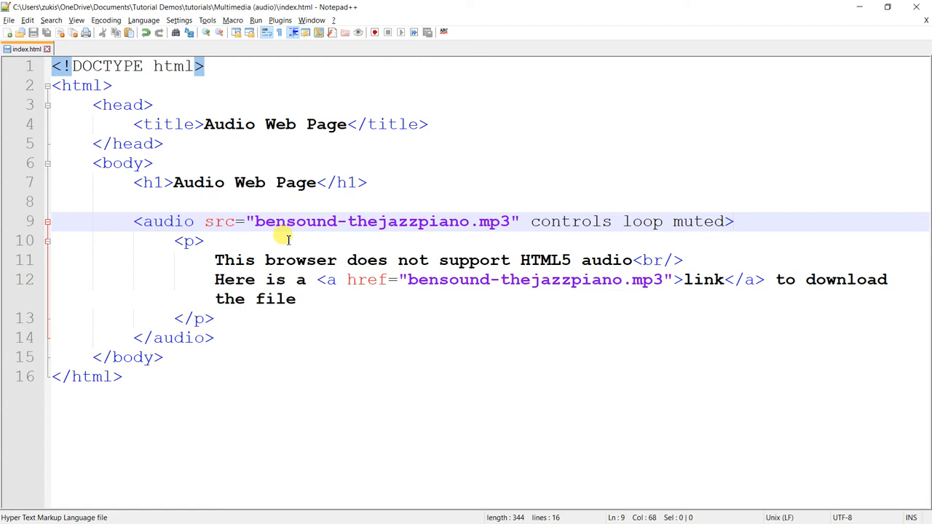
left_click(735, 220)
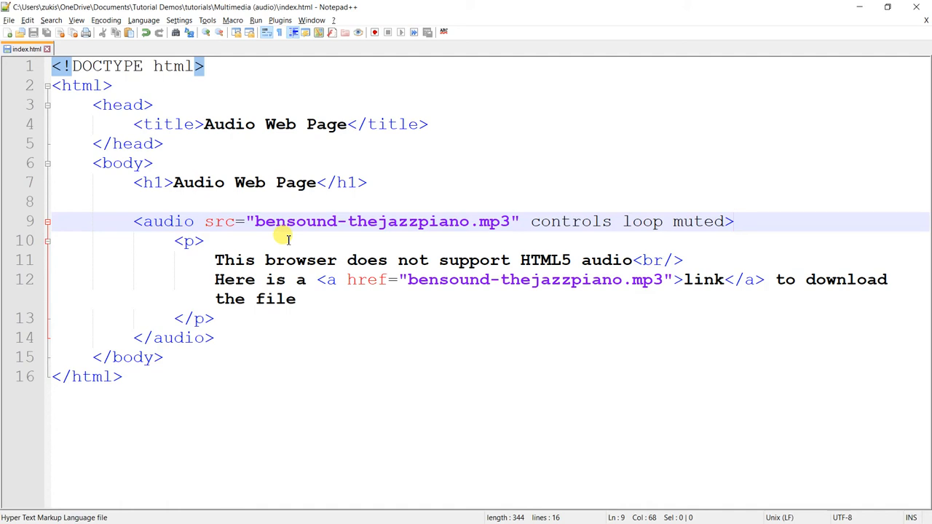
left_click(733, 221)
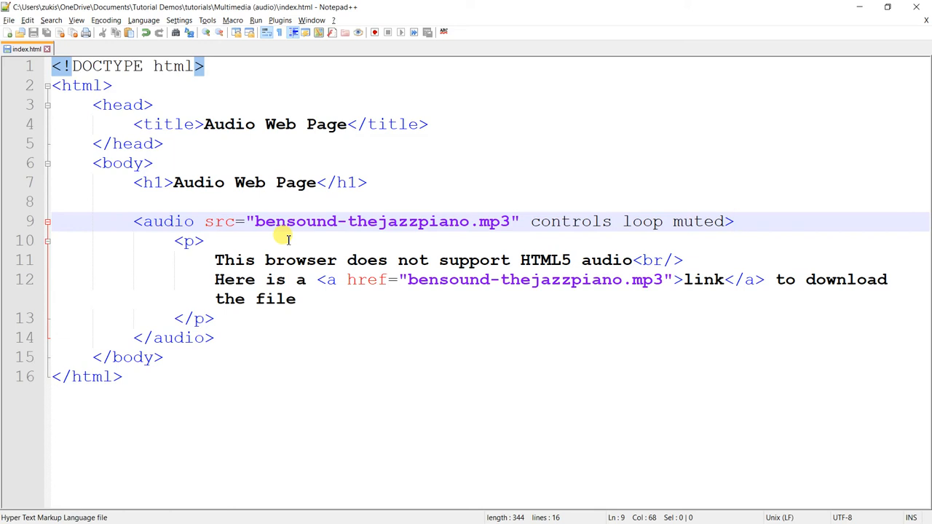
left_click(733, 221)
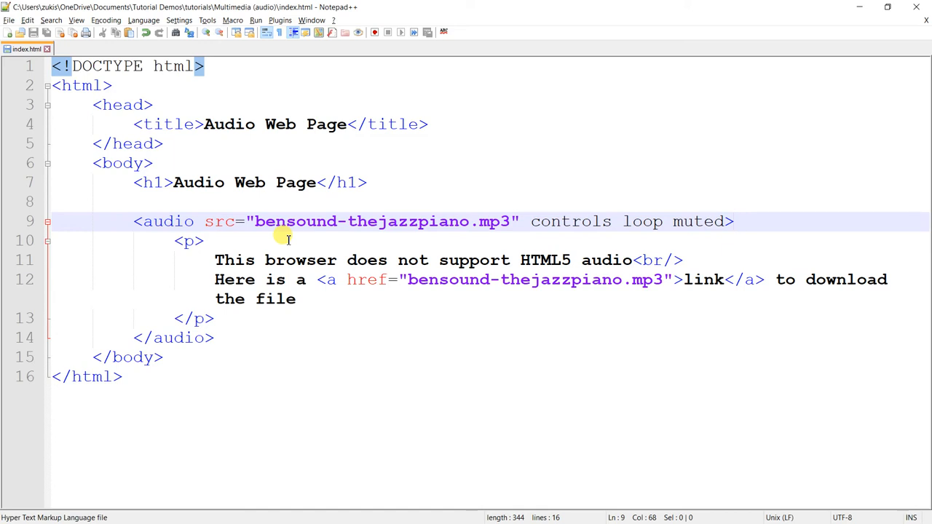
left_click(734, 221)
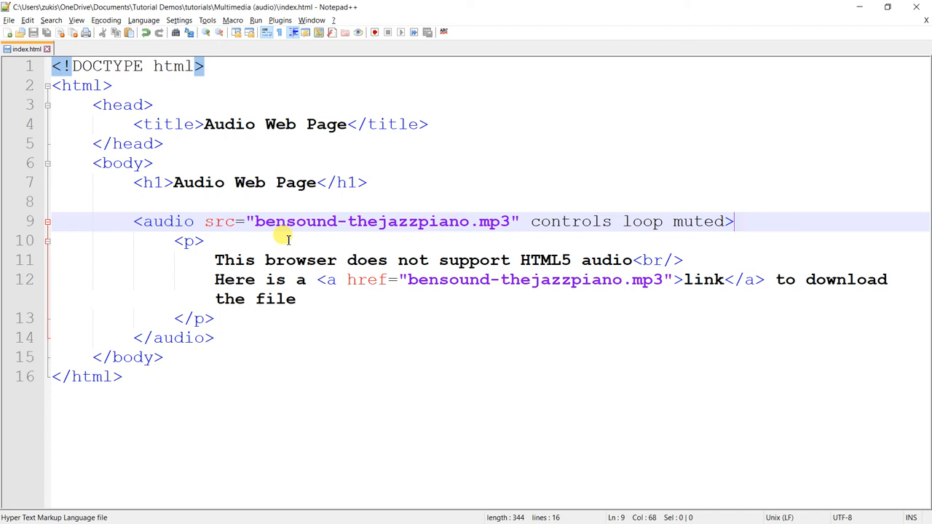
mouse_move(733, 221)
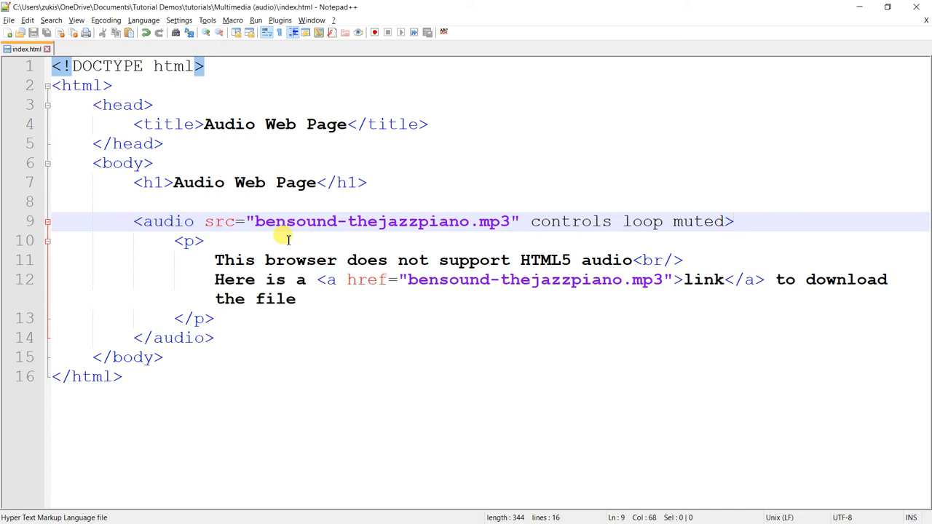
left_click(735, 220)
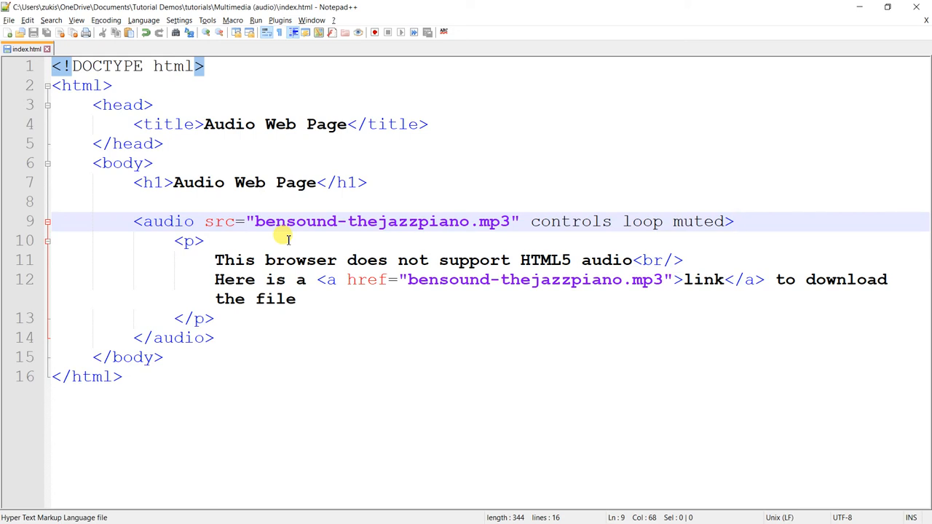
left_click(735, 222)
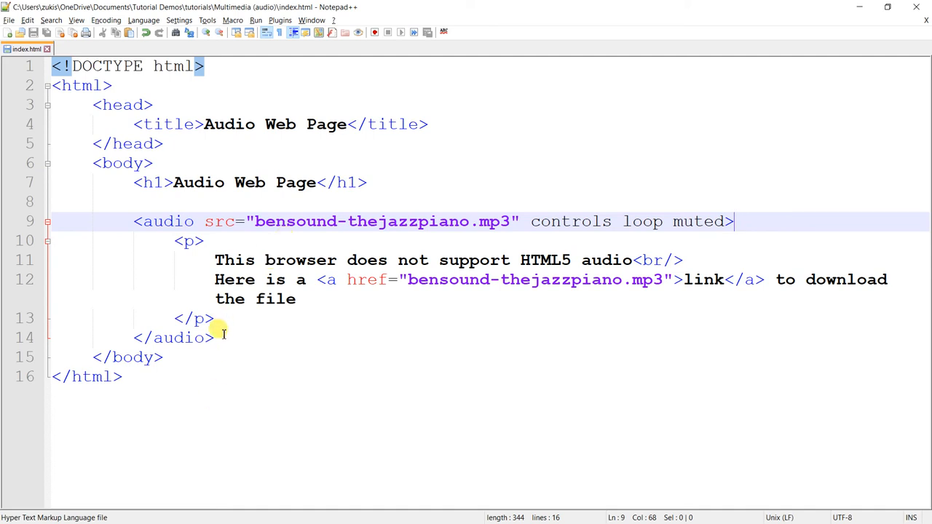
left_click_drag(735, 221, 224, 298)
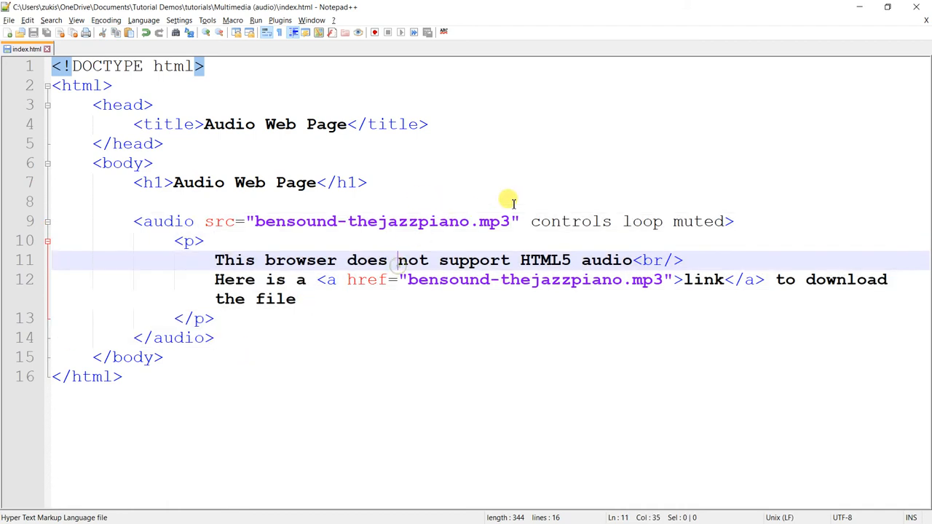
left_click(262, 221)
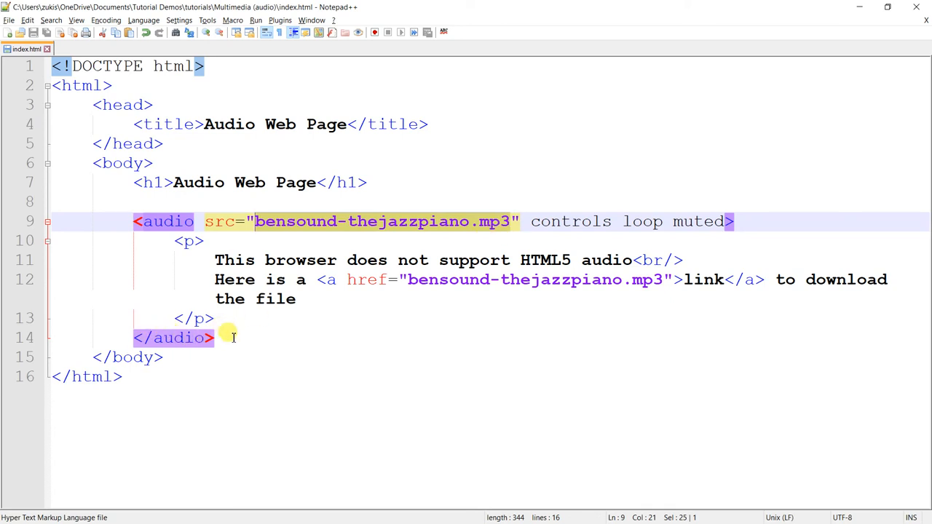
left_click(262, 337)
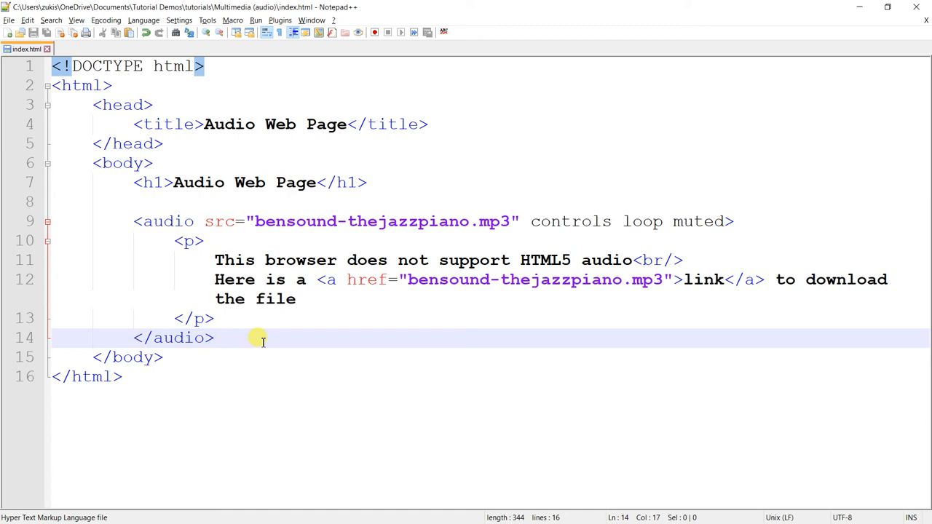
left_click(217, 338)
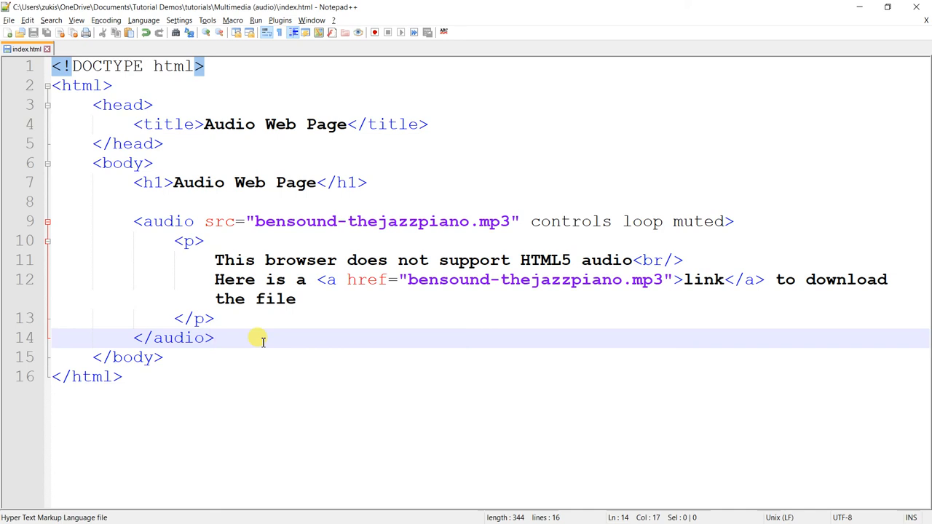
left_click_drag(263, 338, 158, 279)
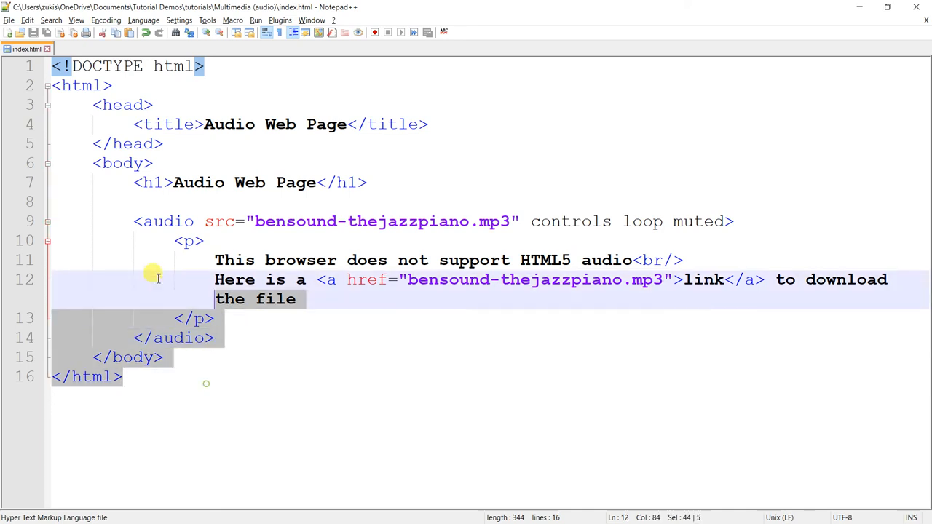
left_click(284, 319)
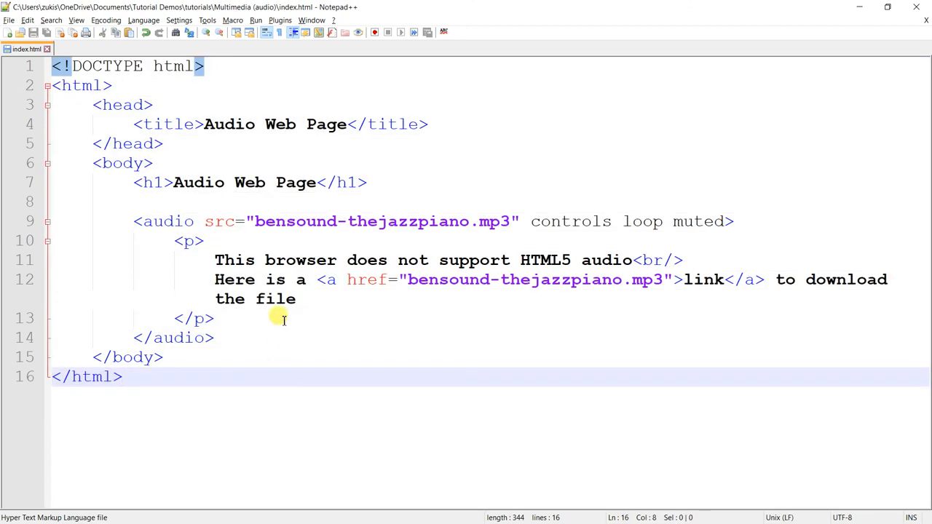
mouse_move(273, 333)
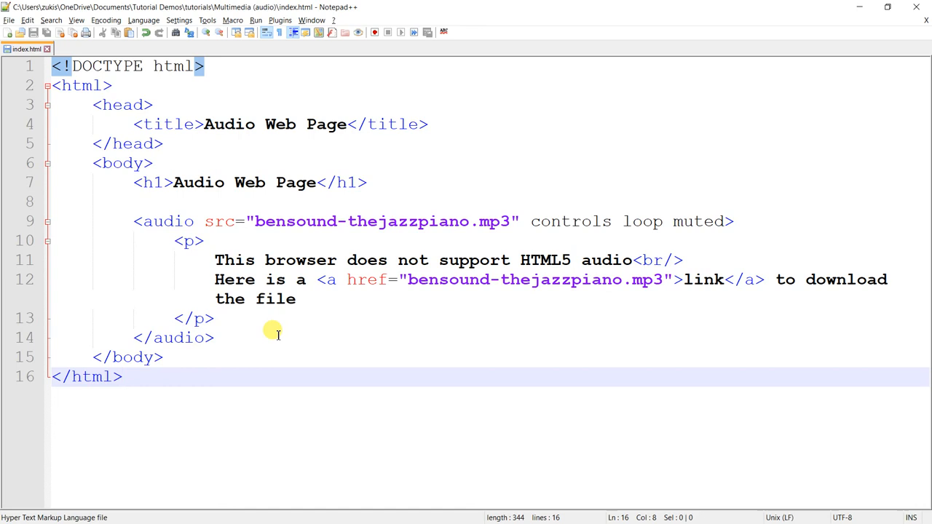
left_click(124, 376)
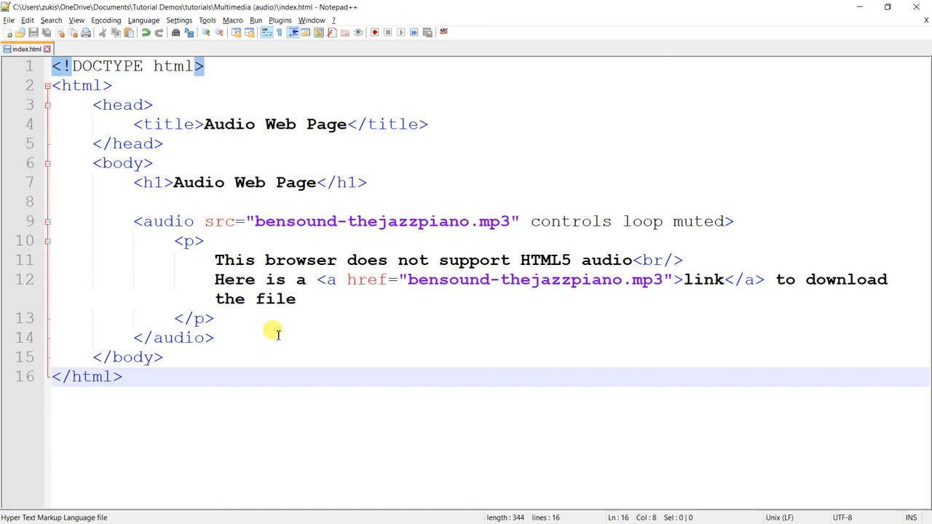
left_click(123, 376)
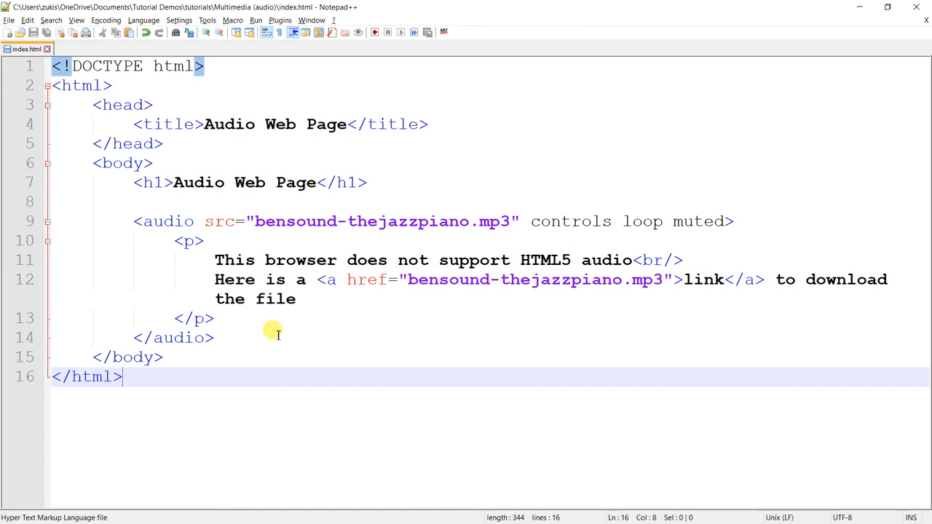